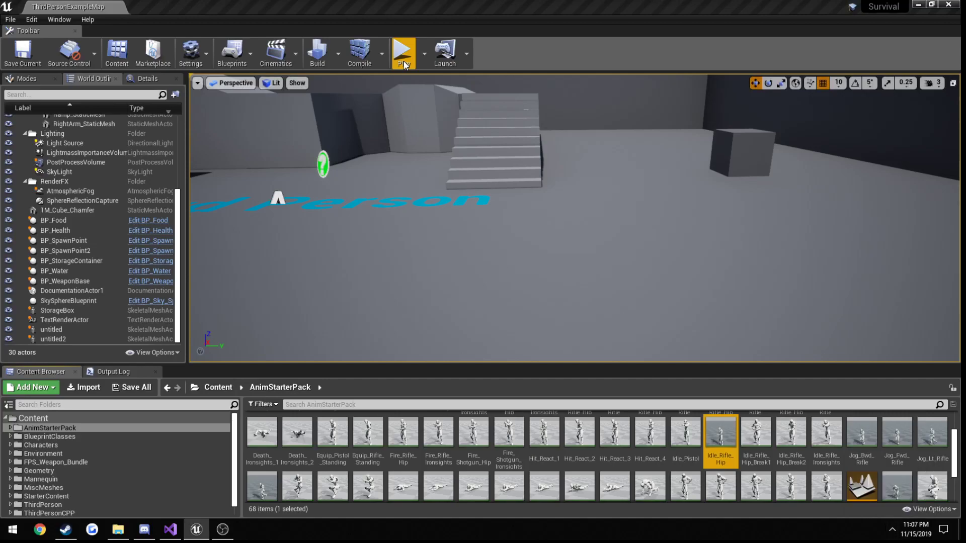
# Play-test the level and preview the Idle_Rifle_Hip animation
pyautogui.click(402, 49)
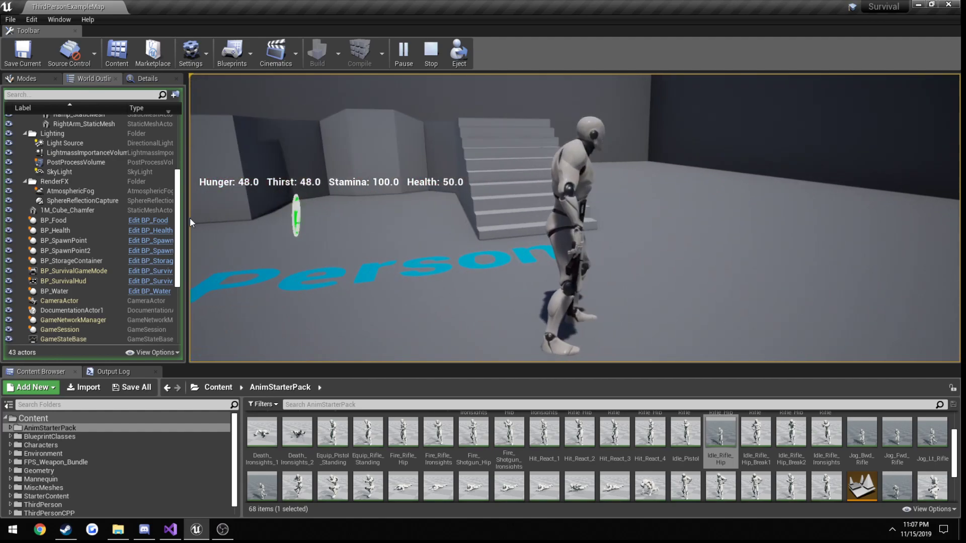
pyautogui.doubleClick(719, 430)
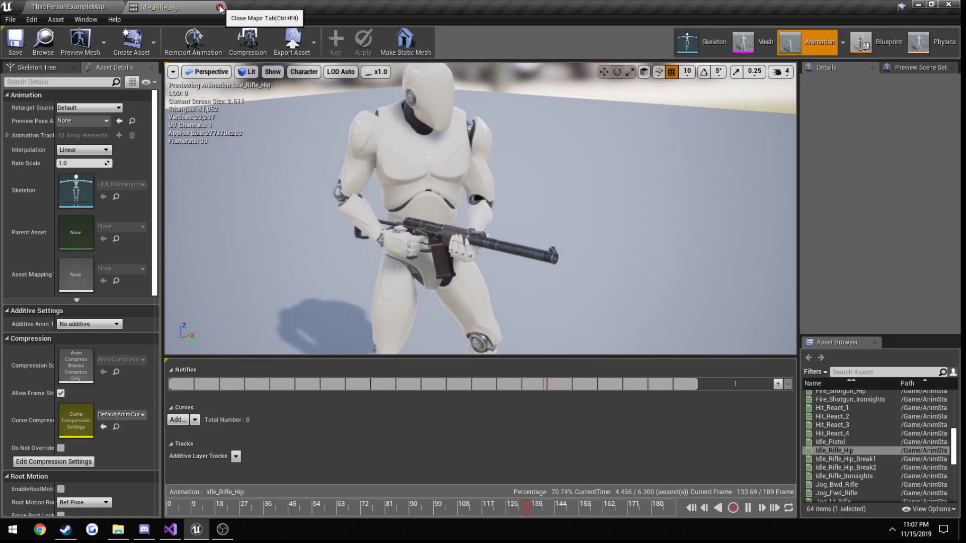
pyautogui.click(220, 7)
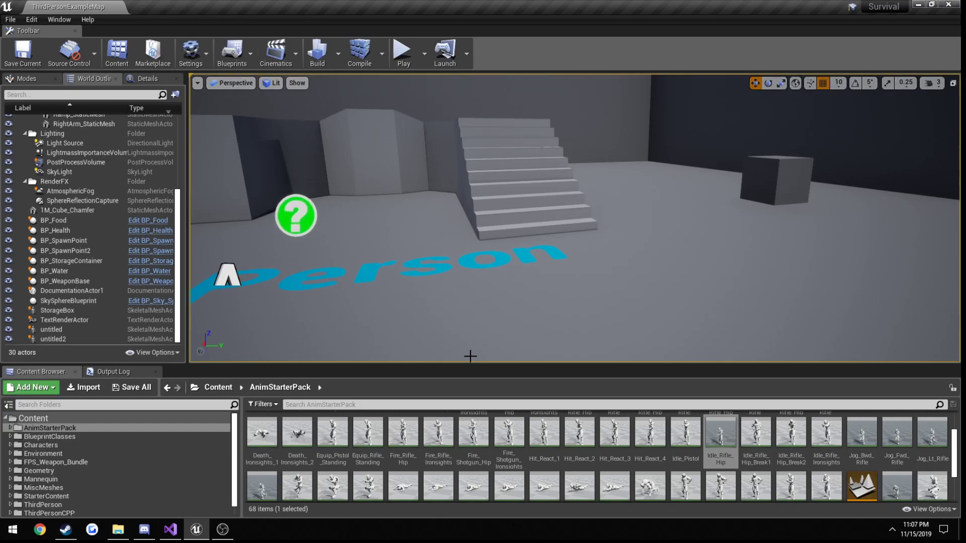
pyautogui.hscroll(-3)
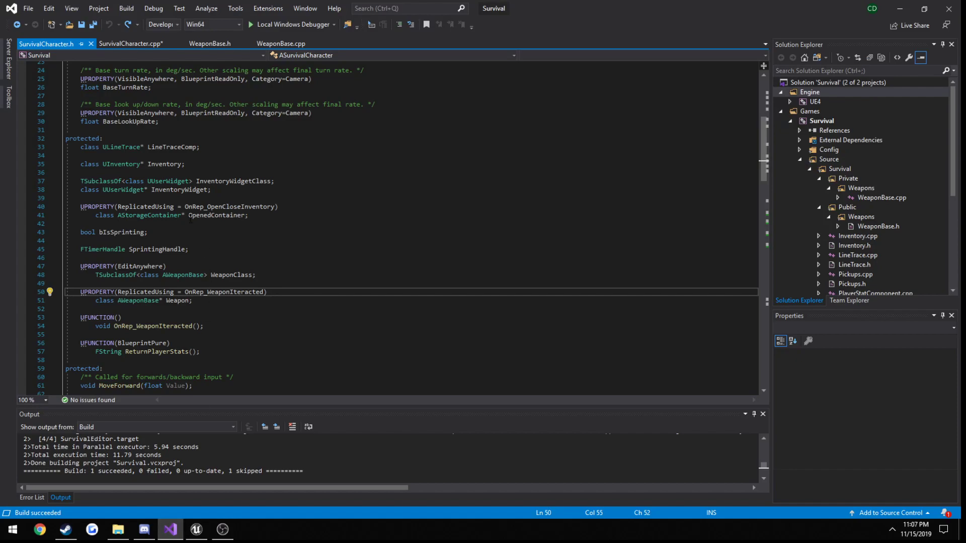
# Comment out the BeginPlay weapon spawn block with /* and return to the header's declarations
pyautogui.click(130, 43)
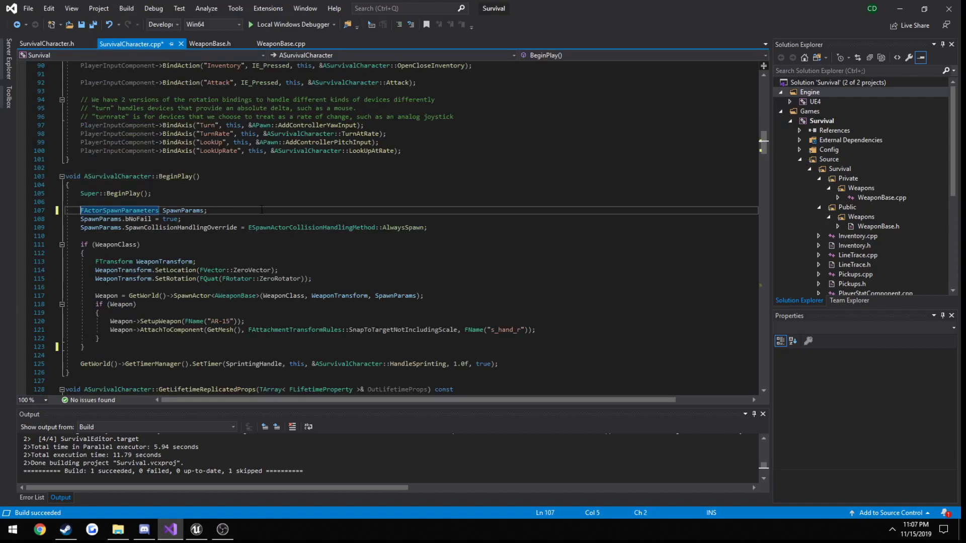
pyautogui.write('/*')
pyautogui.click(416, 347)
pyautogui.write('*/')
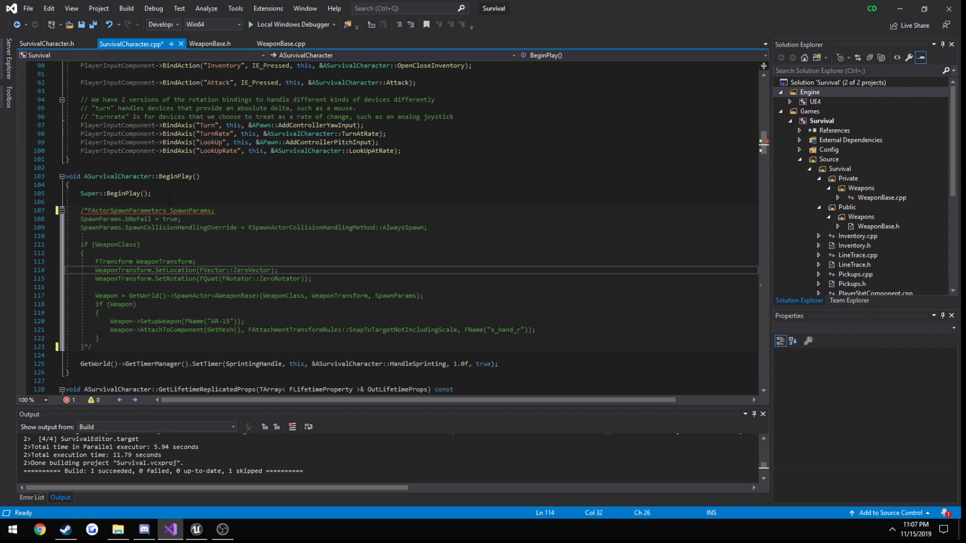
pyautogui.click(46, 44)
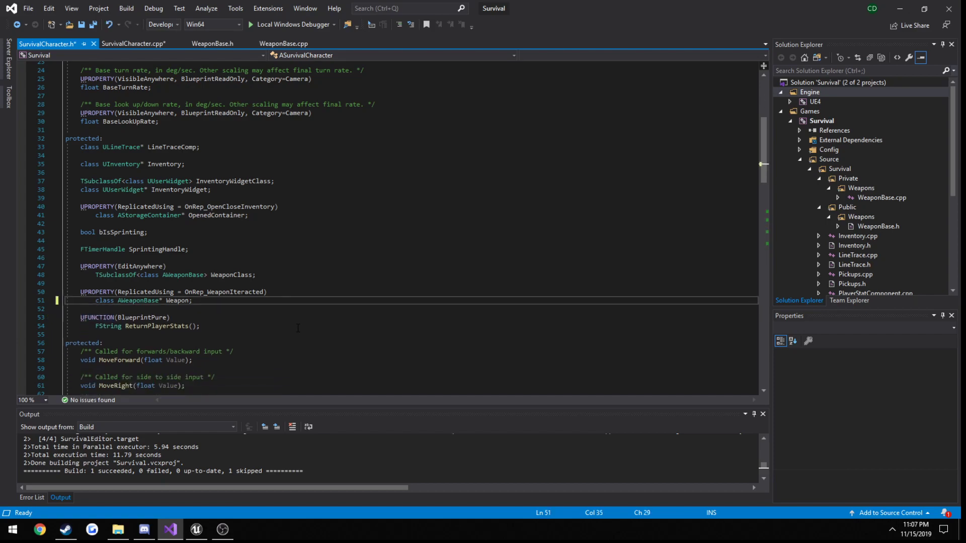
pyautogui.scroll(-3)
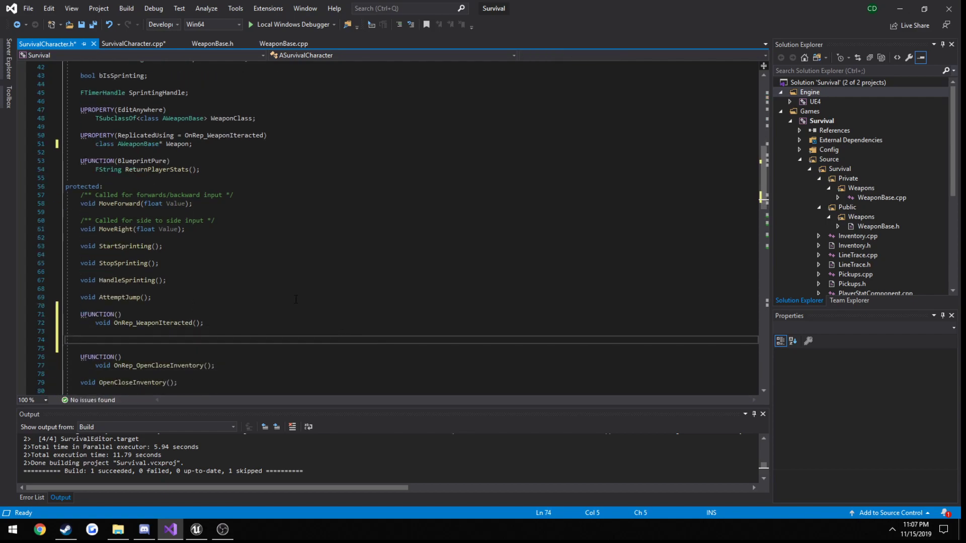
pyautogui.moveTo(267, 302)
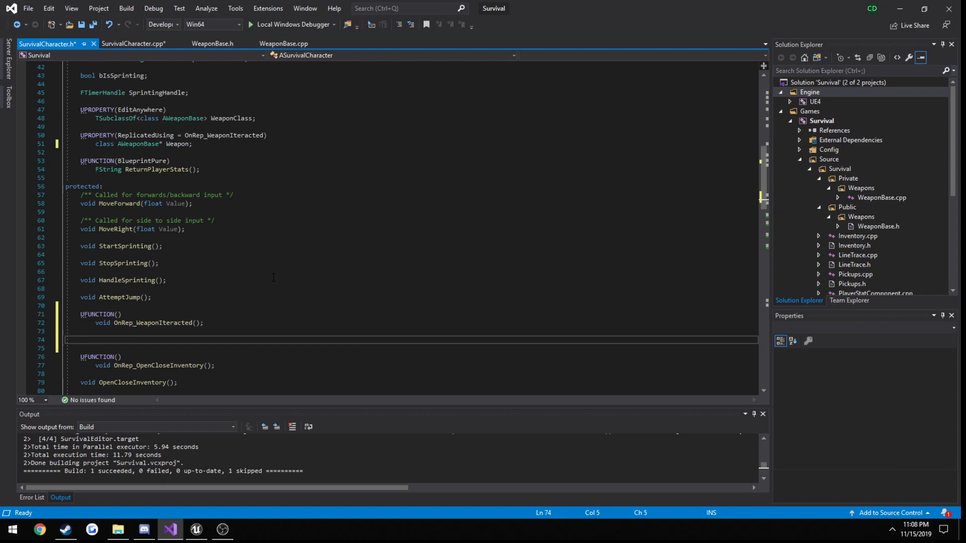
# Declare UFUNCTION(BlueprintCallable) bool GetPlayerHasWeapon(); and begin its body in SurvivalCharacter.cpp
pyautogui.write('BlueprintCallable)')
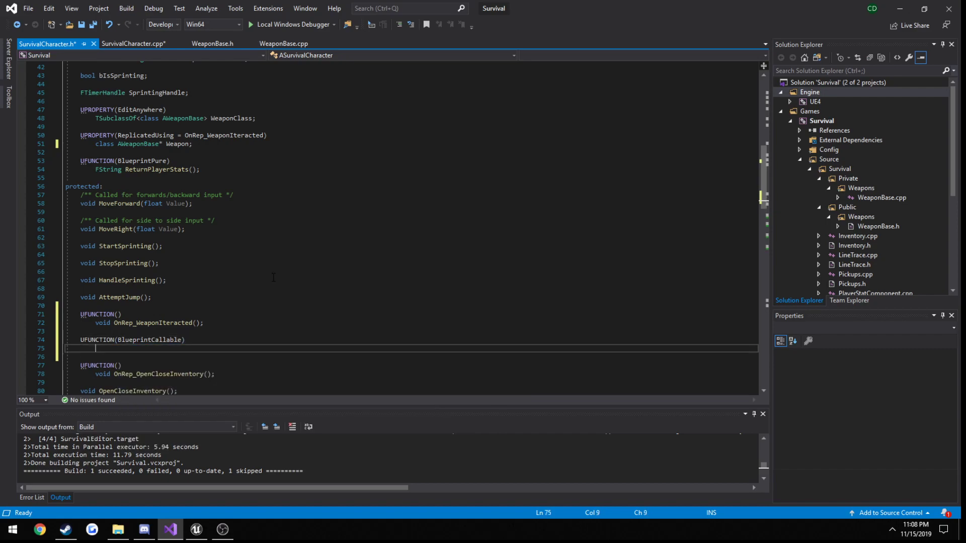
pyautogui.write('bool Pla')
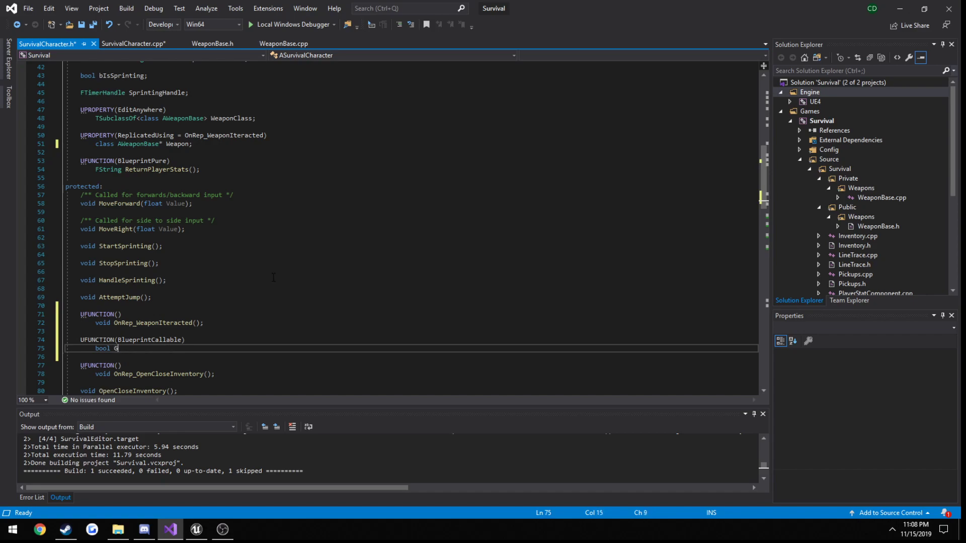
pyautogui.write('etPlayerHasWe')
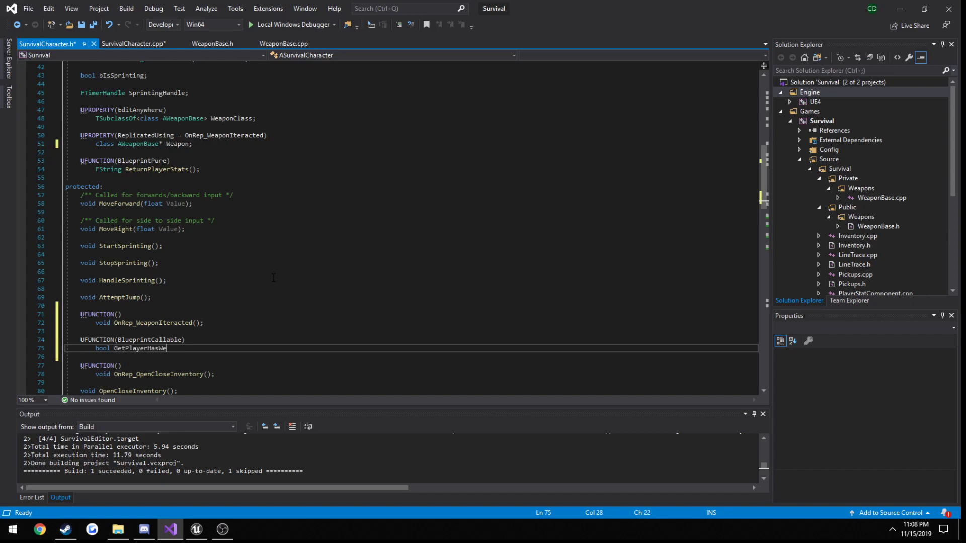
pyautogui.write('apon();')
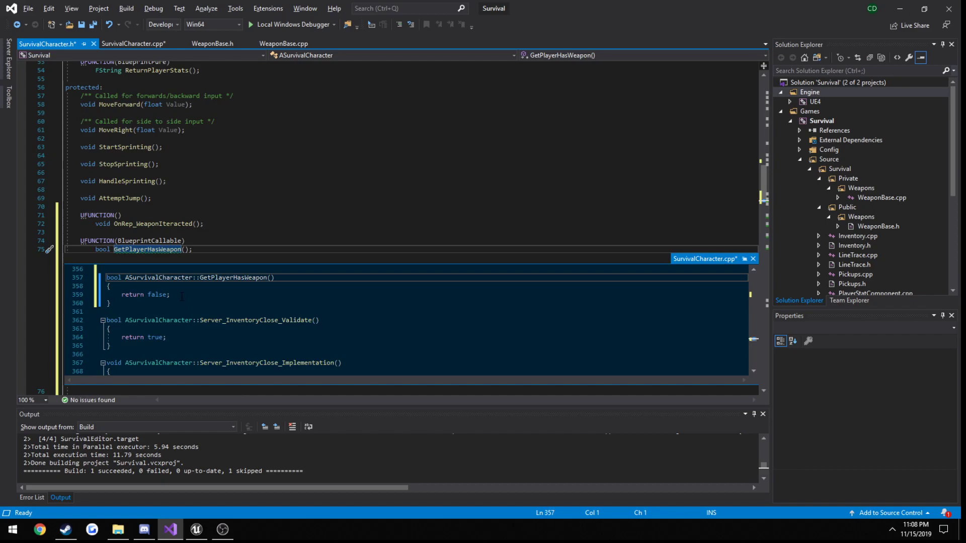
pyautogui.write('if (w')
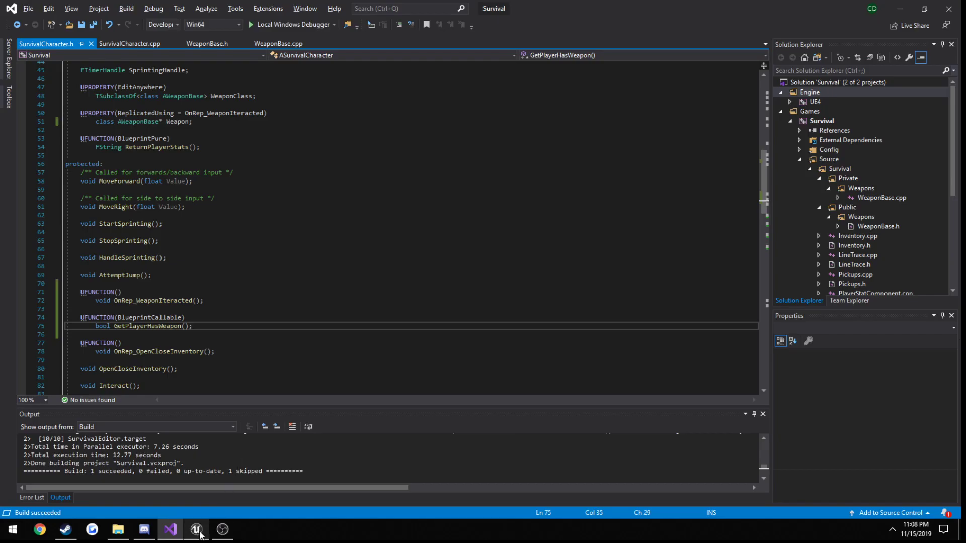
# Bring the Unreal editor forward showing the AnimStarterPack folder contents
pyautogui.click(196, 529)
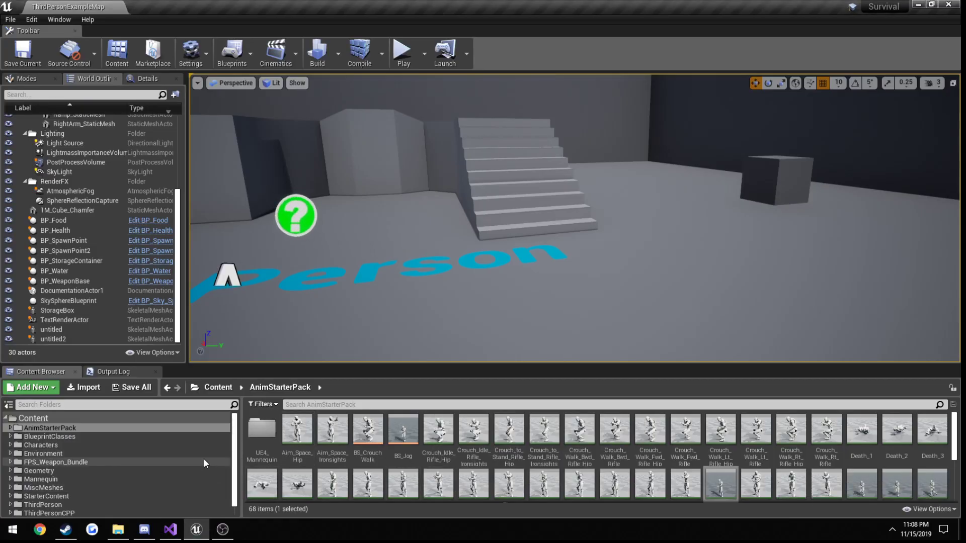
pyautogui.click(50, 428)
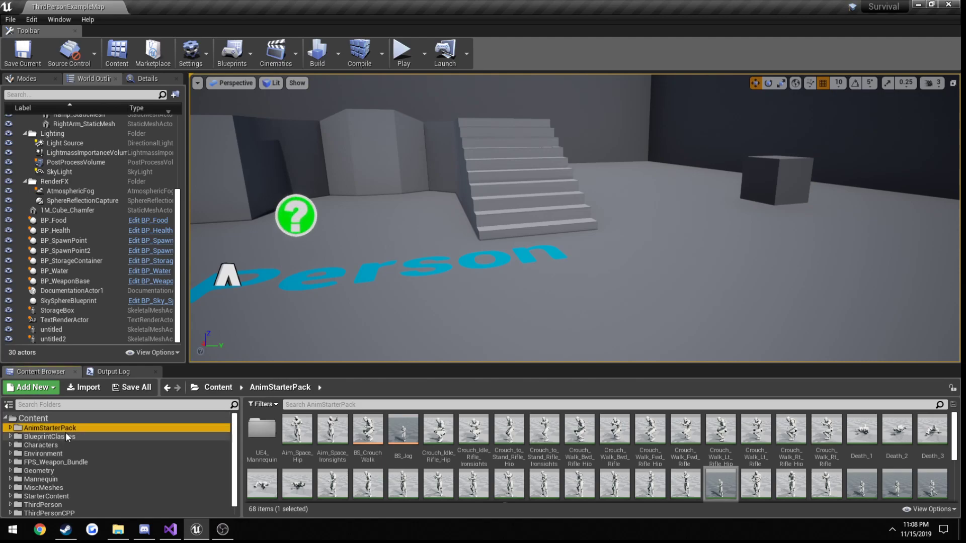
pyautogui.moveTo(821, 537)
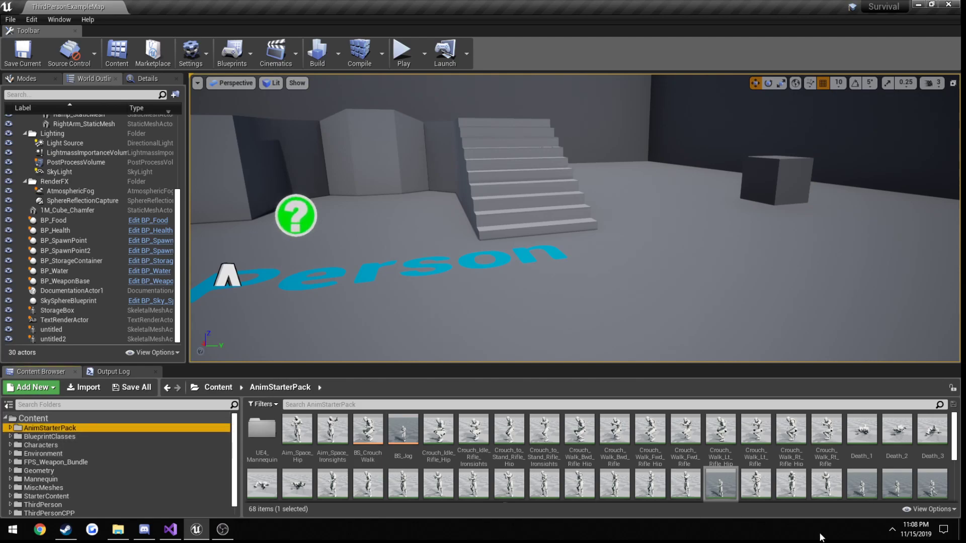
pyautogui.moveTo(658, 353)
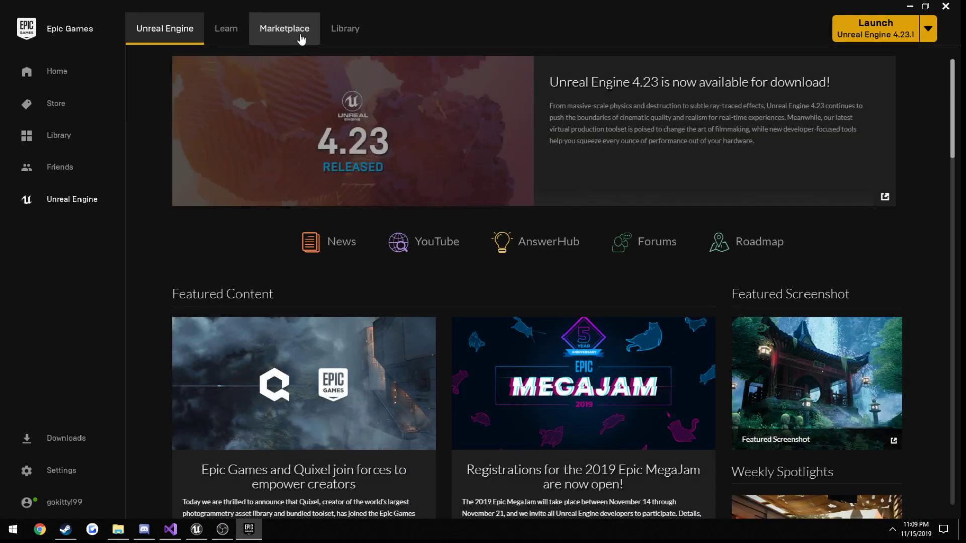
# Search the Marketplace for 'animation' sorted by lowest price
pyautogui.click(284, 28)
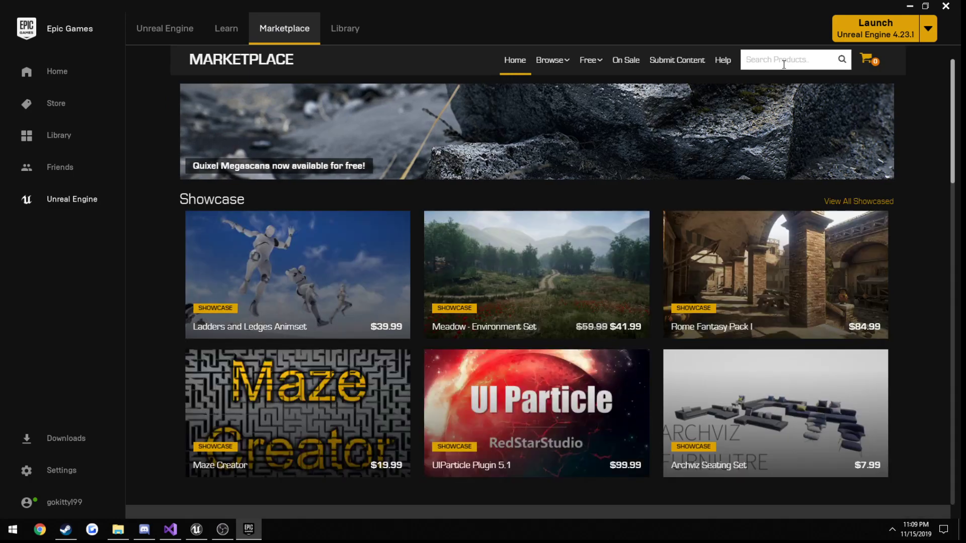
pyautogui.write('animation')
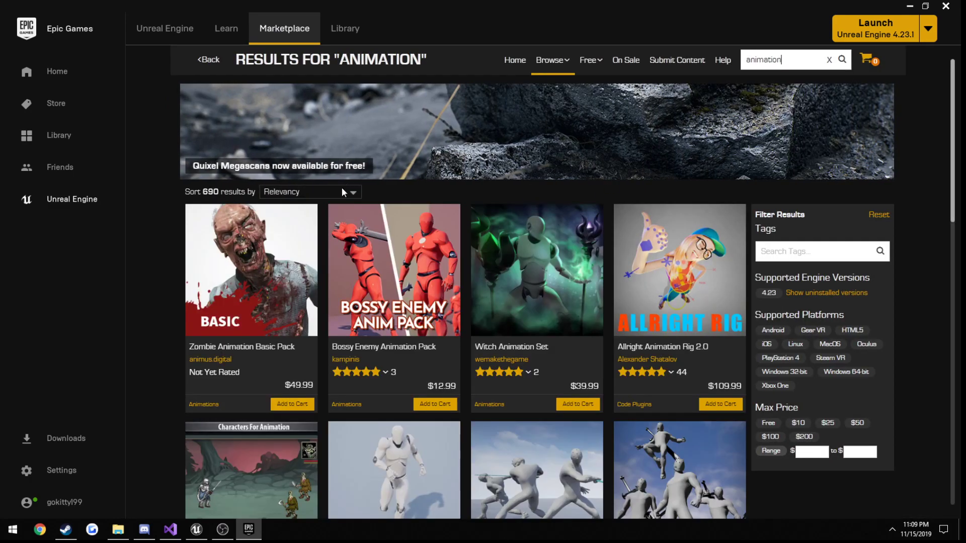
pyautogui.click(308, 192)
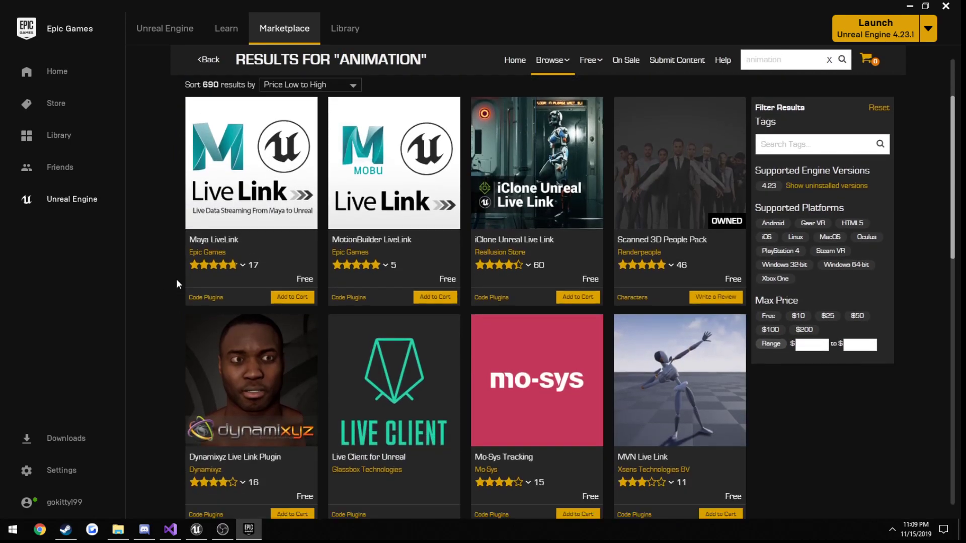
pyautogui.scroll(-3)
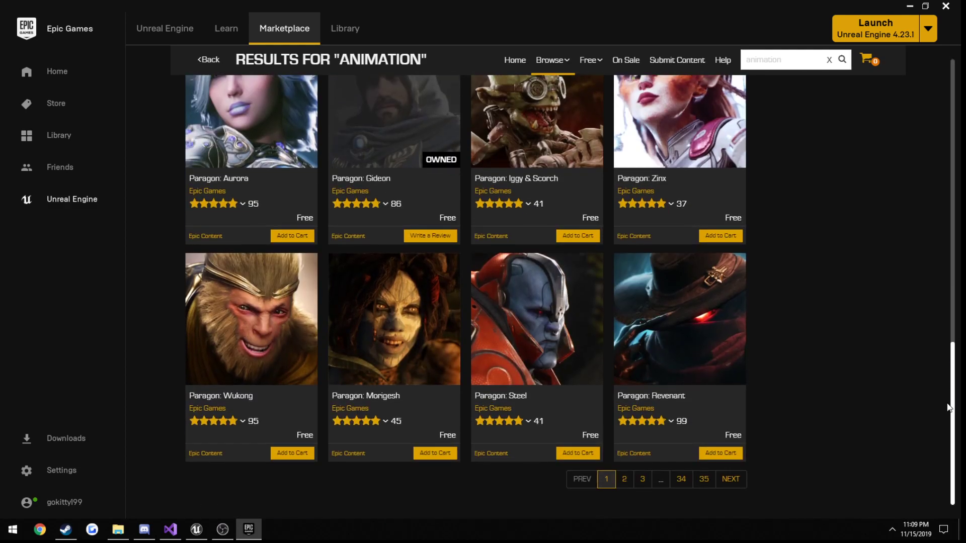
# Locate Animation Starter Pack in the Library vault and add it to the project
pyautogui.click(345, 28)
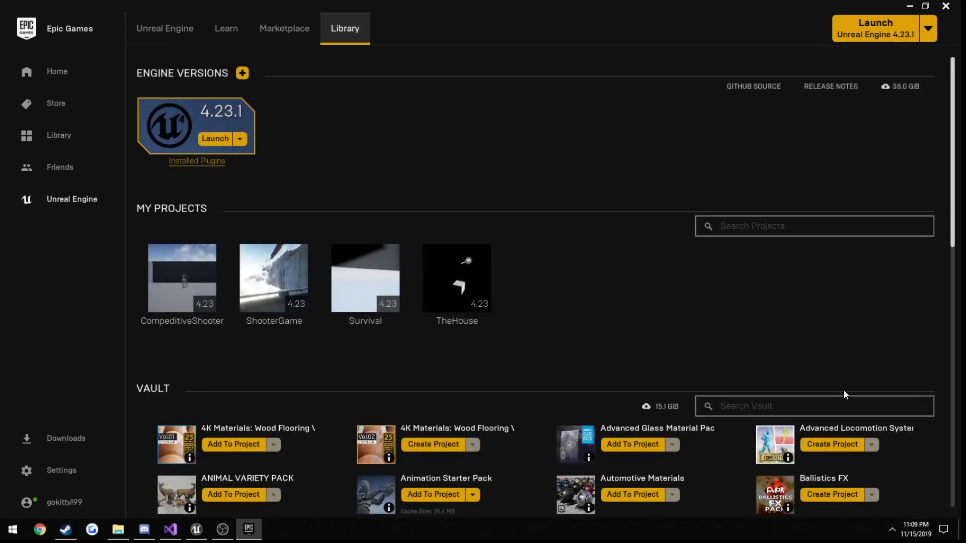
pyautogui.write('st')
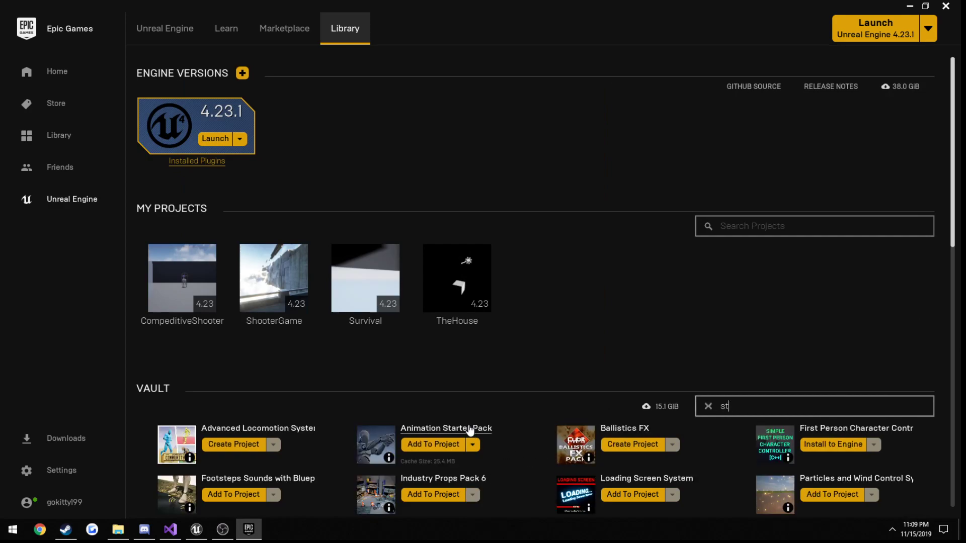
pyautogui.click(284, 29)
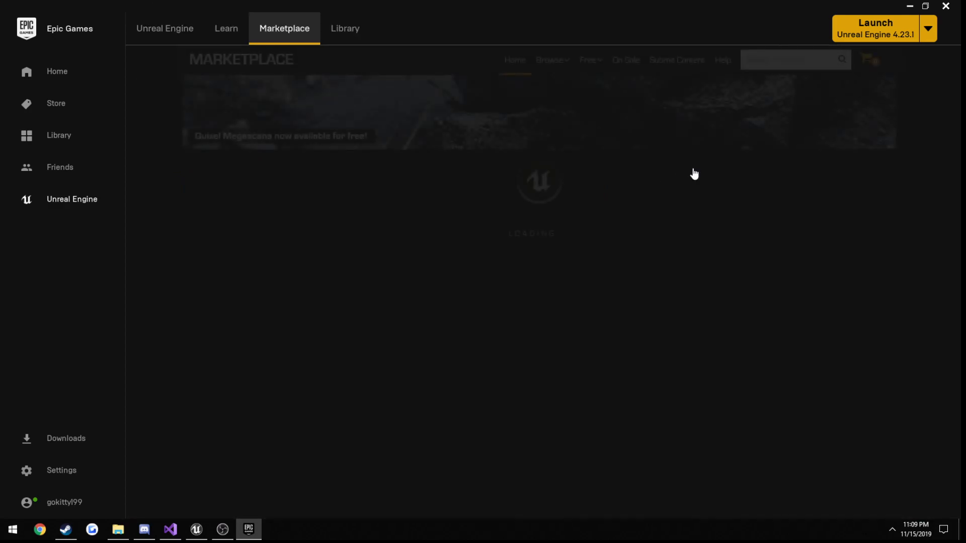
pyautogui.write('ani')
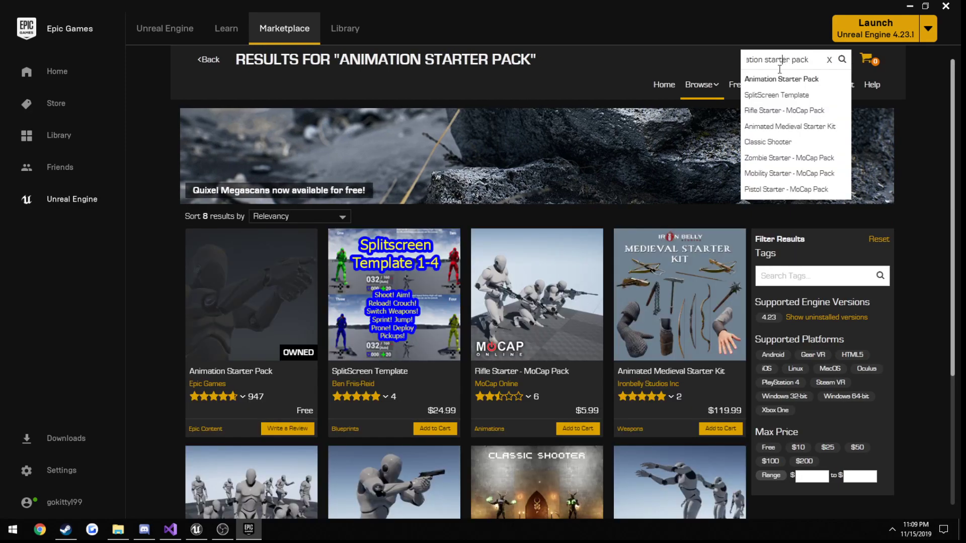
pyautogui.moveTo(283, 248)
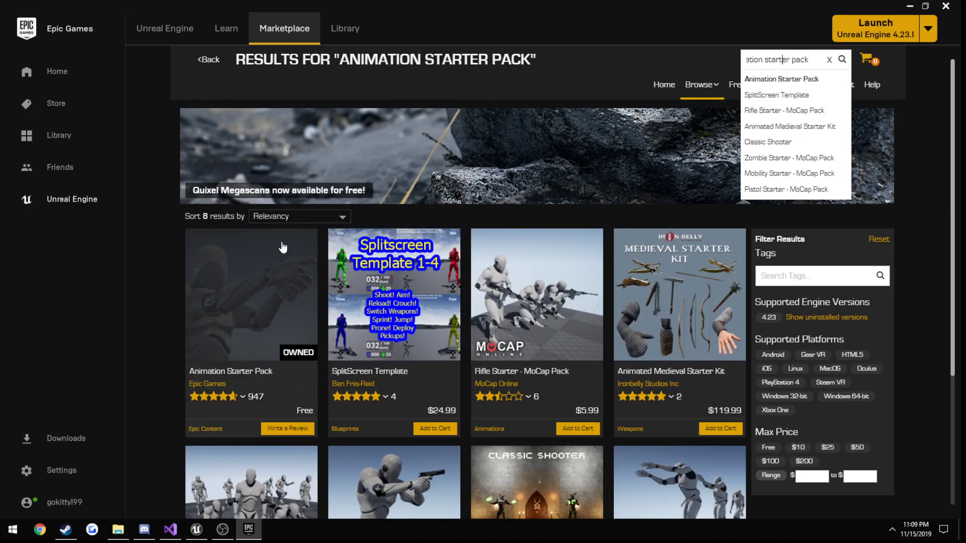
pyautogui.moveTo(345, 28)
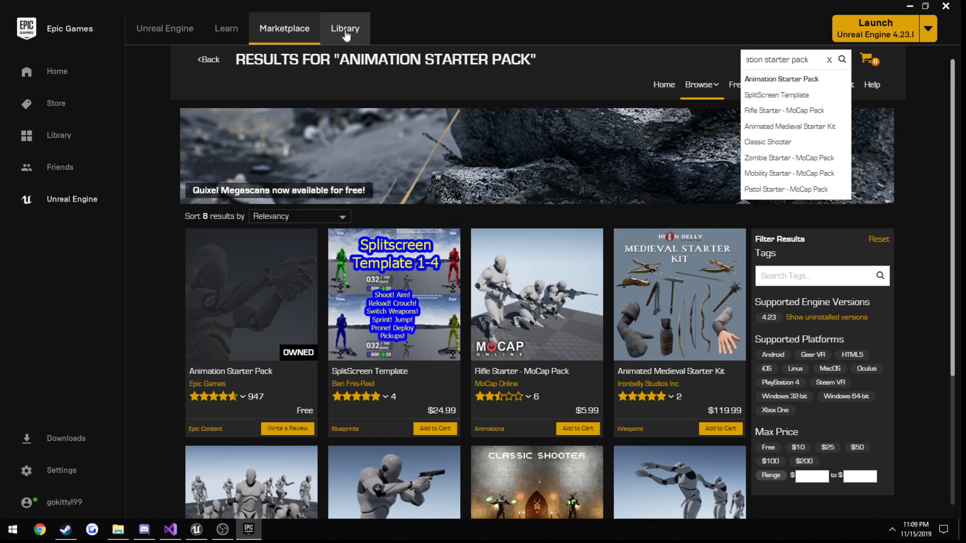
pyautogui.click(344, 28)
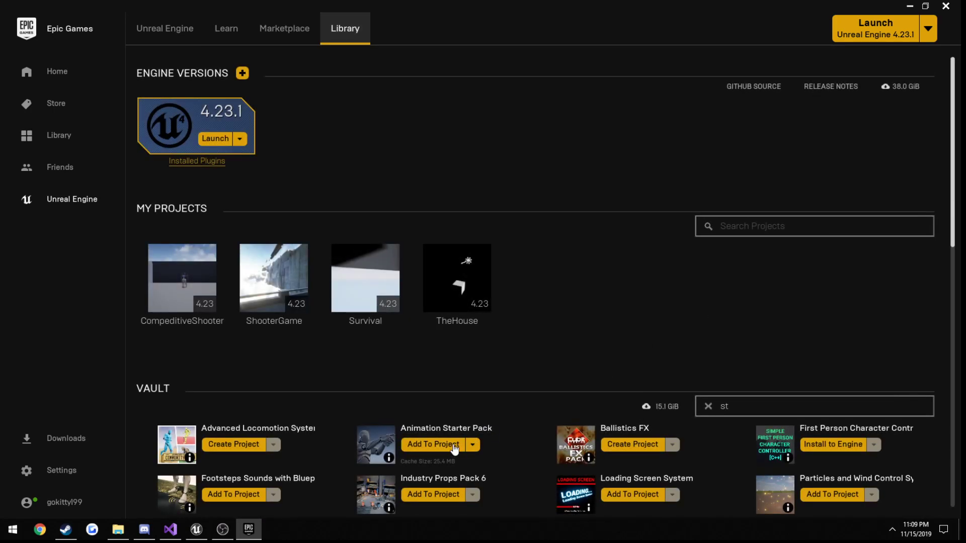
pyautogui.click(432, 443)
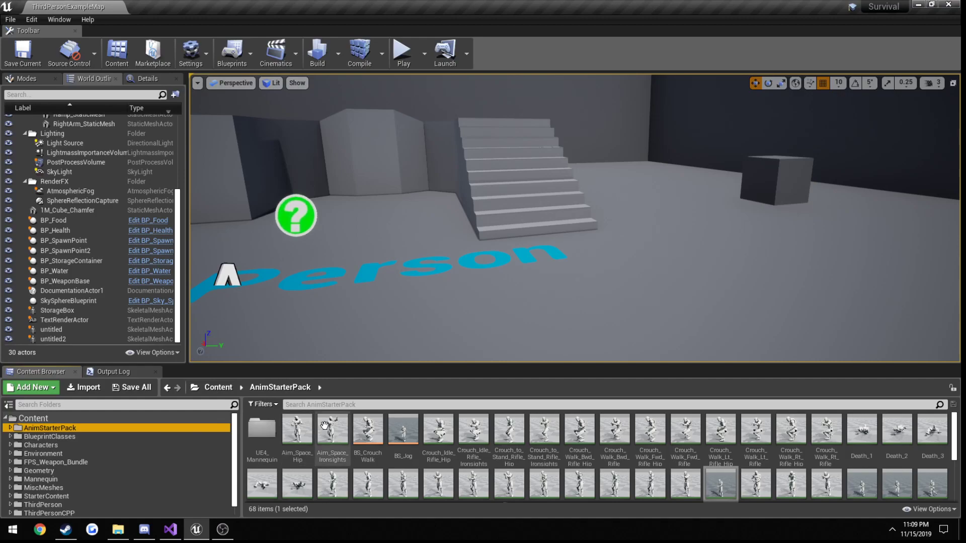
pyautogui.moveTo(508, 429)
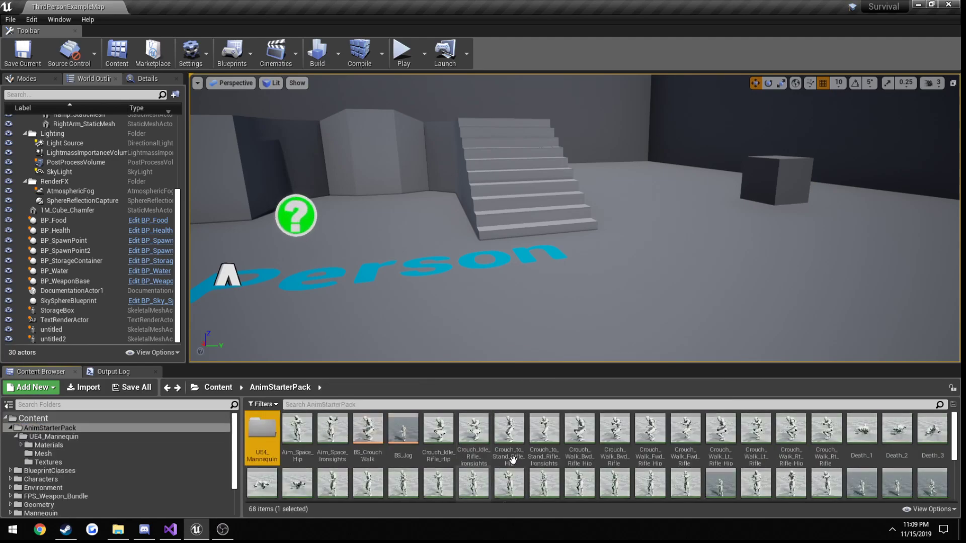
# Select Idle_Rifle_Hip, Jog_Lt_Rifle, Jog_Rt_Rifle and Sprint_Fwd_Rifle in AnimStarterPack
pyautogui.hscroll(3)
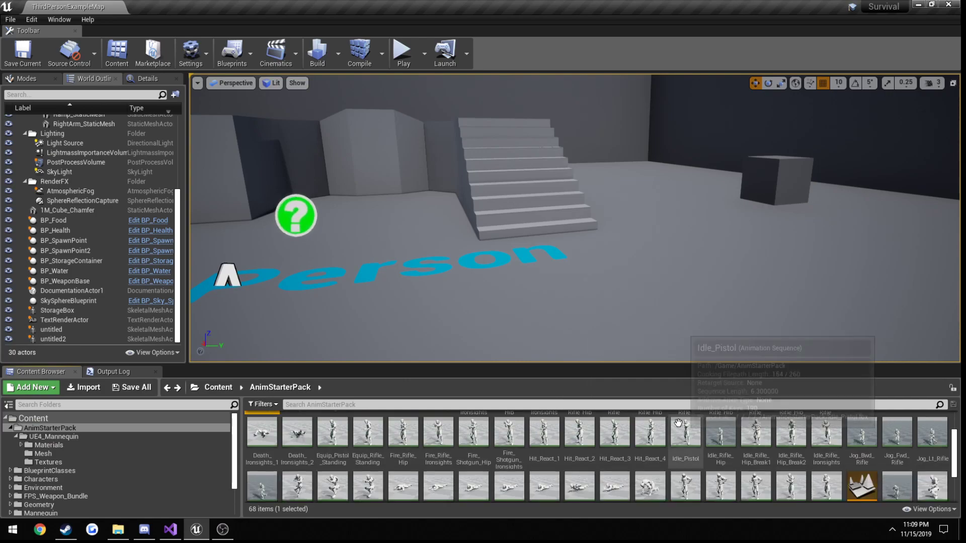
pyautogui.scroll(-3)
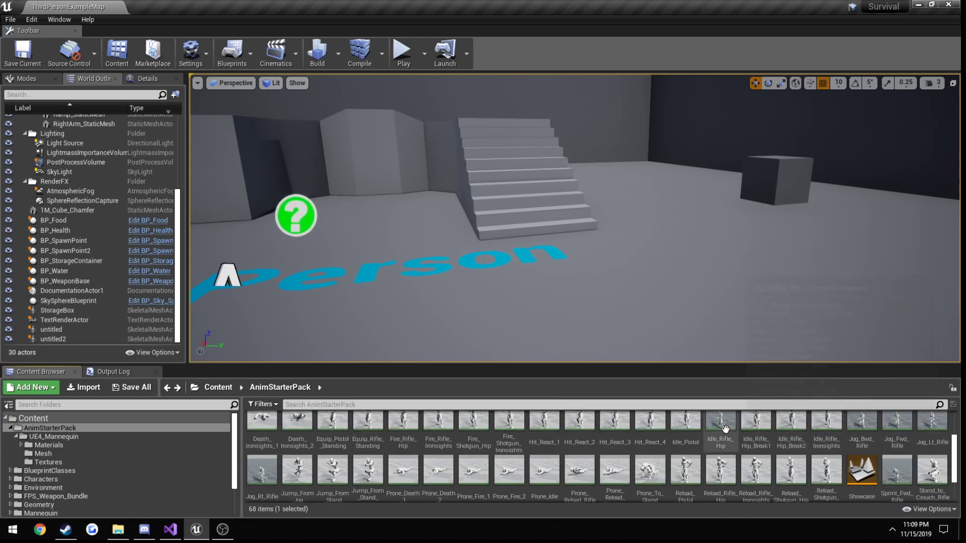
pyautogui.moveTo(931, 424)
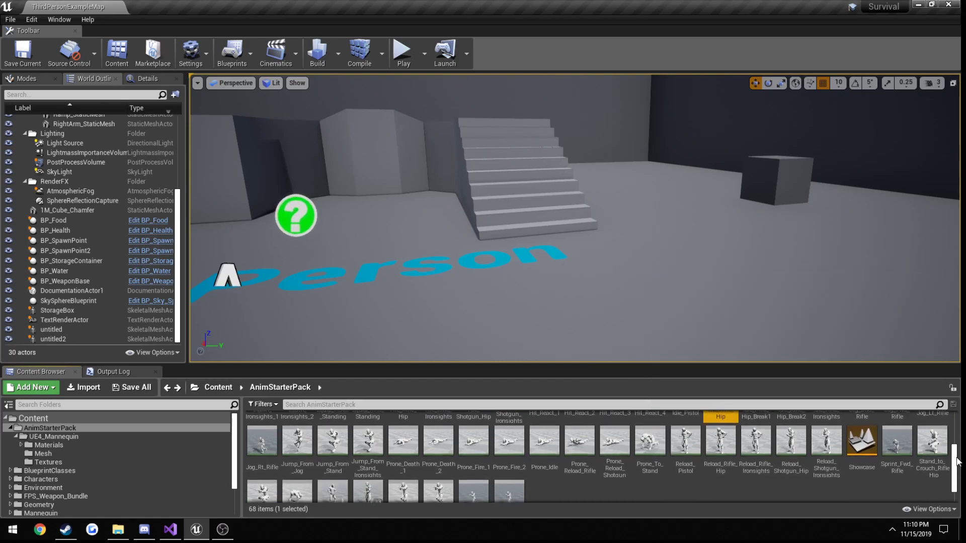
pyautogui.moveTo(897, 431)
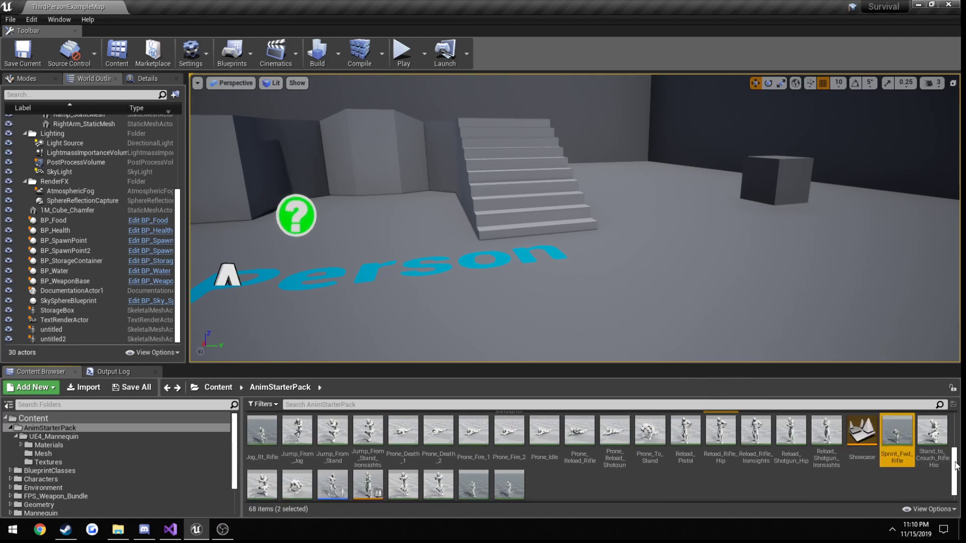
pyautogui.scroll(-3)
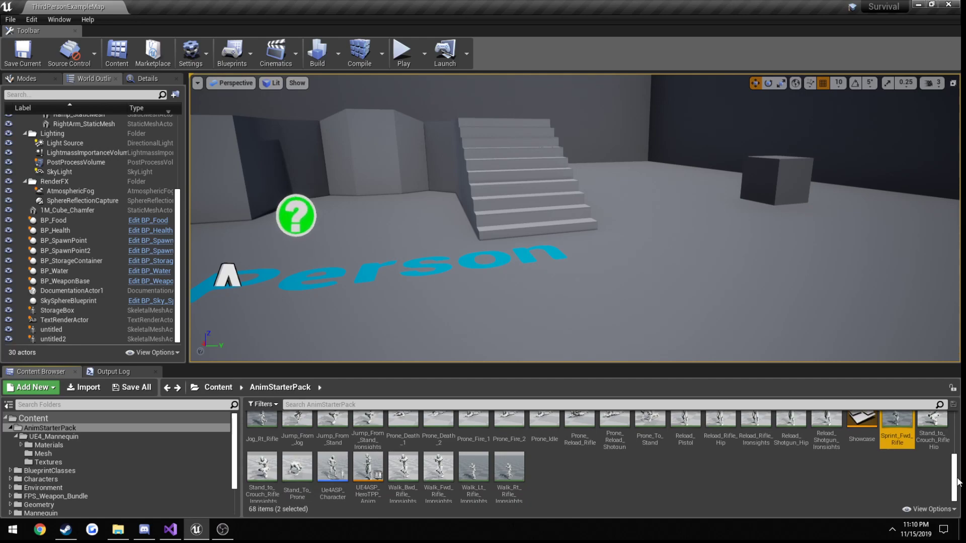
pyautogui.moveTo(681, 500)
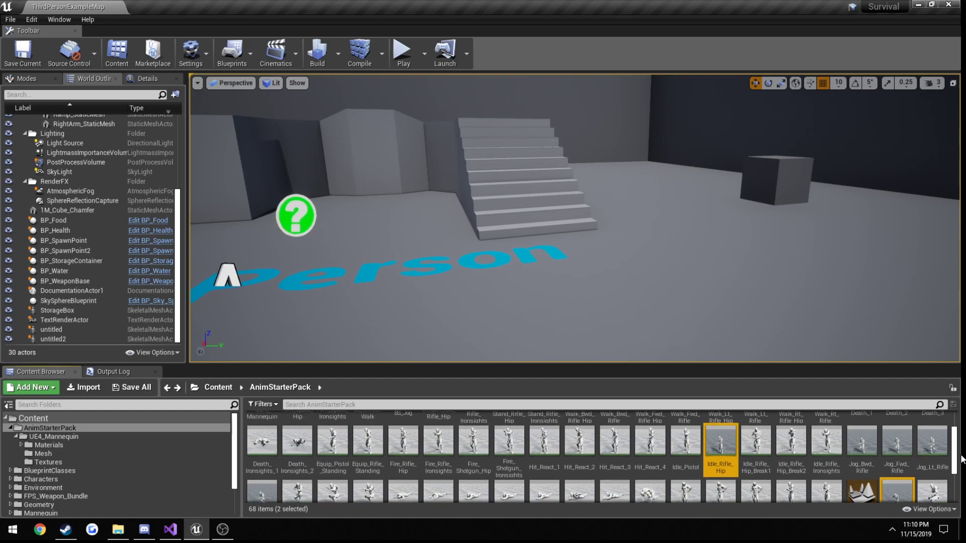
pyautogui.hscroll(-3)
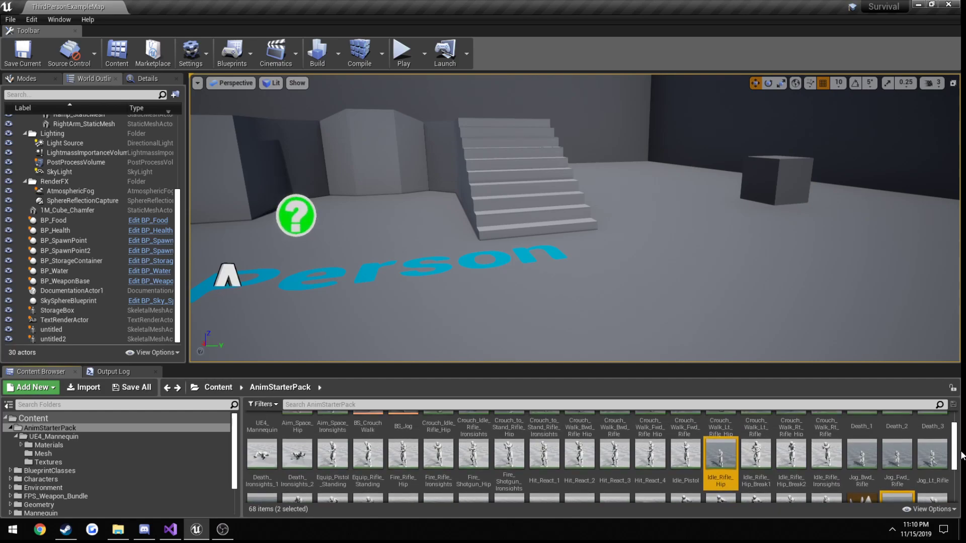
pyautogui.click(931, 456)
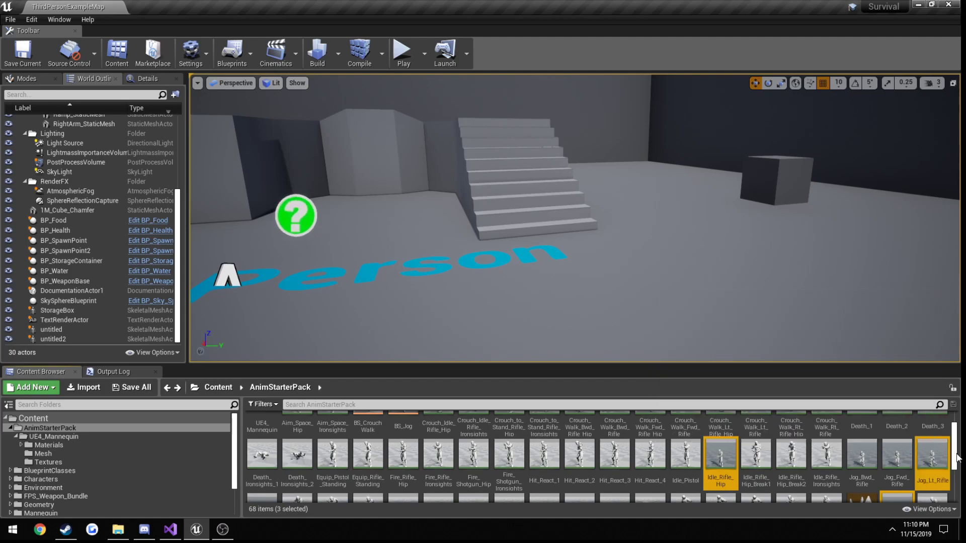
pyautogui.scroll(-3)
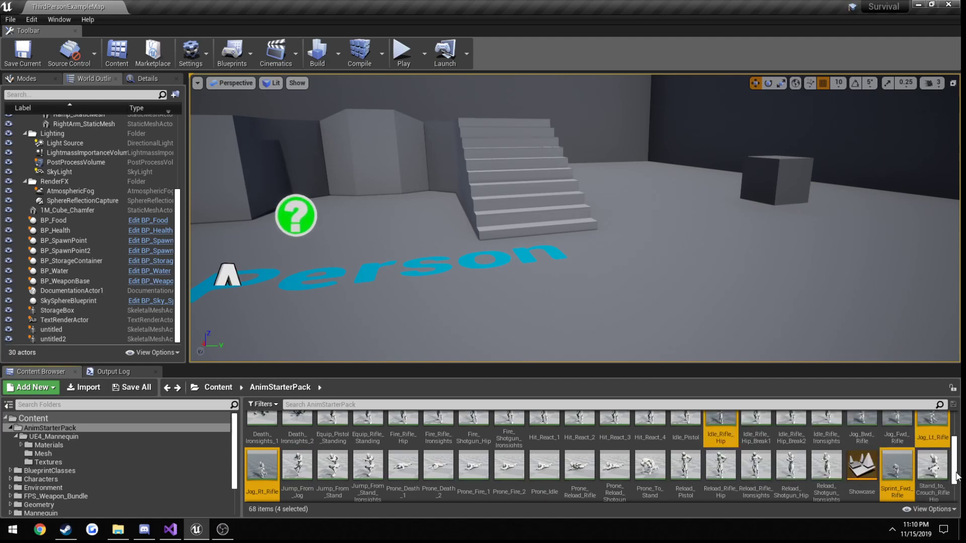
pyautogui.moveTo(719, 418)
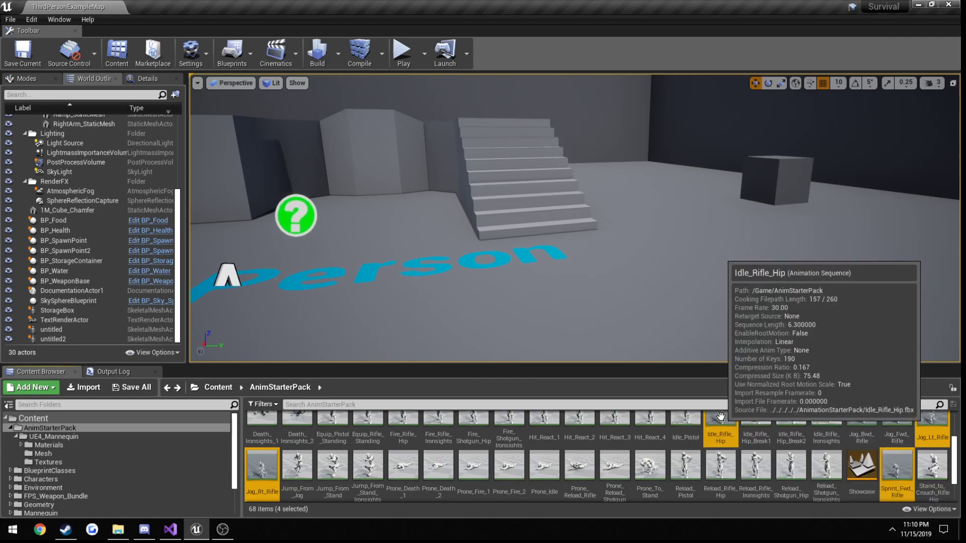
pyautogui.moveTo(932, 418)
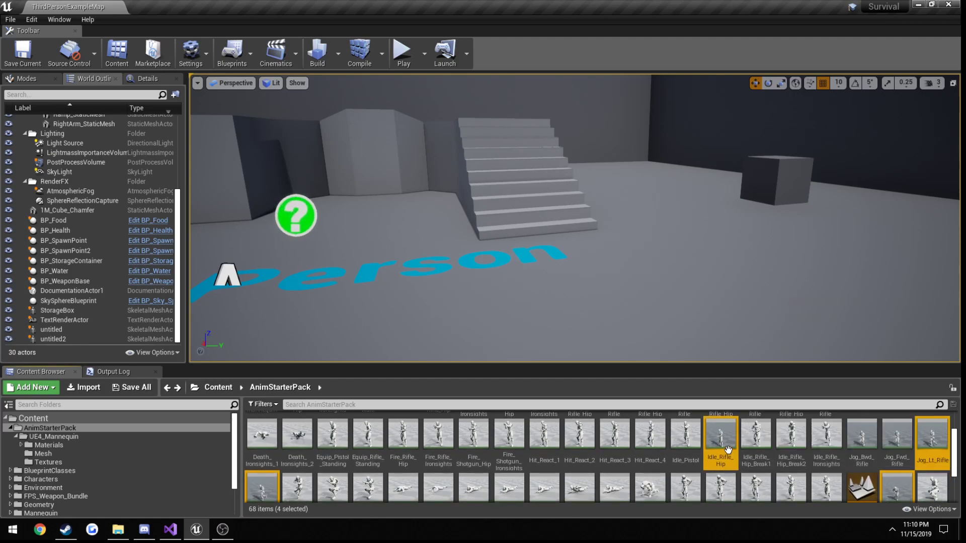
# Export the four selected rifle animations as FBX files to the Desktop via Asset Actions
pyautogui.rightClick(719, 431)
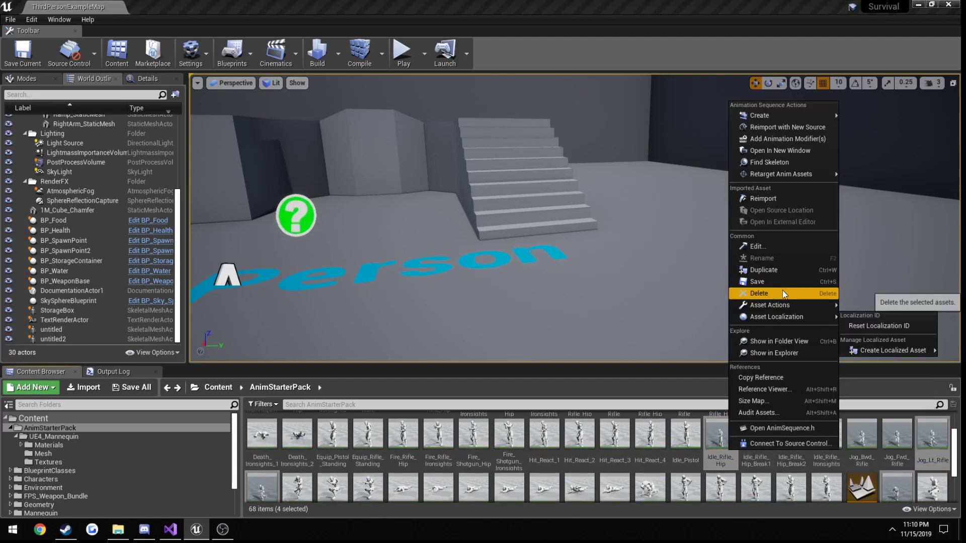
pyautogui.moveTo(768, 304)
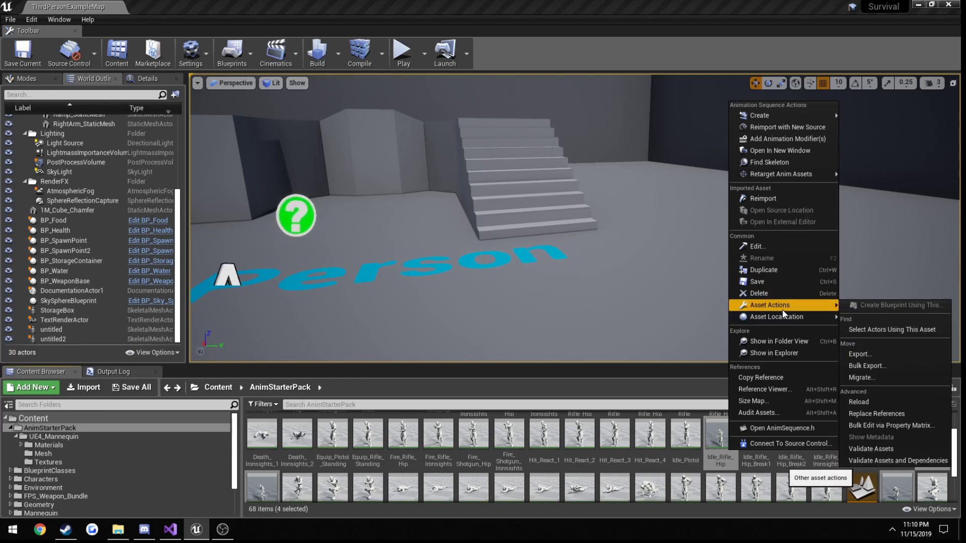
pyautogui.click(860, 353)
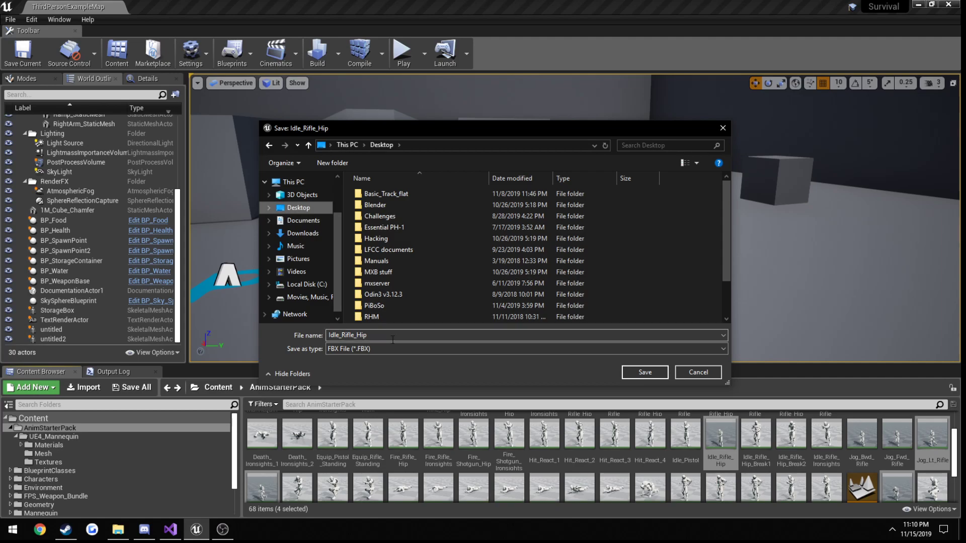
pyautogui.click(642, 372)
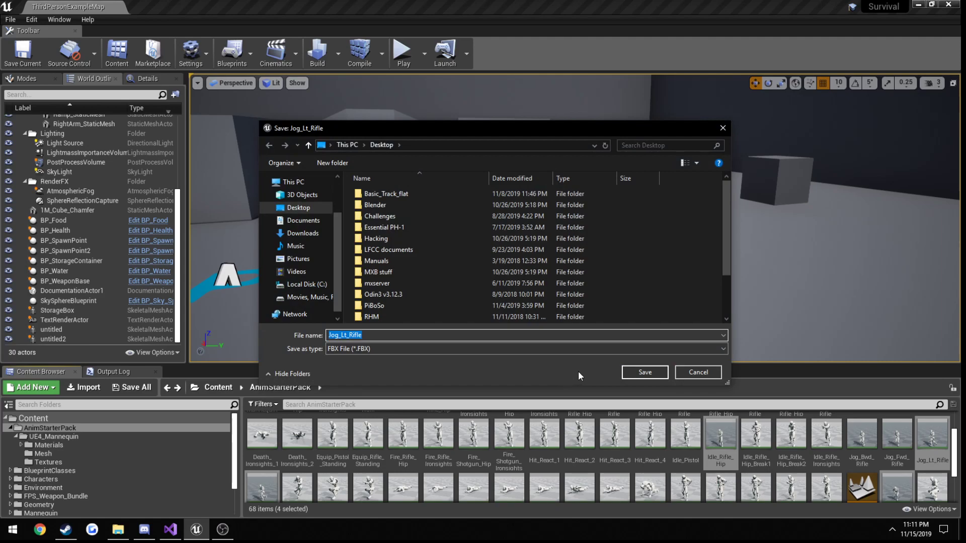
pyautogui.click(643, 373)
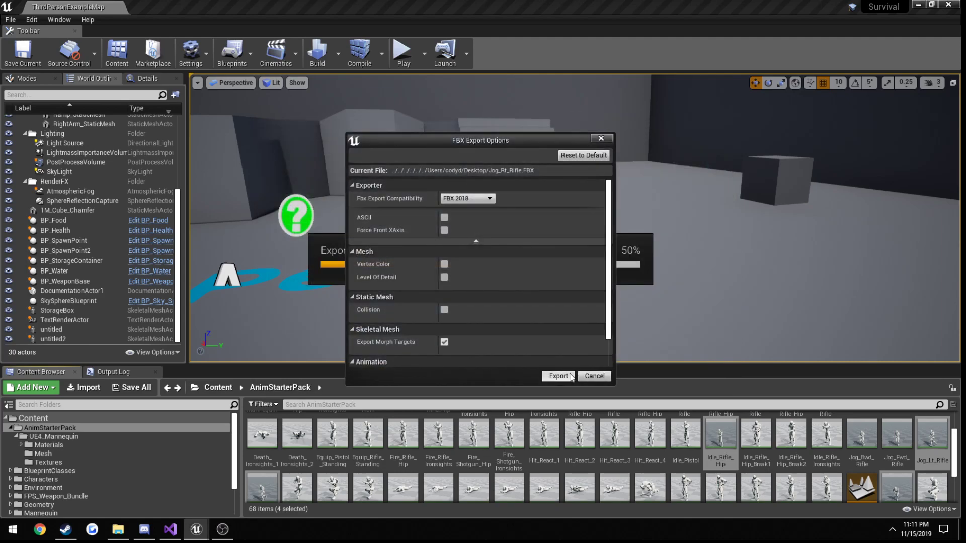
pyautogui.click(557, 375)
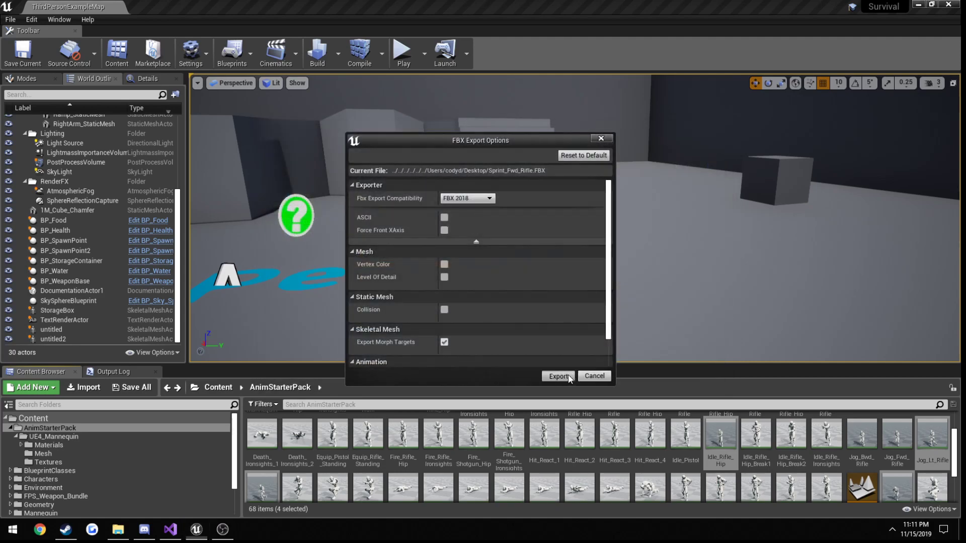
pyautogui.click(557, 377)
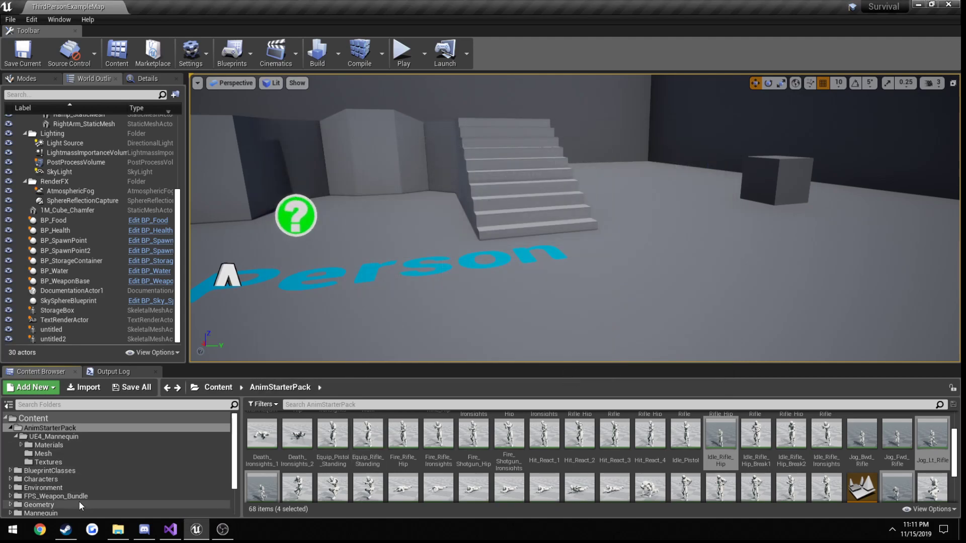
# Create a Weapons folder under Mannequin/Animations
pyautogui.click(45, 504)
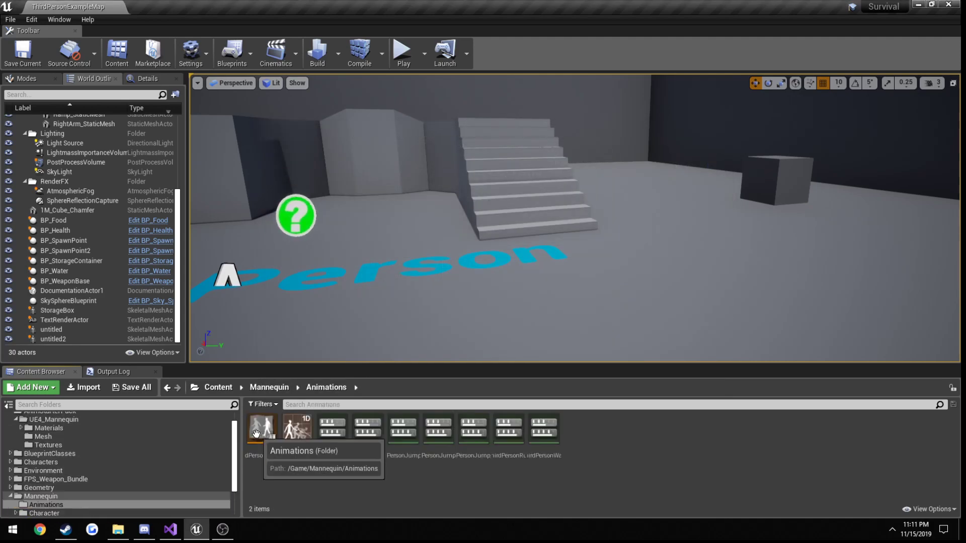
pyautogui.click(32, 387)
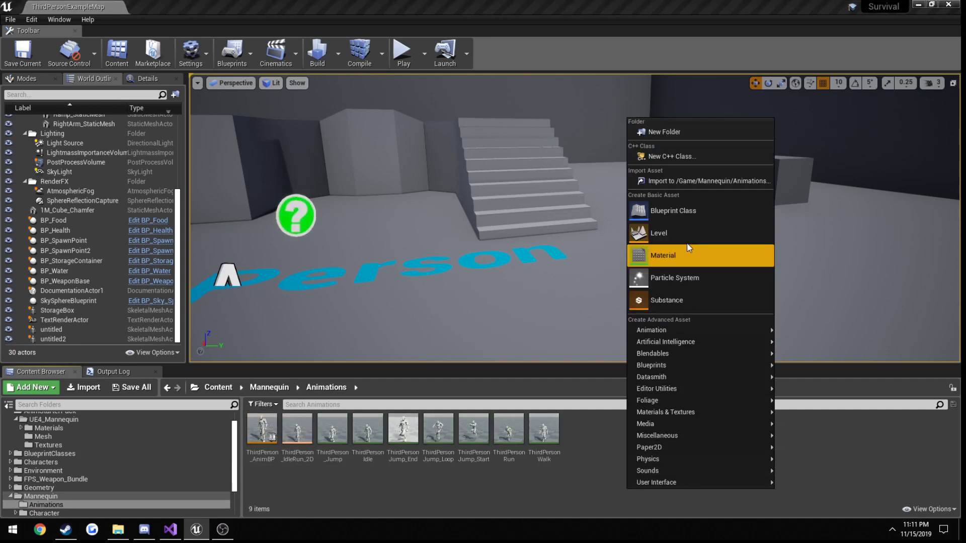
pyautogui.click(663, 130)
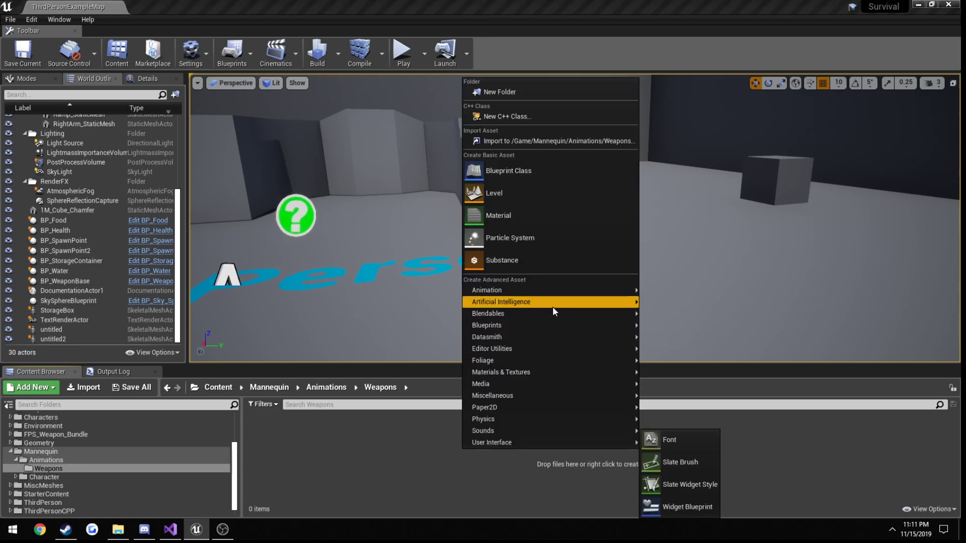
# Import the four exported rifle FBX files into the Weapons folder
pyautogui.click(554, 141)
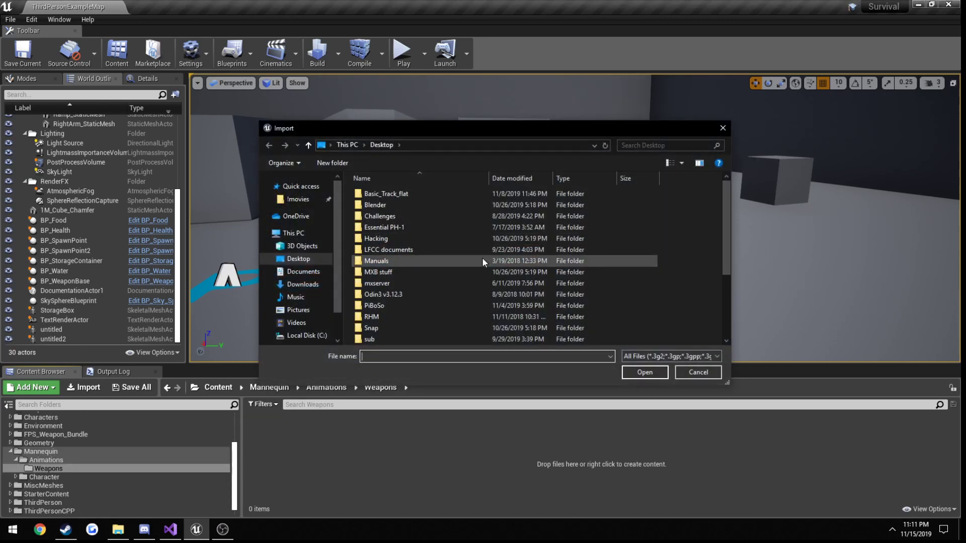
pyautogui.click(390, 271)
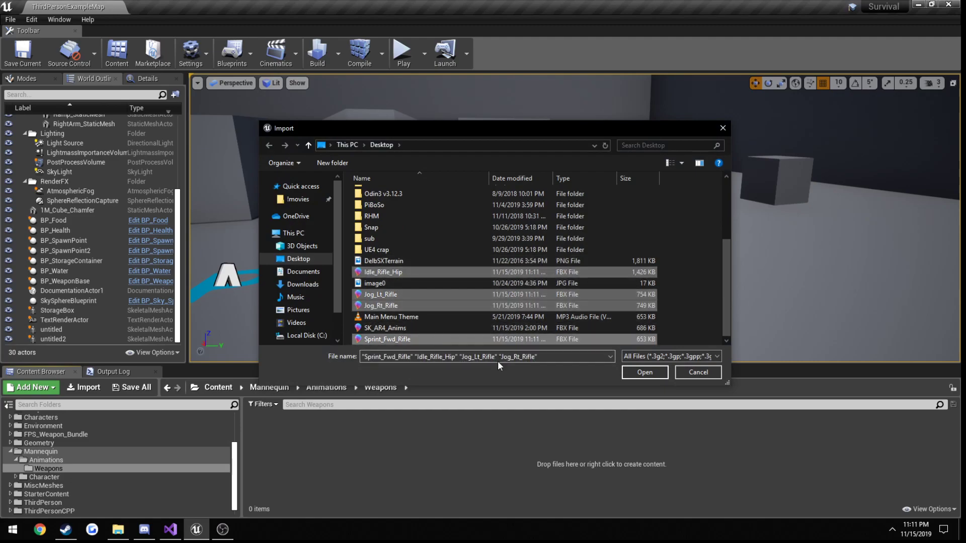
pyautogui.click(643, 372)
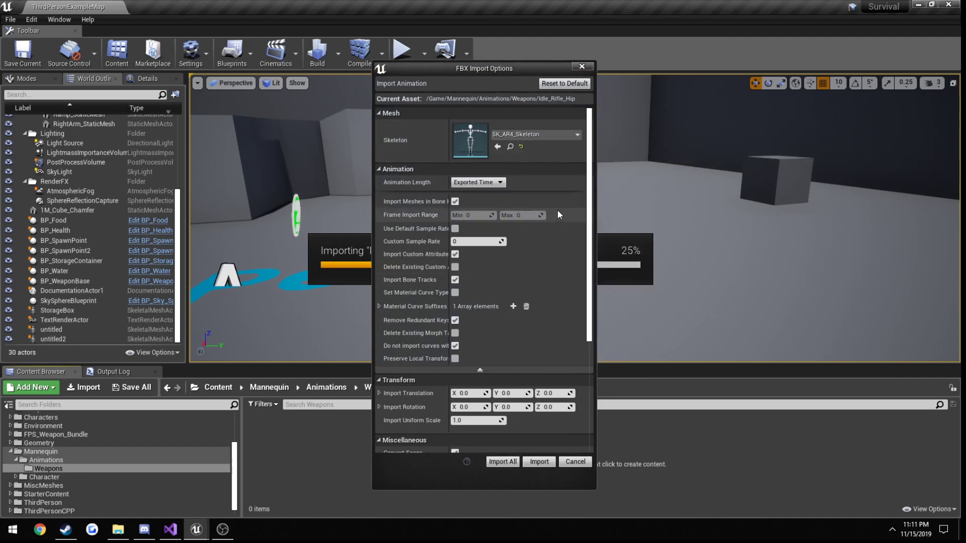
# Assign UE4_Mannequin_Skeleton as the import skeleton for the rifle animations
pyautogui.click(576, 134)
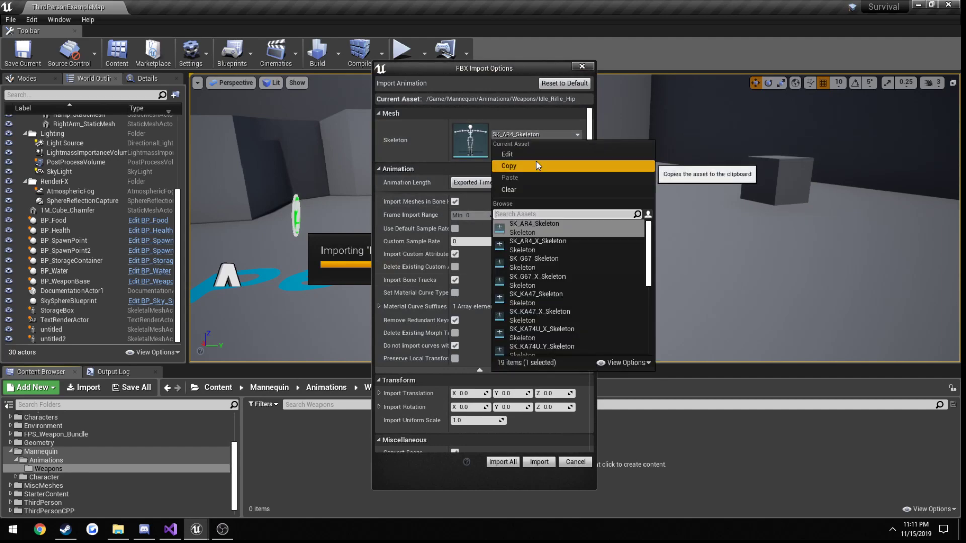
pyautogui.write('man')
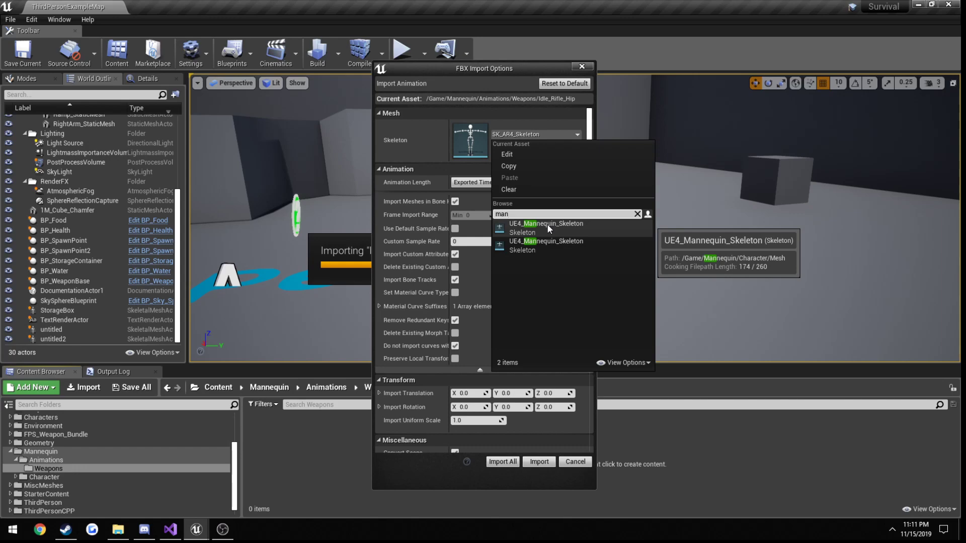
pyautogui.click(544, 228)
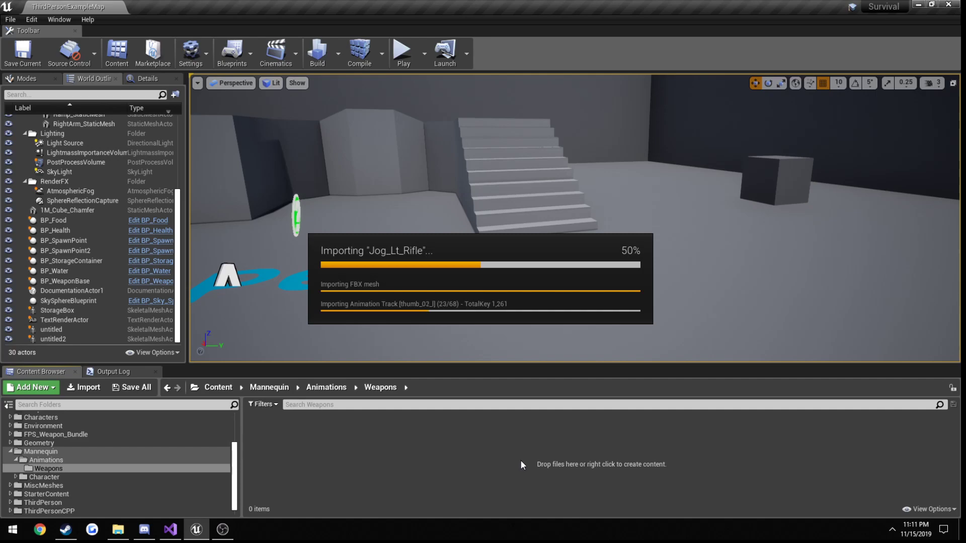
pyautogui.moveTo(517, 463)
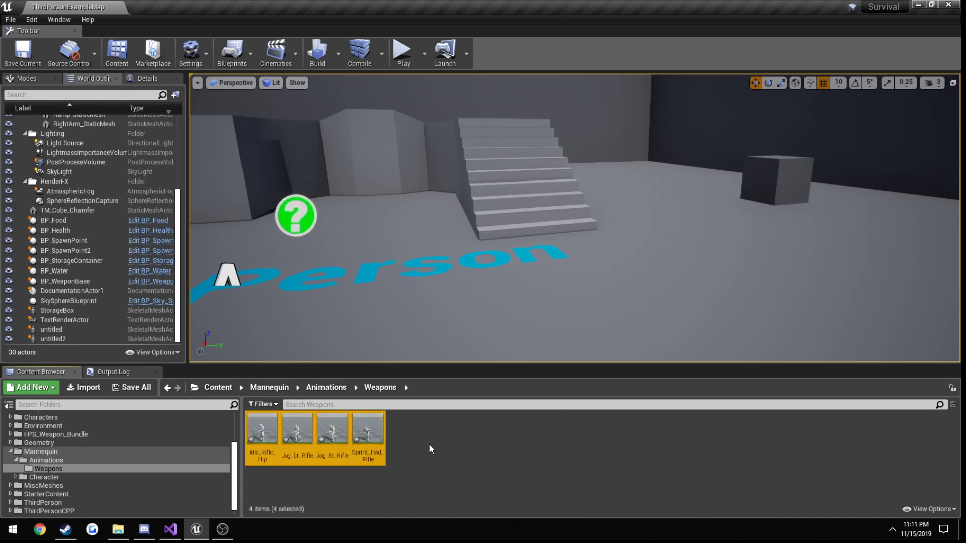
# Preview Idle_Rifle_Hip and bring up the mannequin skeleton's bone hierarchy
pyautogui.click(417, 431)
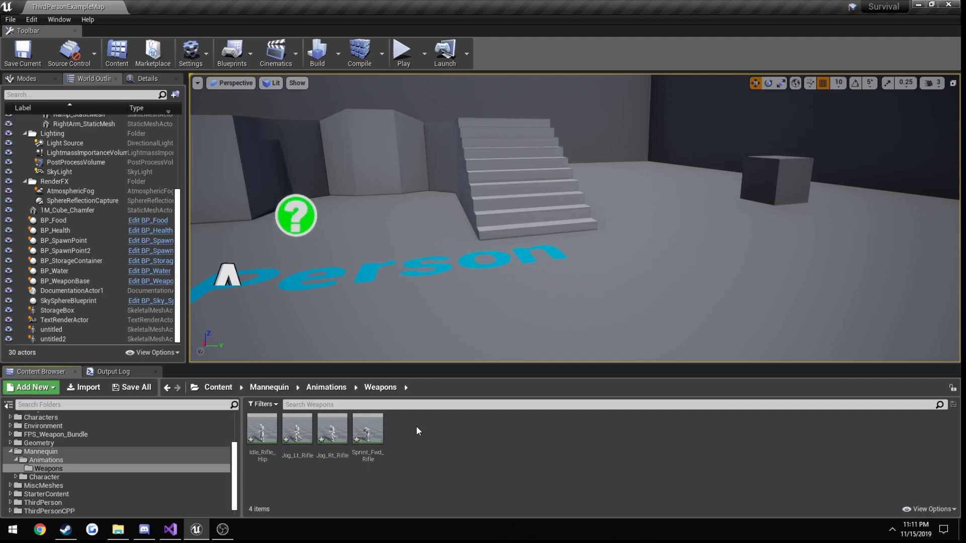
pyautogui.doubleClick(261, 426)
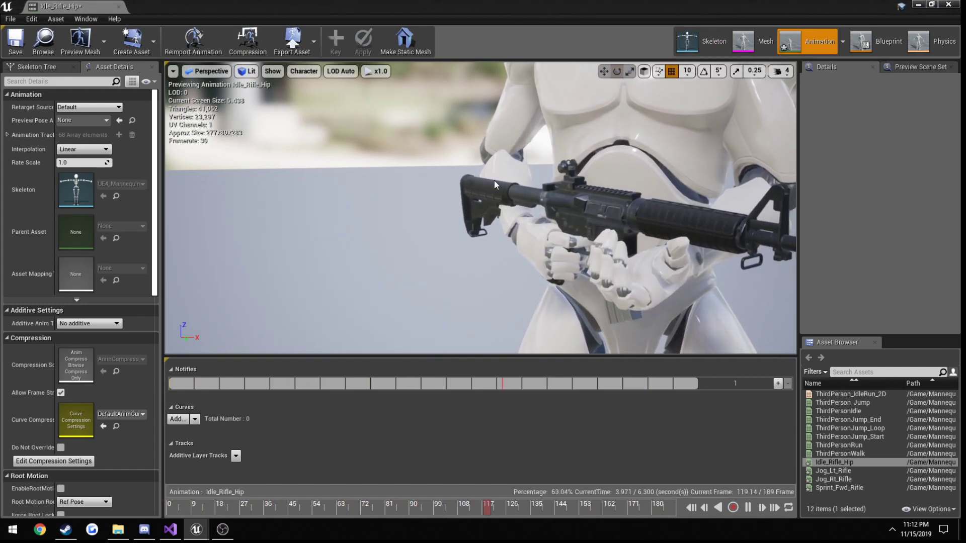
pyautogui.click(37, 67)
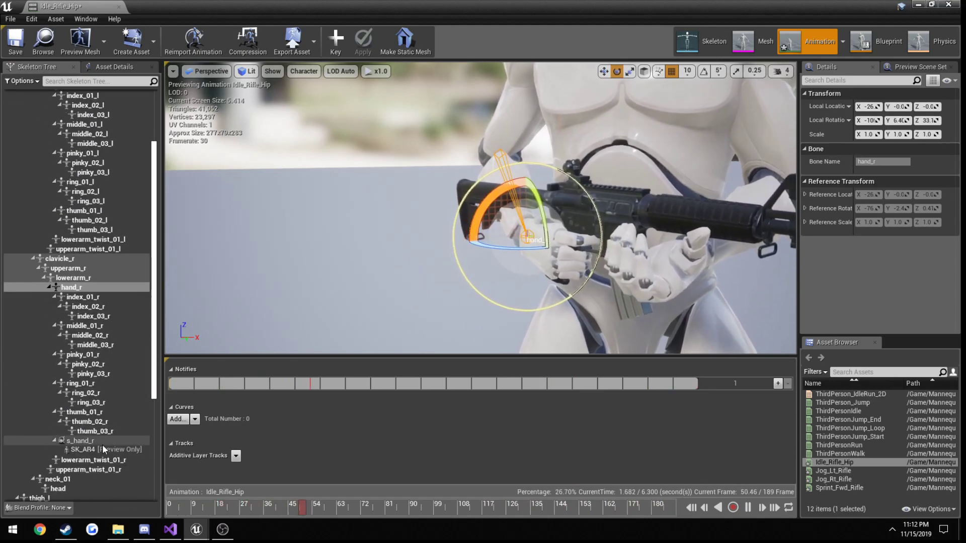
pyautogui.click(79, 440)
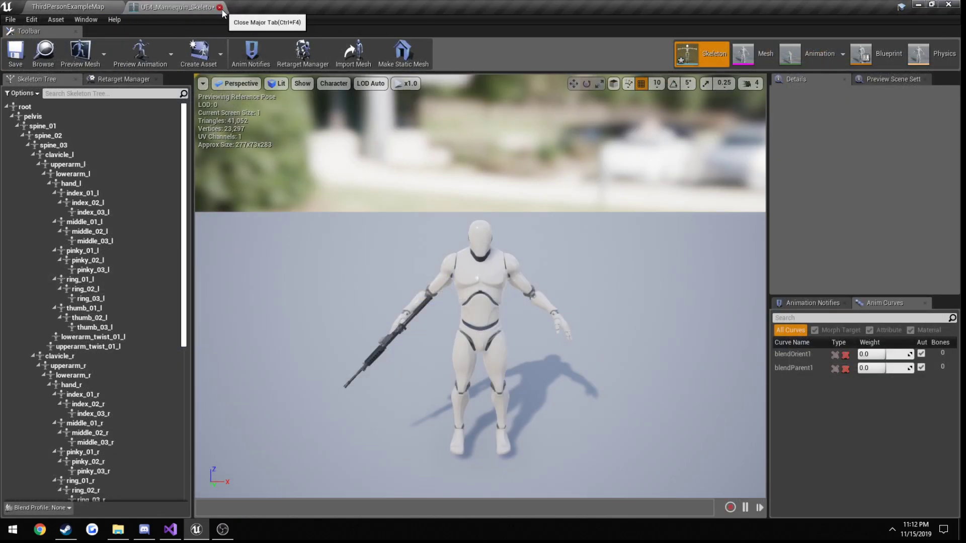
# Create a UE4_Mannequin_Skeleton blend space in Weapons named BS_WeaponAnim
pyautogui.click(220, 7)
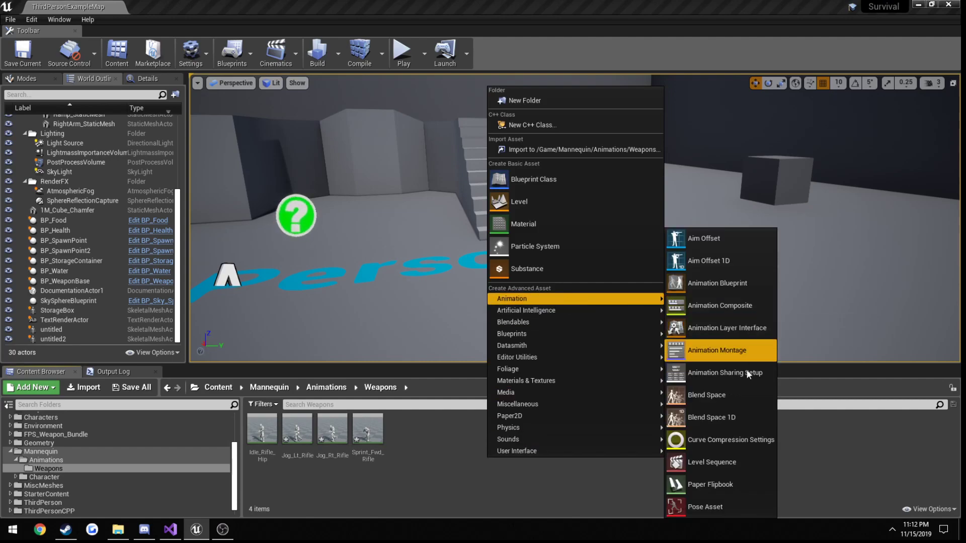
pyautogui.click(715, 350)
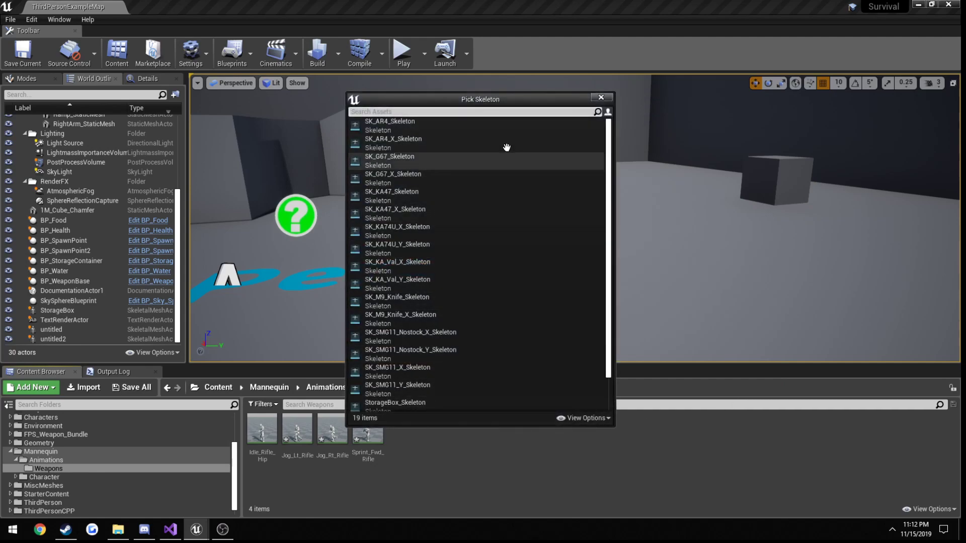
pyautogui.write('man')
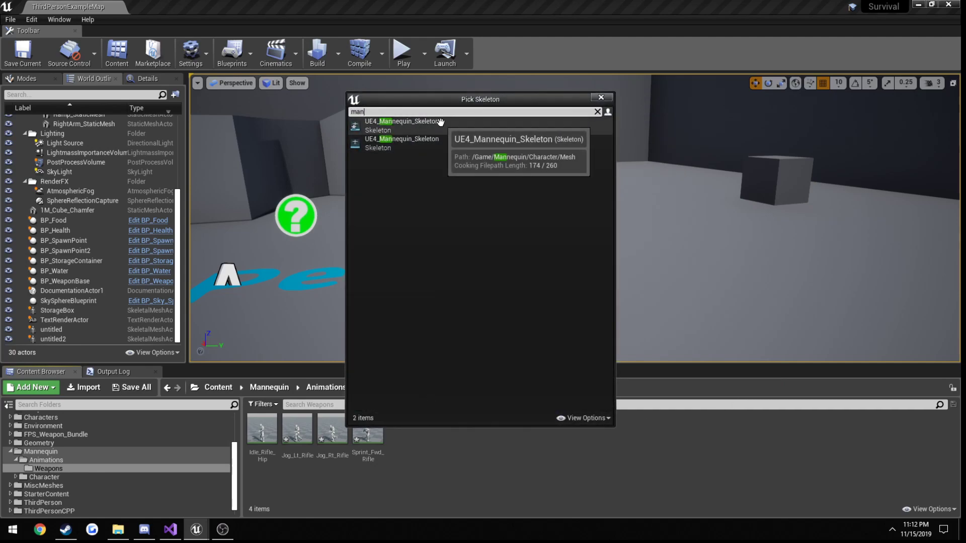
pyautogui.click(401, 121)
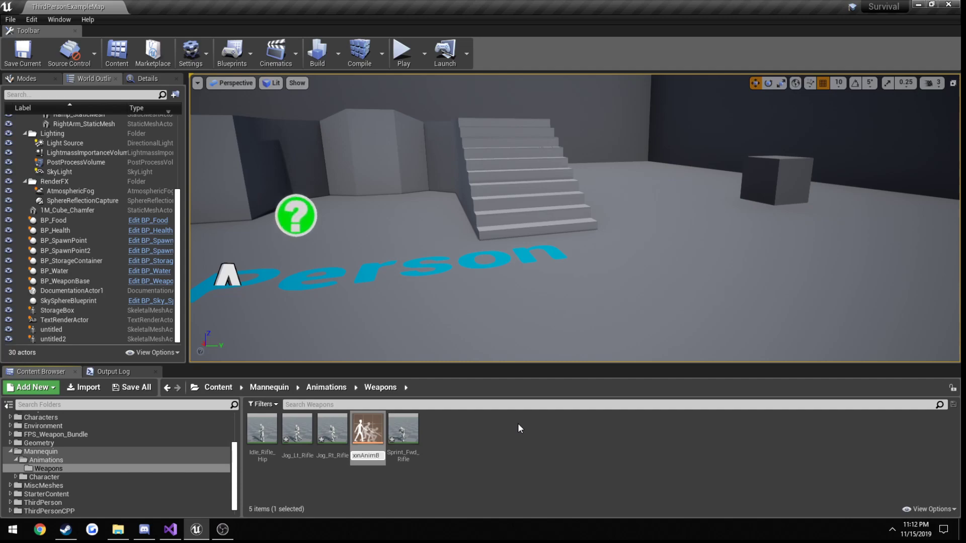
pyautogui.click(403, 427)
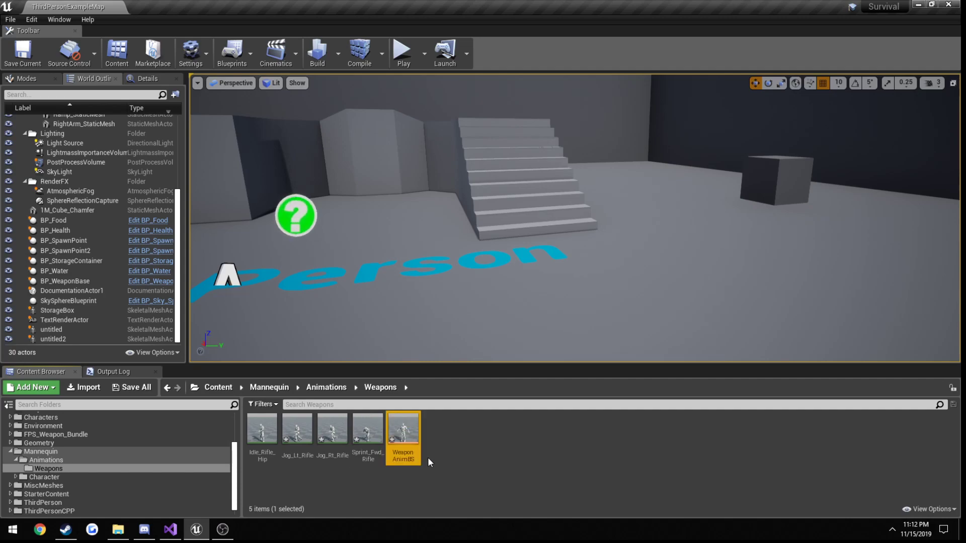
pyautogui.doubleClick(403, 451)
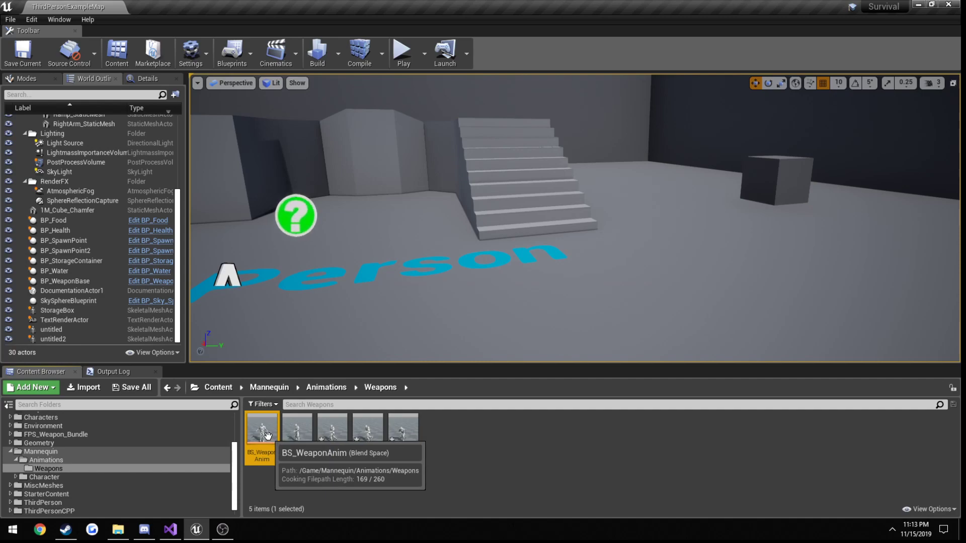
# Name BS_WeaponAnim's horizontal axis Speed with a maximum of 600 and preview the blend
pyautogui.doubleClick(261, 426)
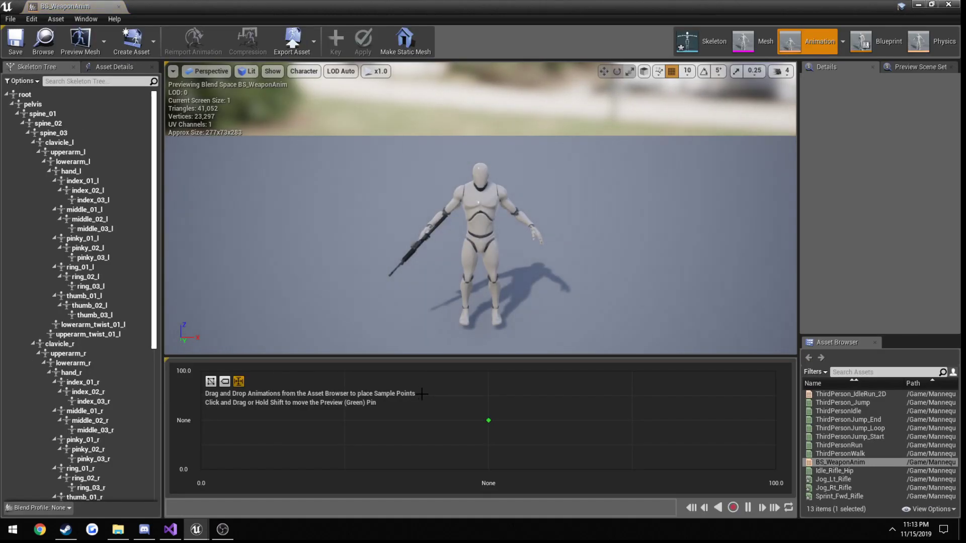
pyautogui.click(114, 66)
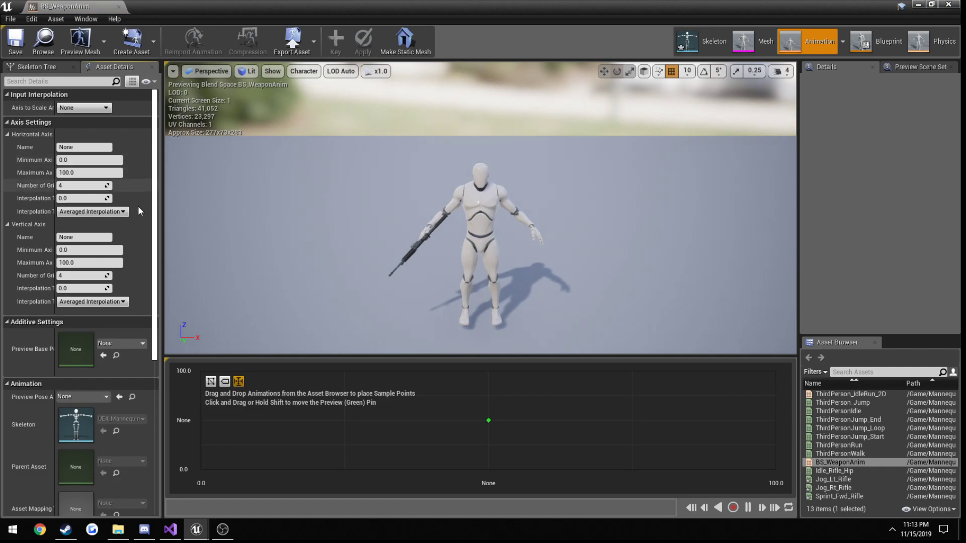
pyautogui.moveTo(642, 418)
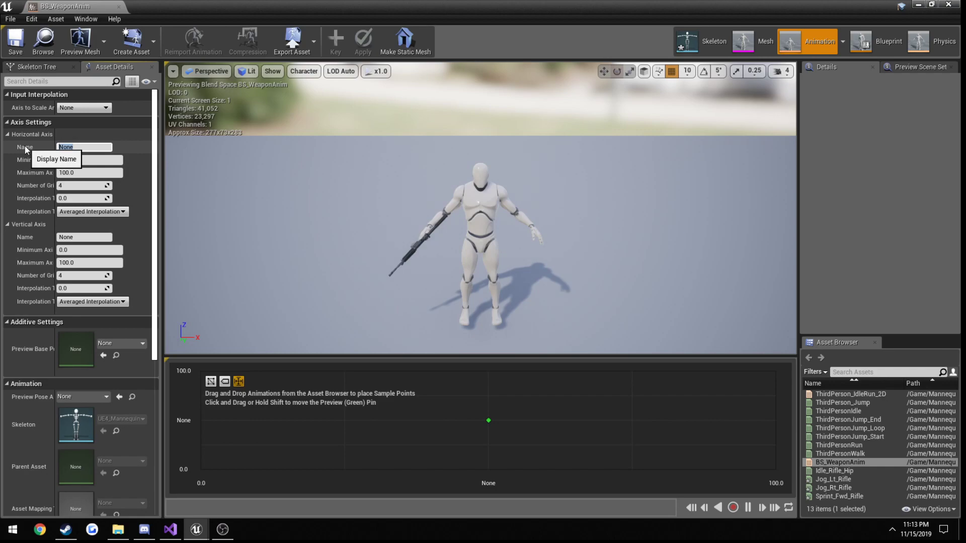
pyautogui.write('Speed')
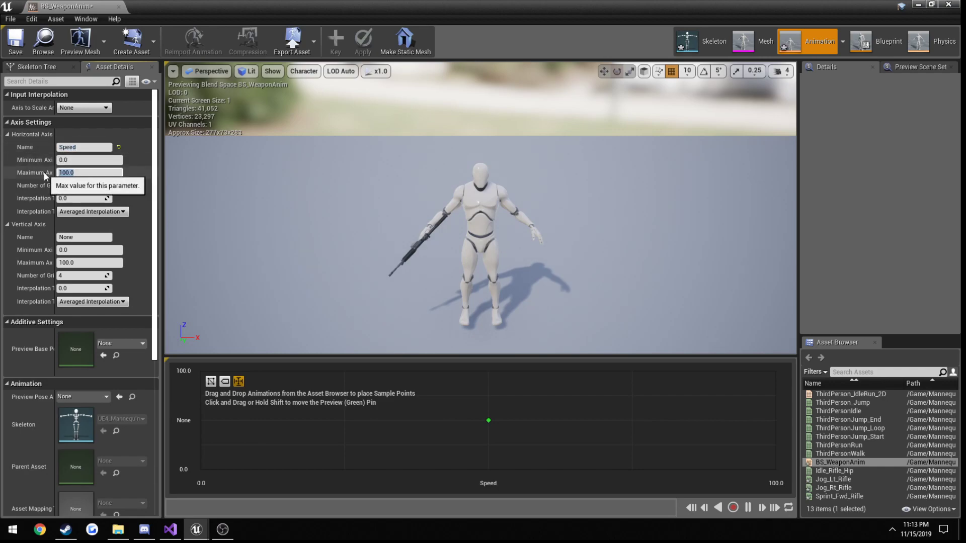
pyautogui.write('600.0')
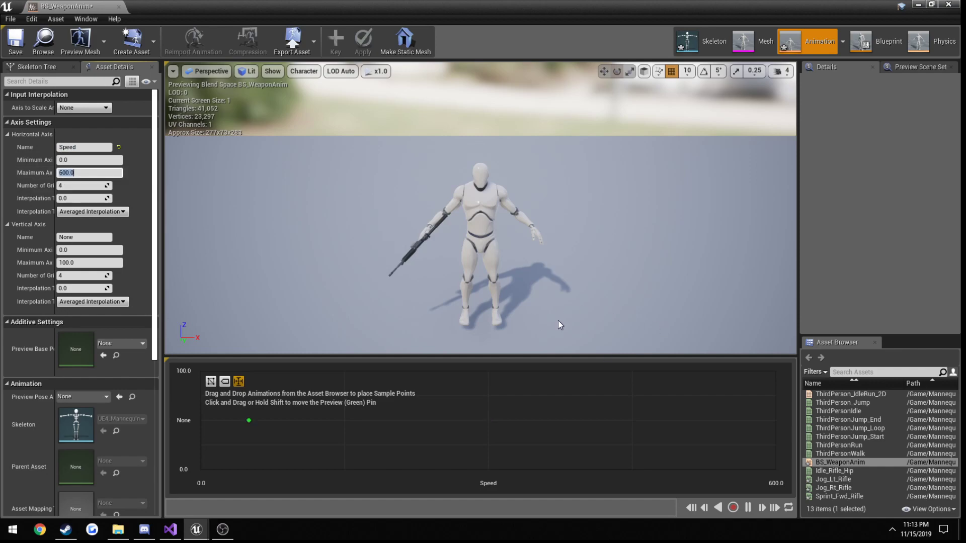
pyautogui.moveTo(249, 420); pyautogui.dragTo(334, 425)
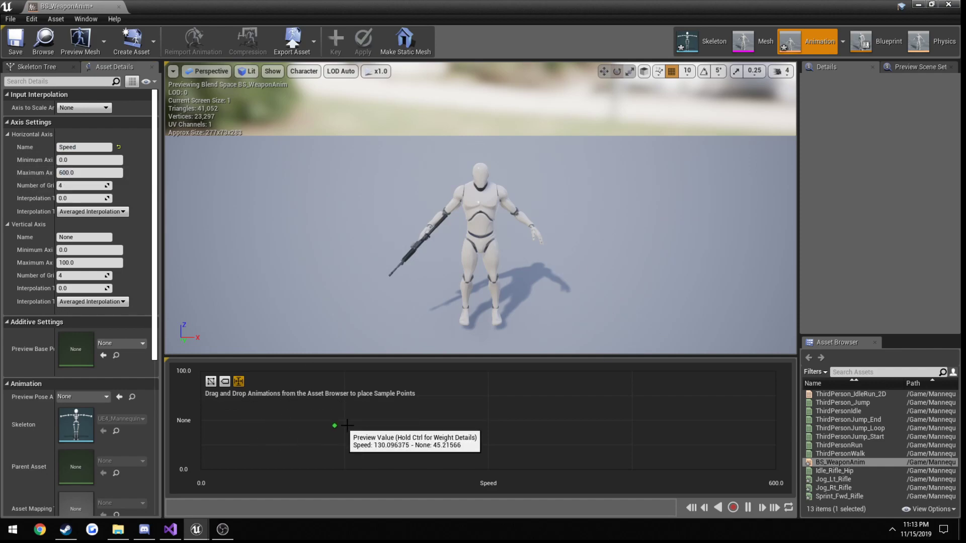
pyautogui.moveTo(487, 421)
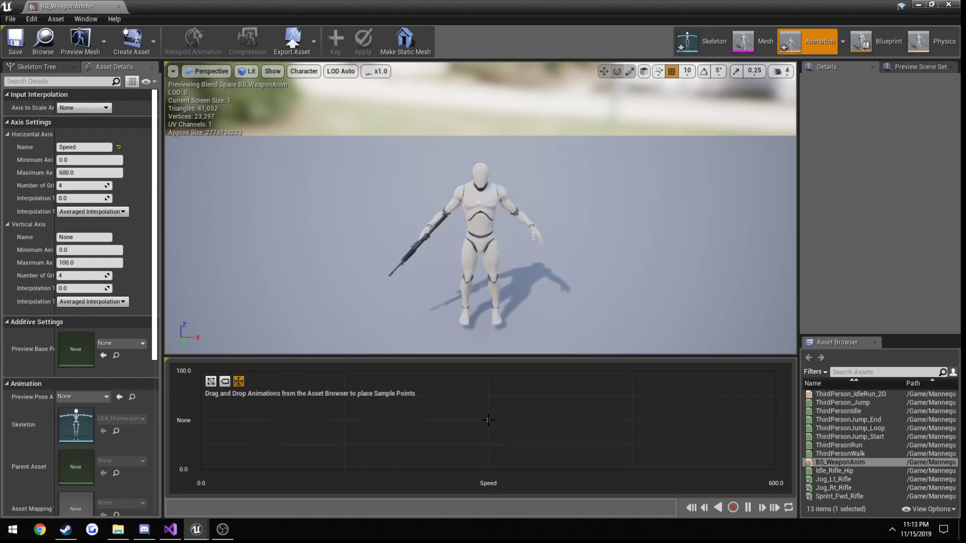
pyautogui.click(487, 420)
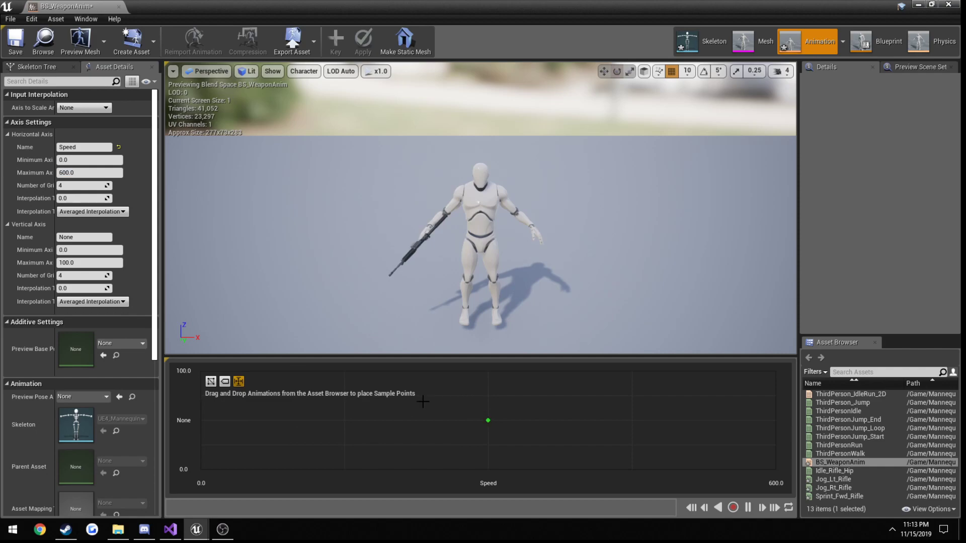
pyautogui.moveTo(459, 402)
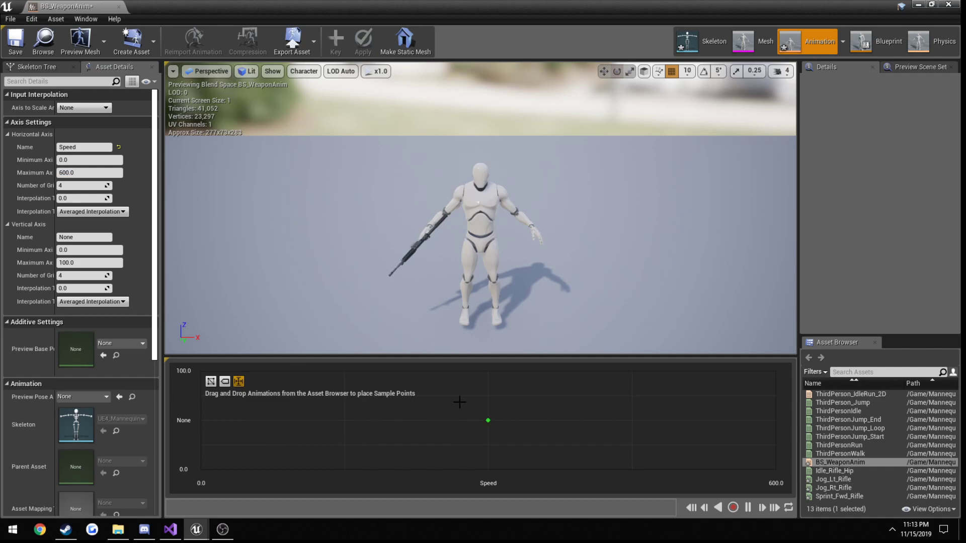
pyautogui.moveTo(543, 404)
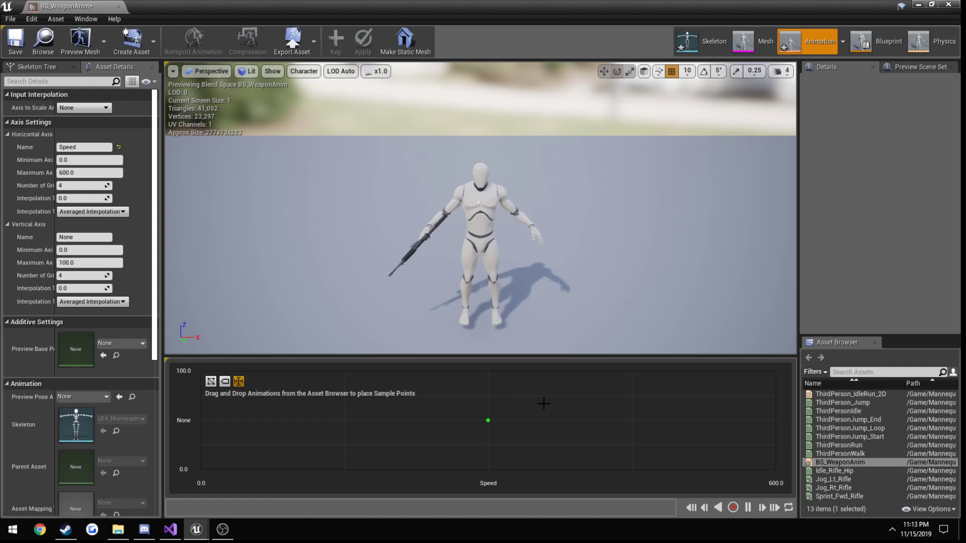
pyautogui.moveTo(247, 424)
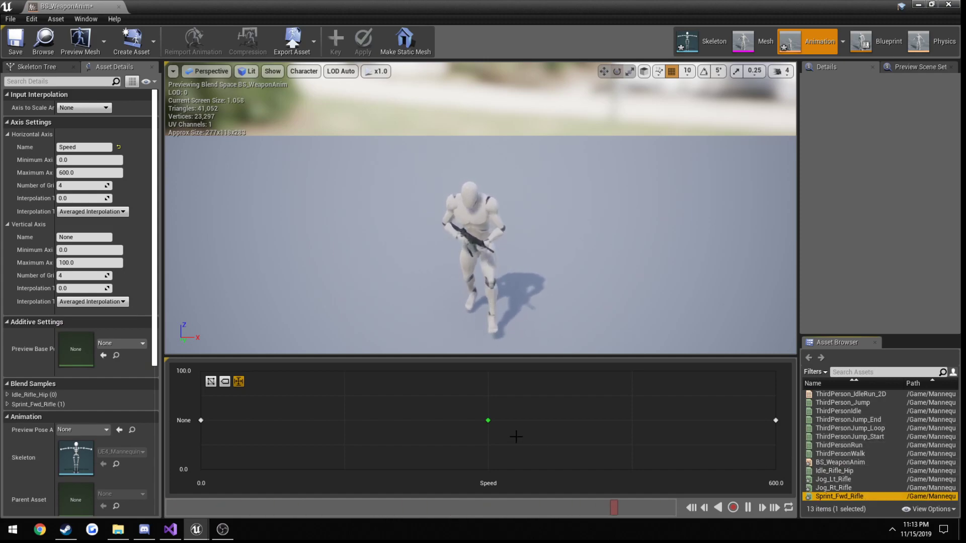
pyautogui.moveTo(489, 420)
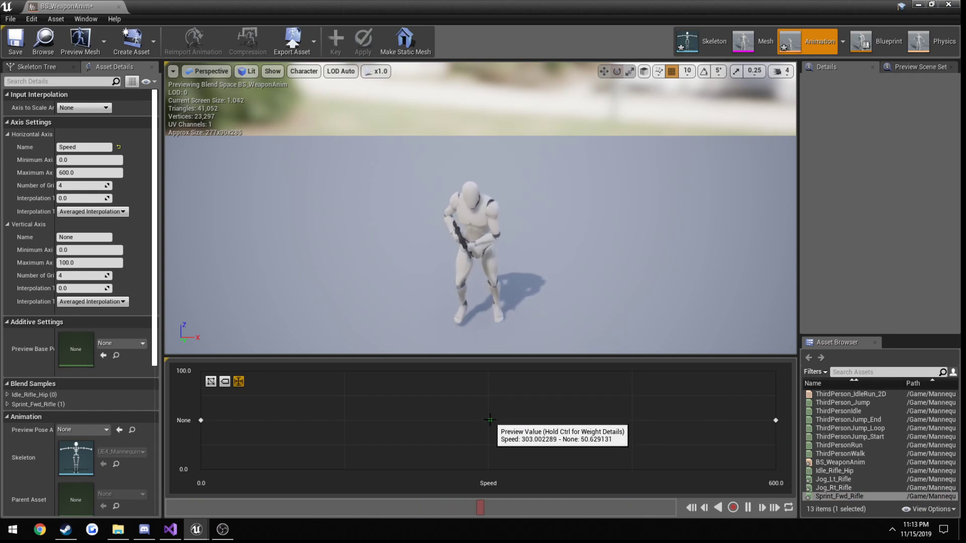
pyautogui.moveTo(851, 436)
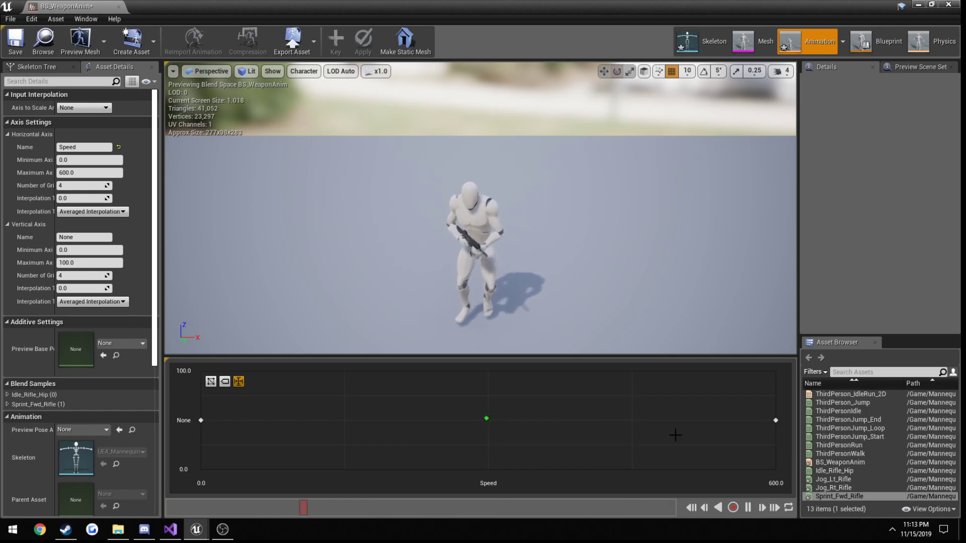
pyautogui.moveTo(833, 479)
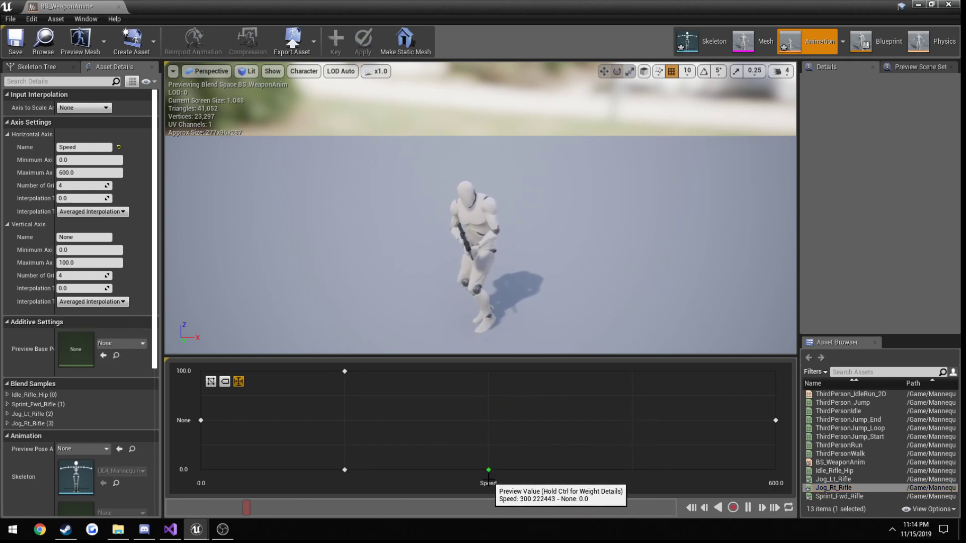
# Preview along the Speed axis, then set the vertical axis range to -180 to 180
pyautogui.moveTo(488, 469); pyautogui.dragTo(344, 469)
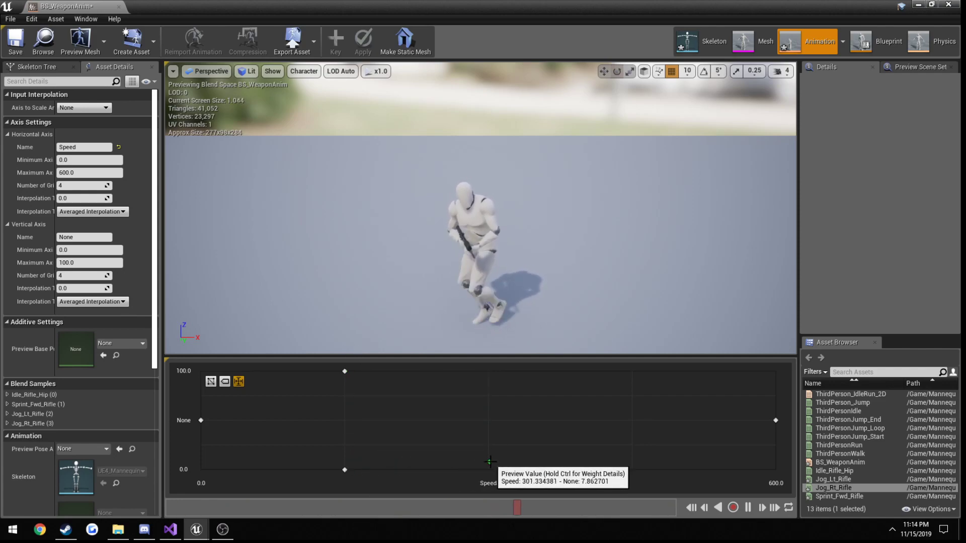
pyautogui.click(487, 419)
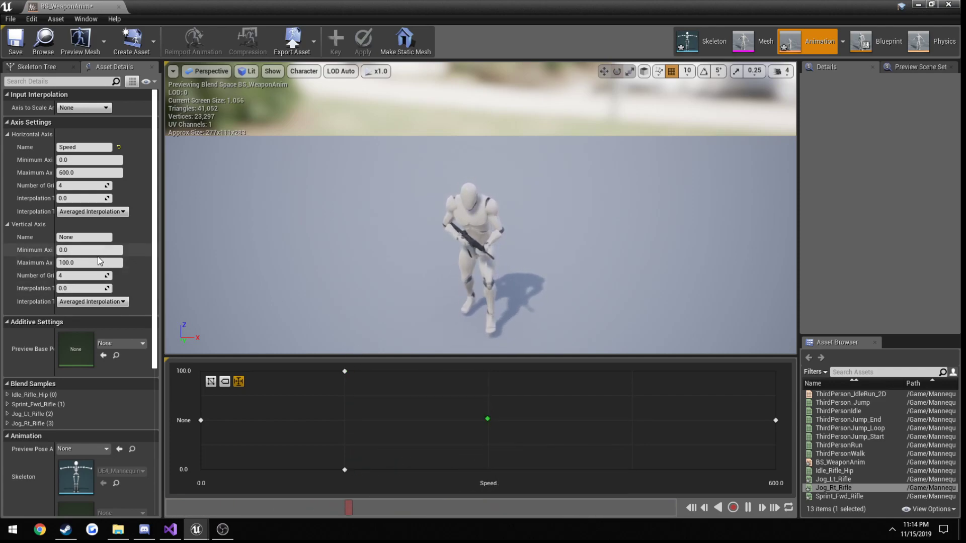
pyautogui.click(89, 249)
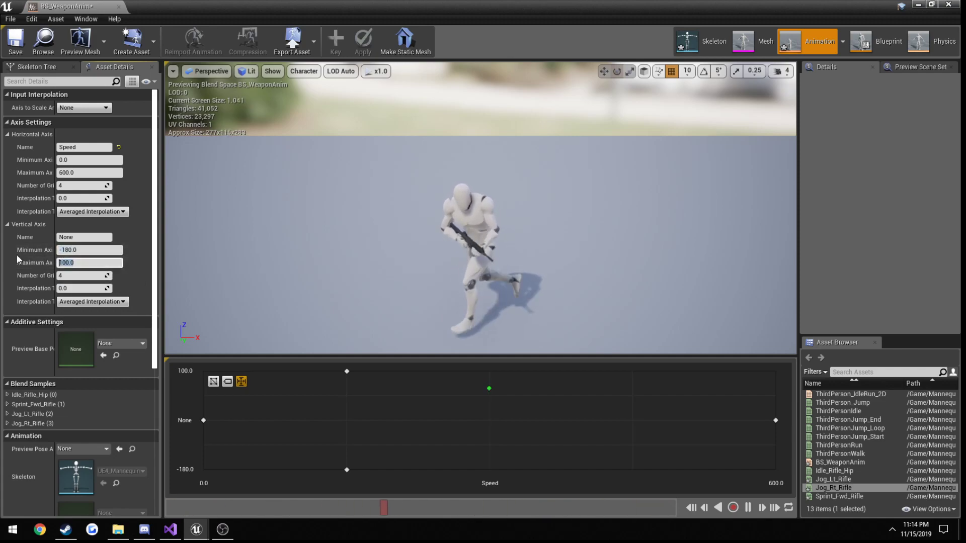
pyautogui.write('180.0')
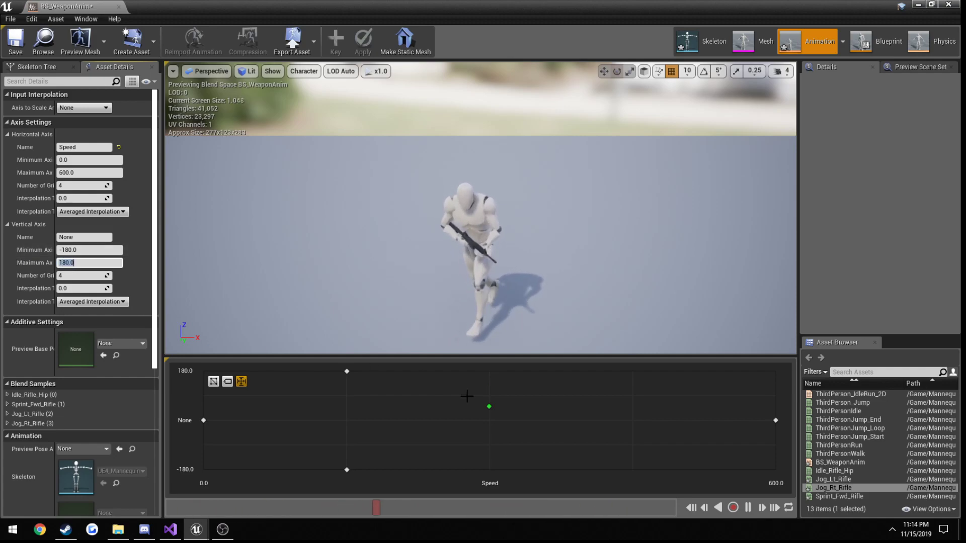
pyautogui.moveTo(496, 370)
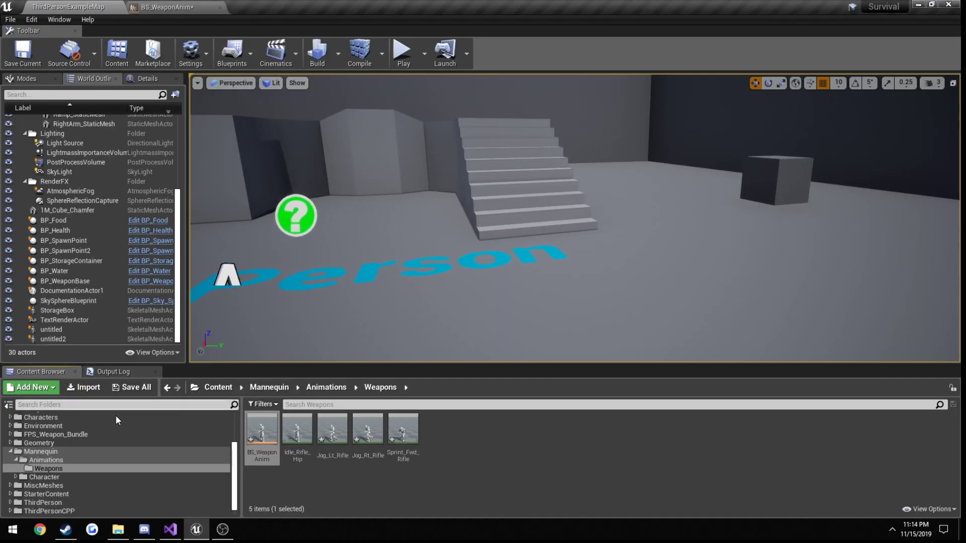
# Export Jog_Fwd_Rifle from AnimStarterPack as an FBX to the Desktop
pyautogui.click(51, 428)
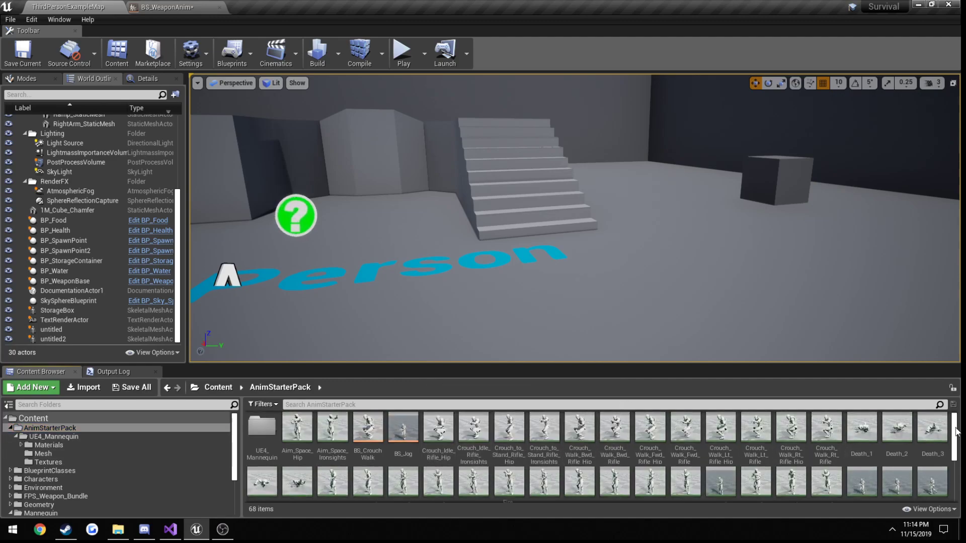
pyautogui.scroll(-3)
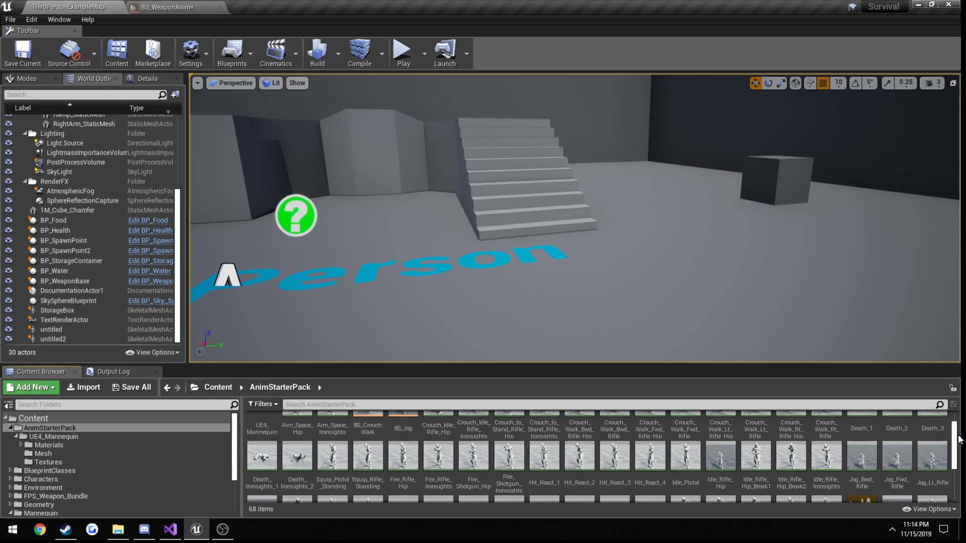
pyautogui.moveTo(896, 461)
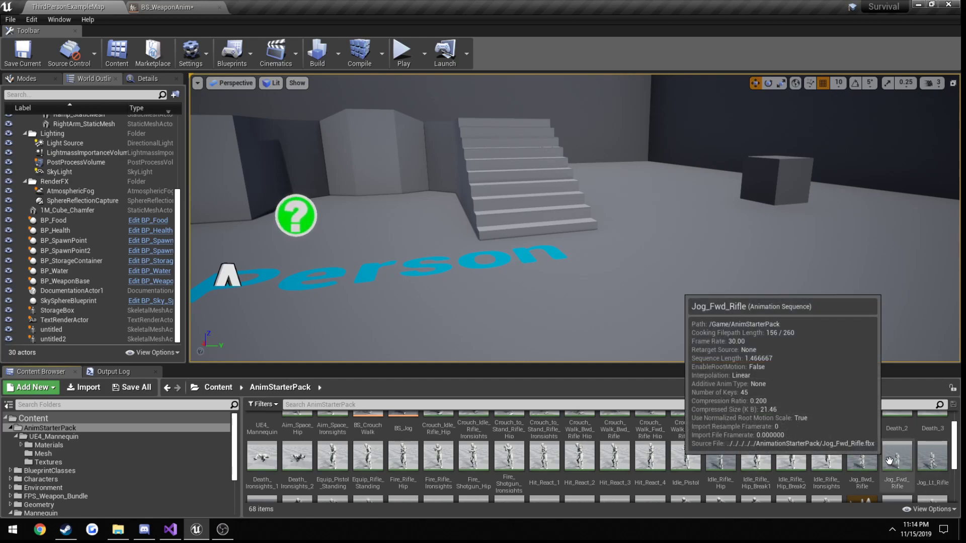
pyautogui.rightClick(897, 459)
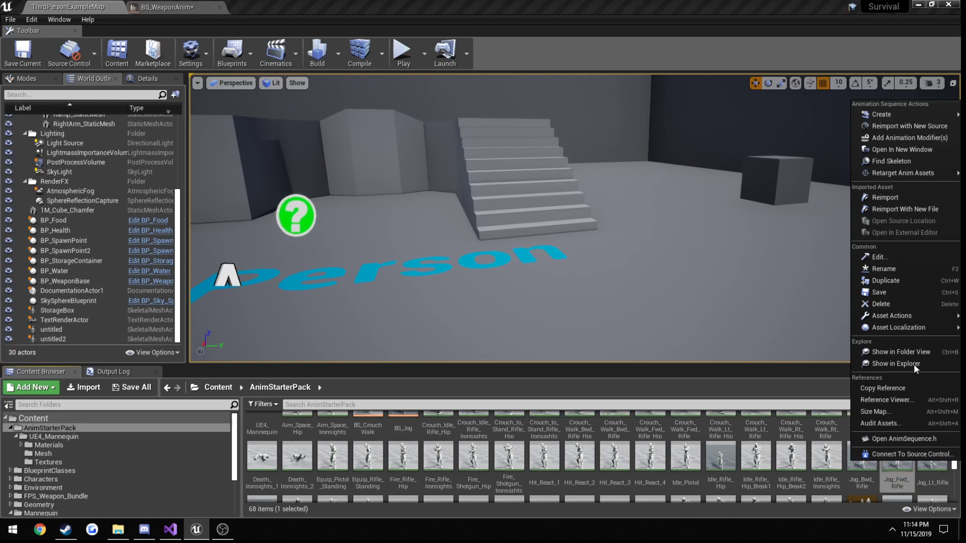
pyautogui.moveTo(891, 315)
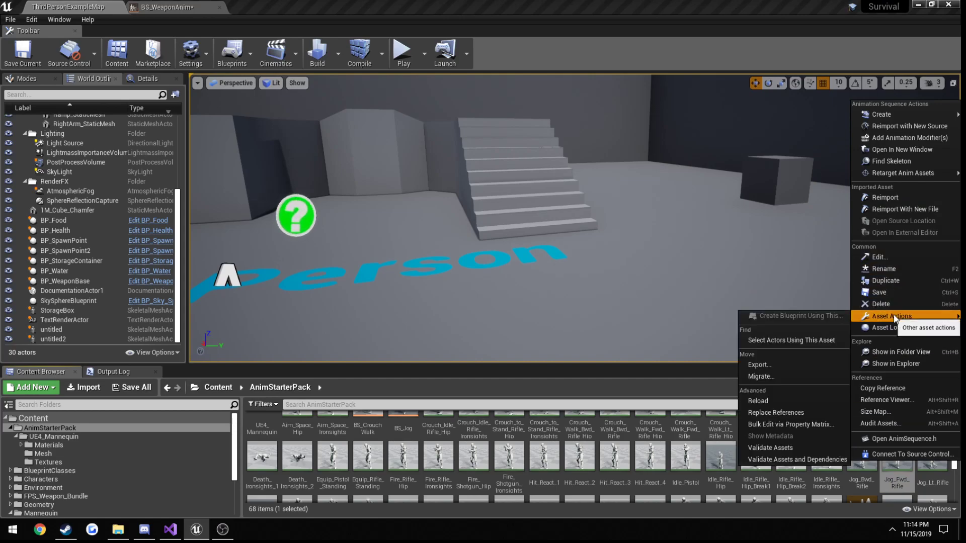
pyautogui.click(759, 364)
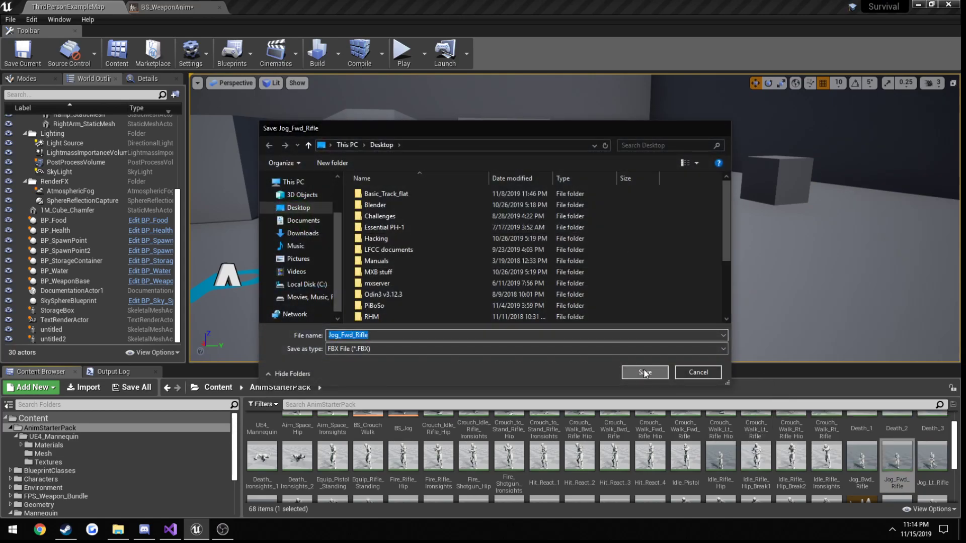
pyautogui.click(643, 372)
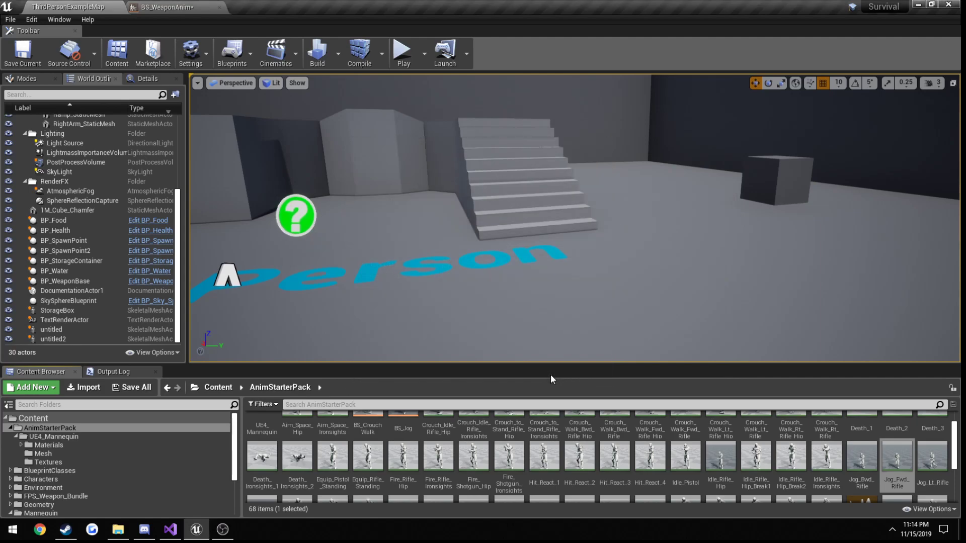
# Import the Jog_Fwd_Rifle FBX into the Weapons folder using the mannequin skeleton
pyautogui.click(40, 512)
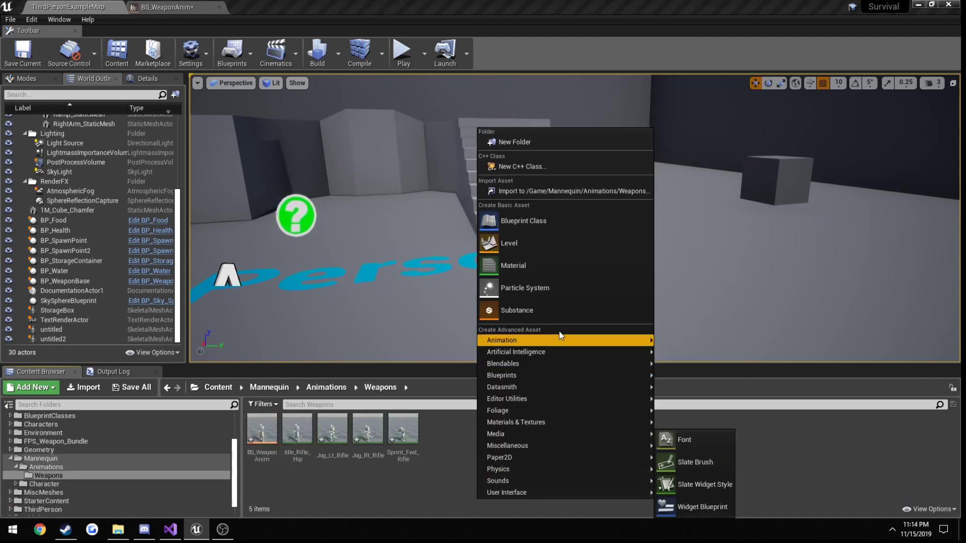
pyautogui.click(572, 191)
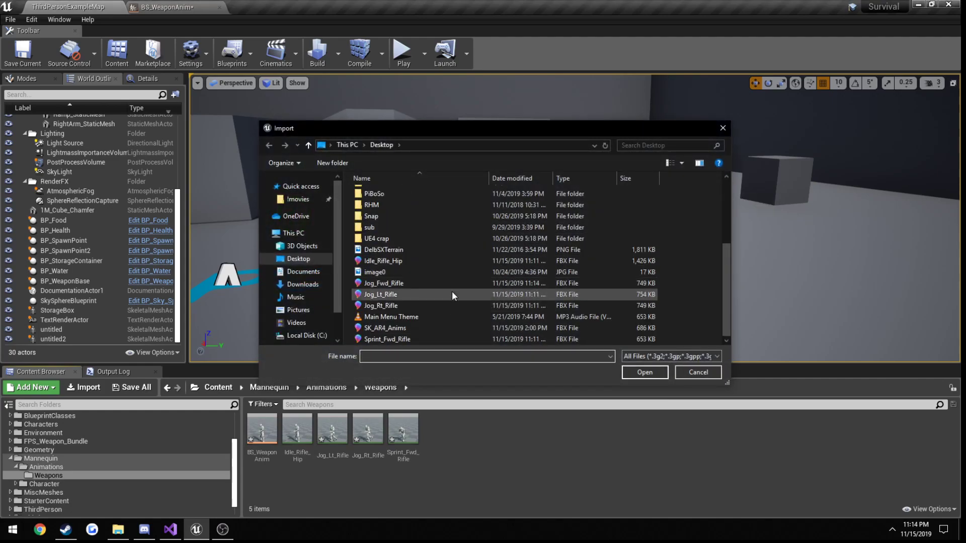
pyautogui.click(643, 372)
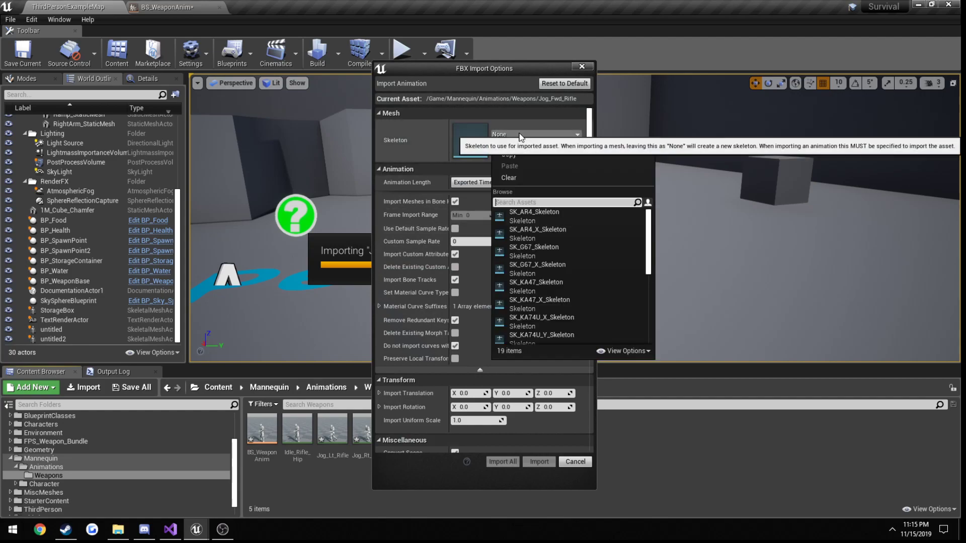
pyautogui.write('man')
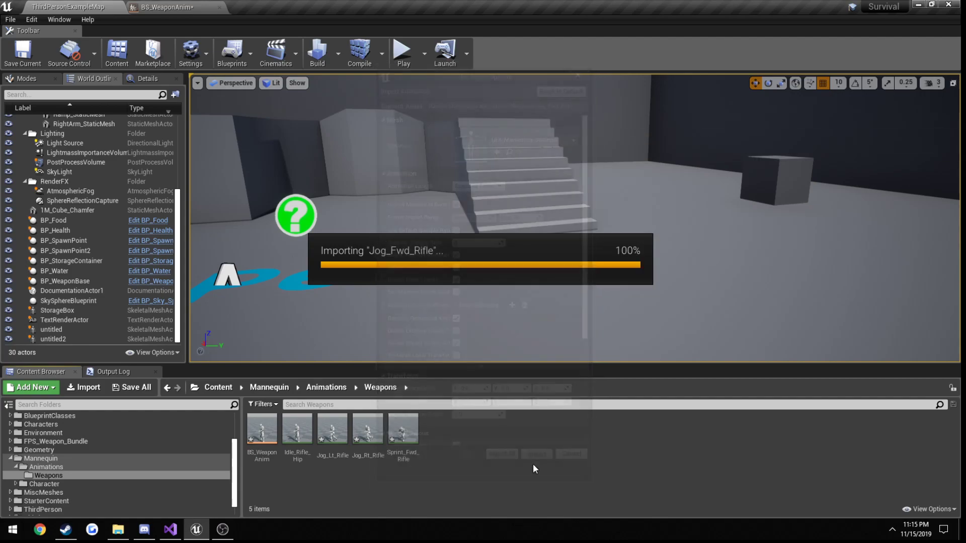
pyautogui.click(166, 7)
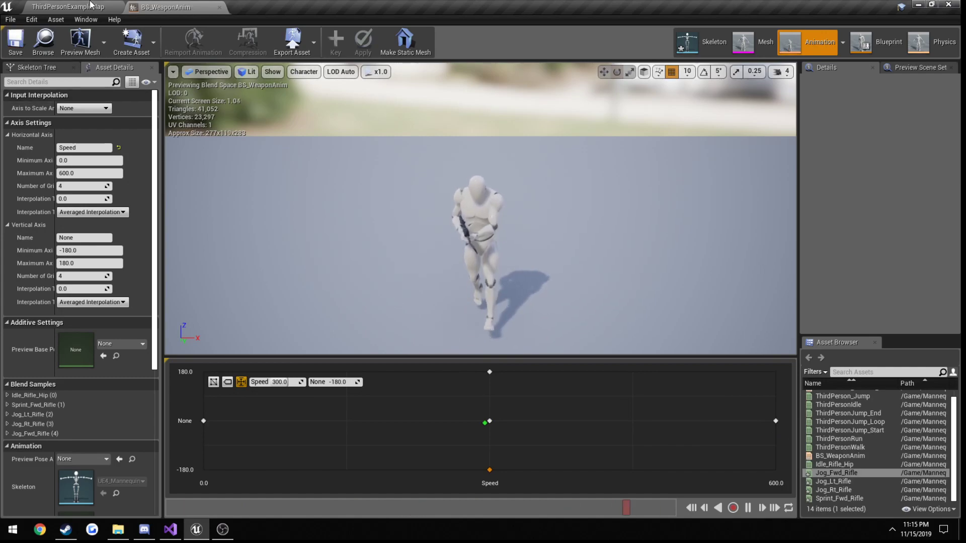
# Return to the main level editor after adding the Jog_Fwd_Rifle sample
pyautogui.click(61, 7)
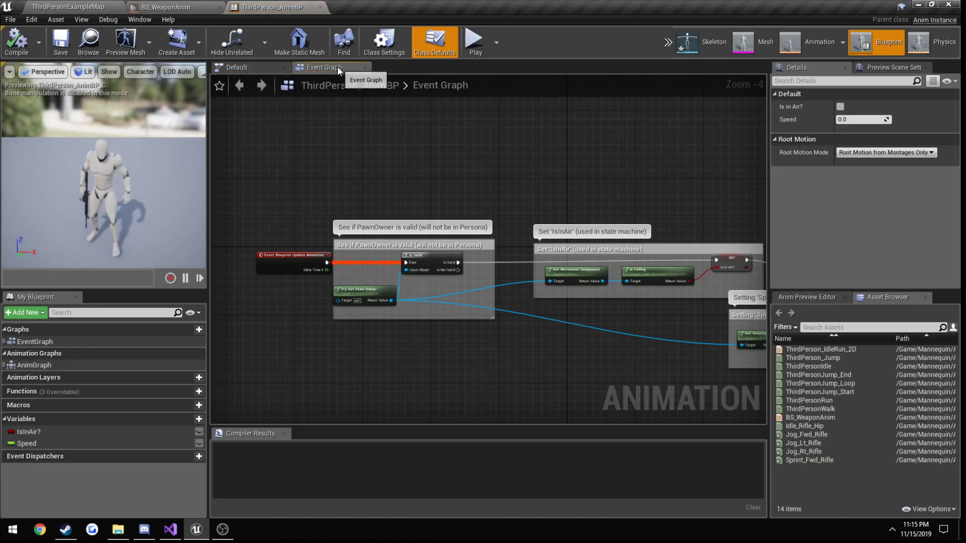
# Inspect the Default state machine's Idle/Run and jump states, then return to the Event Graph
pyautogui.click(315, 68)
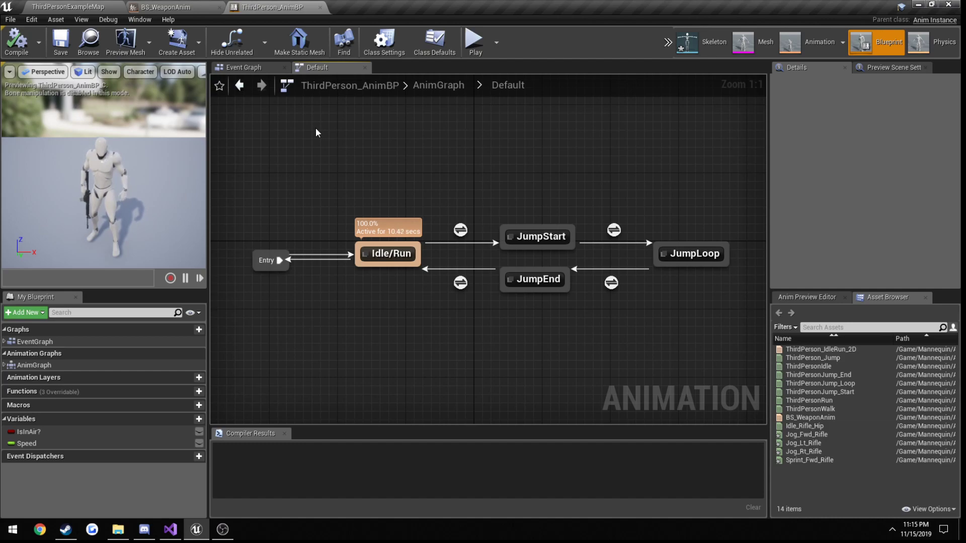
pyautogui.moveTo(388, 254)
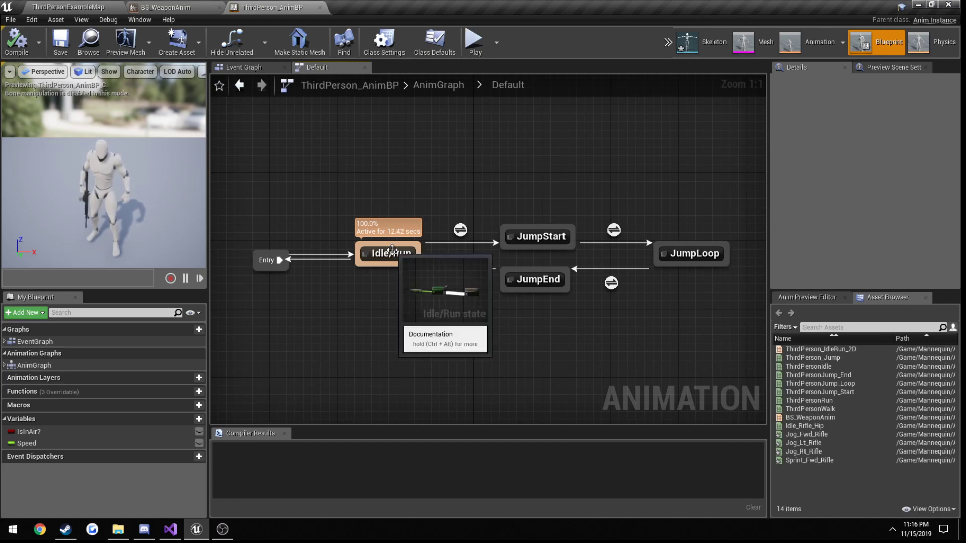
pyautogui.moveTo(397, 304)
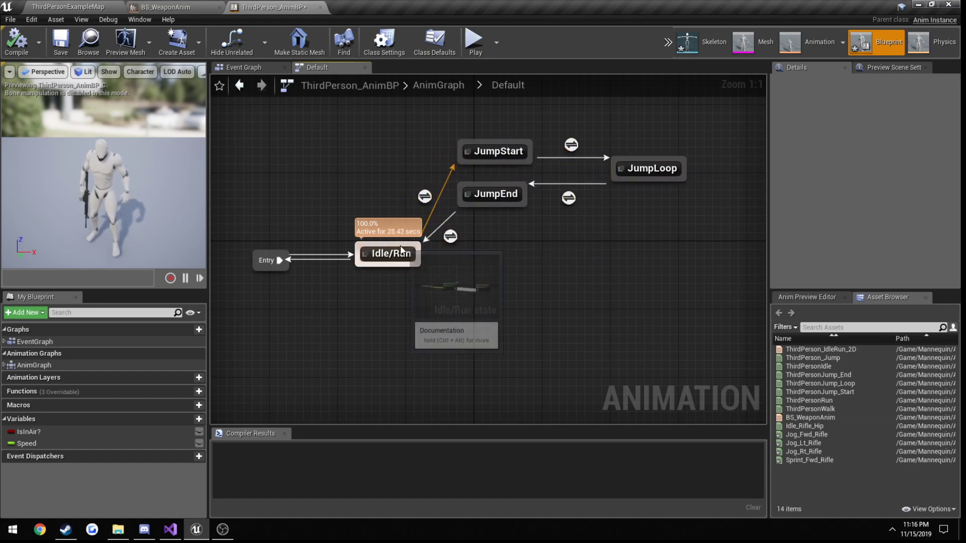
pyautogui.click(389, 253)
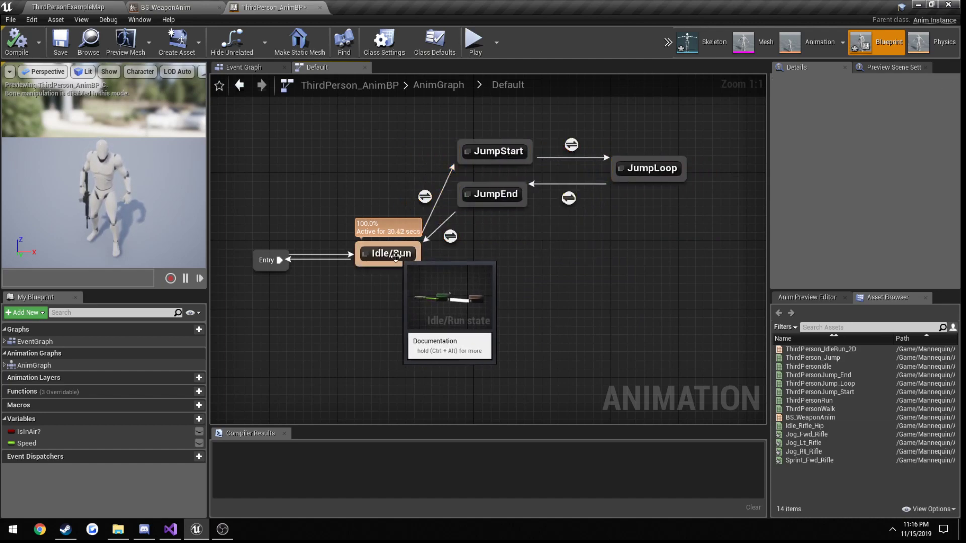
pyautogui.moveTo(253, 99)
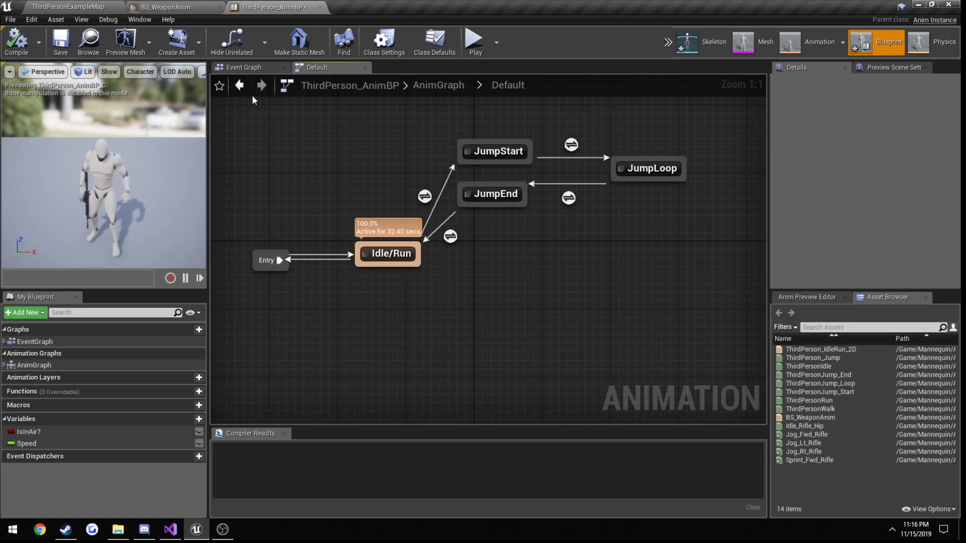
pyautogui.click(244, 67)
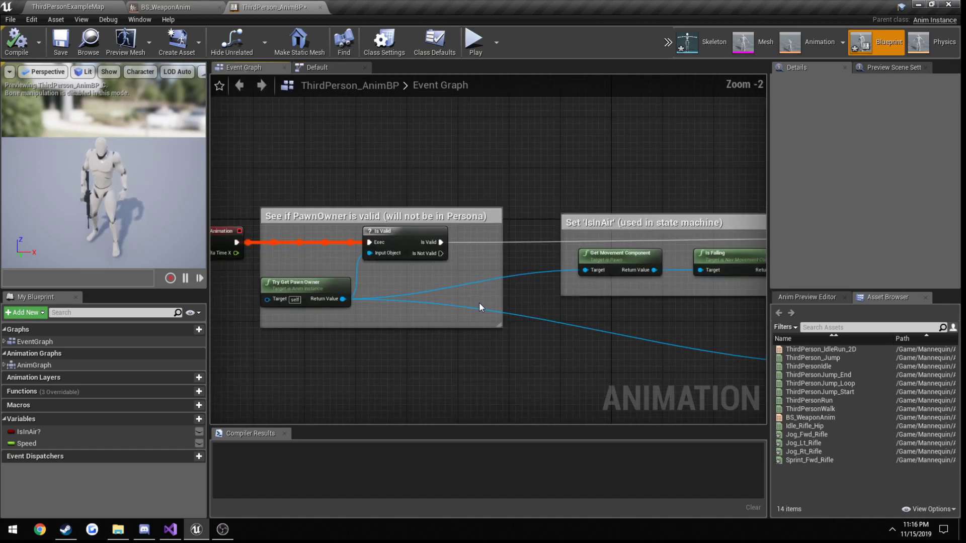
# Cast the pawn owner to SurvivalCharacter and position the cast node clear of IsInAir
pyautogui.moveTo(481, 308); pyautogui.dragTo(473, 336)
pyautogui.write('cast')
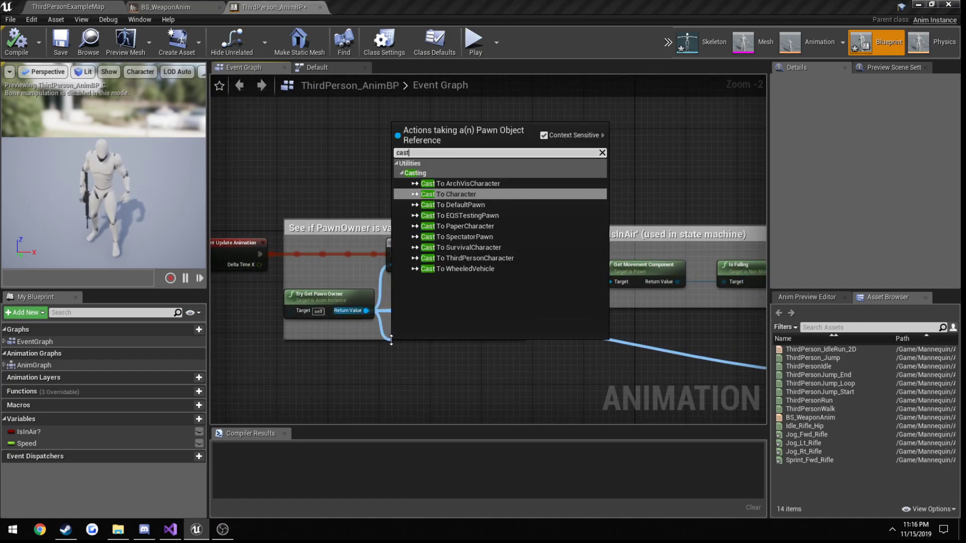
pyautogui.click(460, 248)
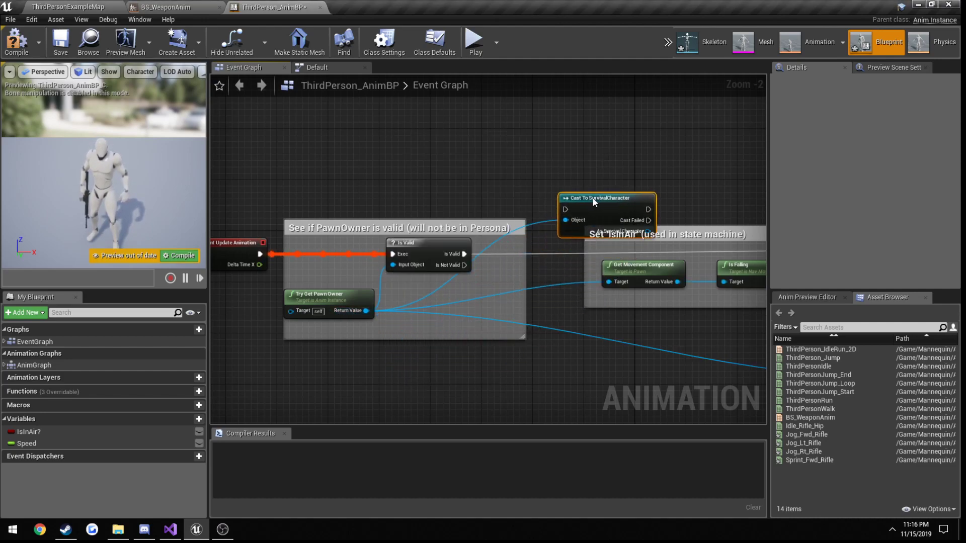
pyautogui.moveTo(606, 198); pyautogui.dragTo(613, 191)
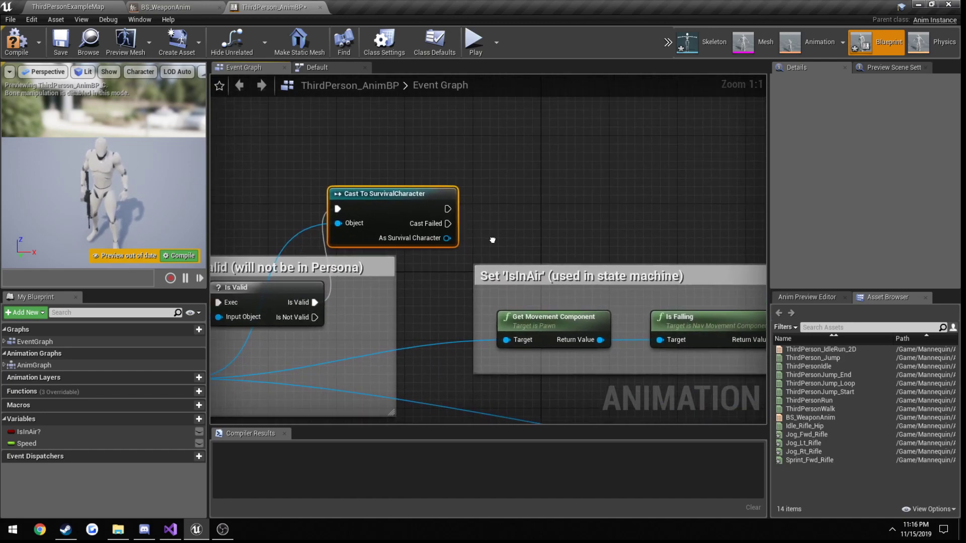
# Set HasWeapon from the character's Player Has Weapon value and compile the blueprint
pyautogui.moveTo(450, 237); pyautogui.dragTo(514, 247)
pyautogui.write('HasWeapon')
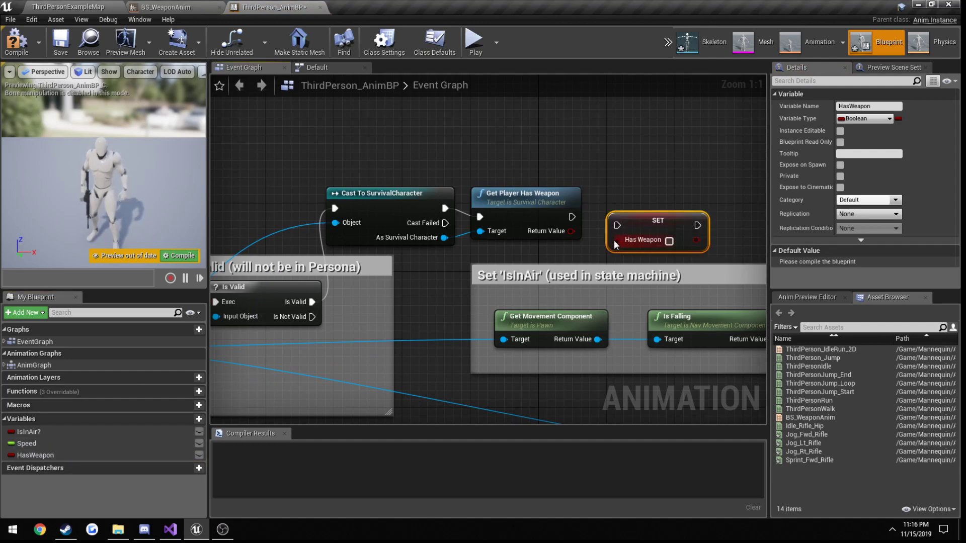
pyautogui.moveTo(572, 232); pyautogui.dragTo(612, 240)
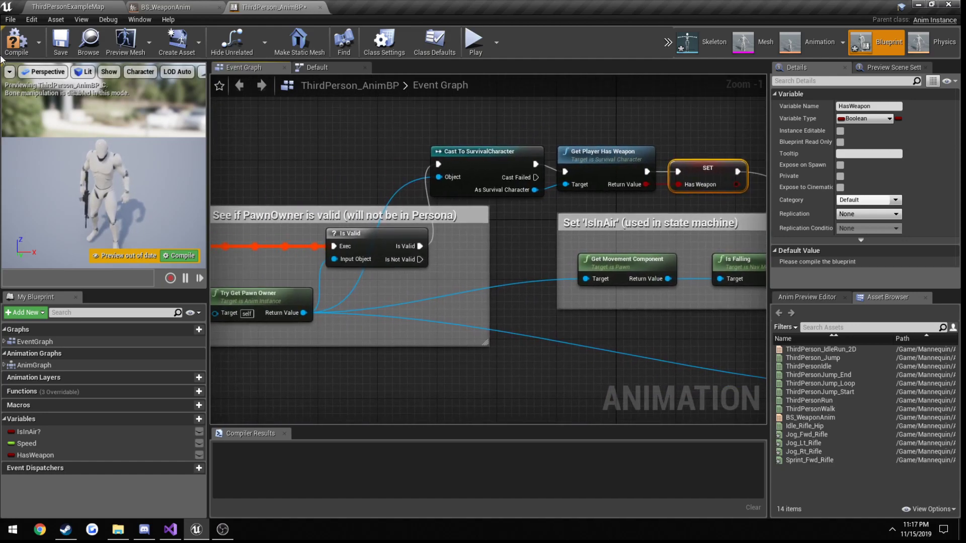
pyautogui.click(17, 41)
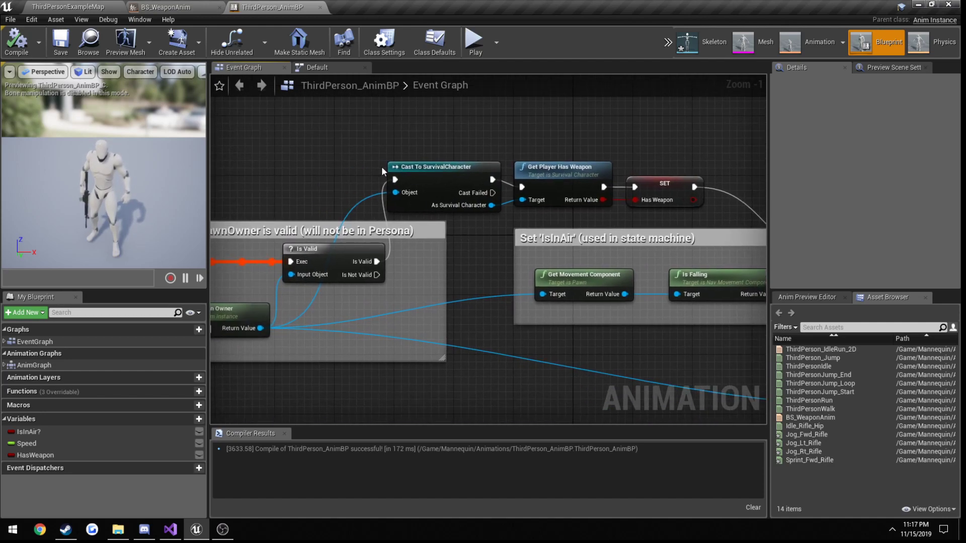
# Create a Weapon Idle/Run state reached by a new transition from Idle/Run
pyautogui.click(316, 67)
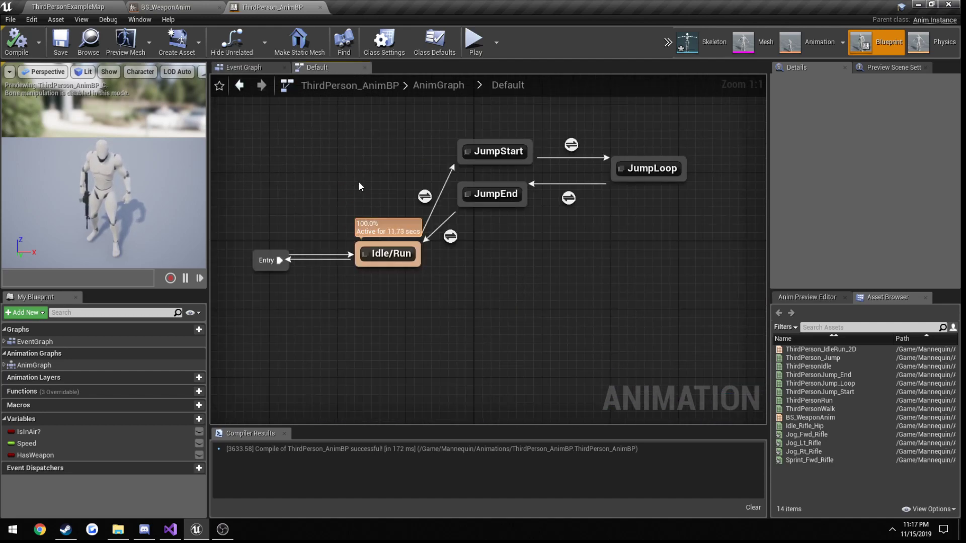
pyautogui.moveTo(401, 254)
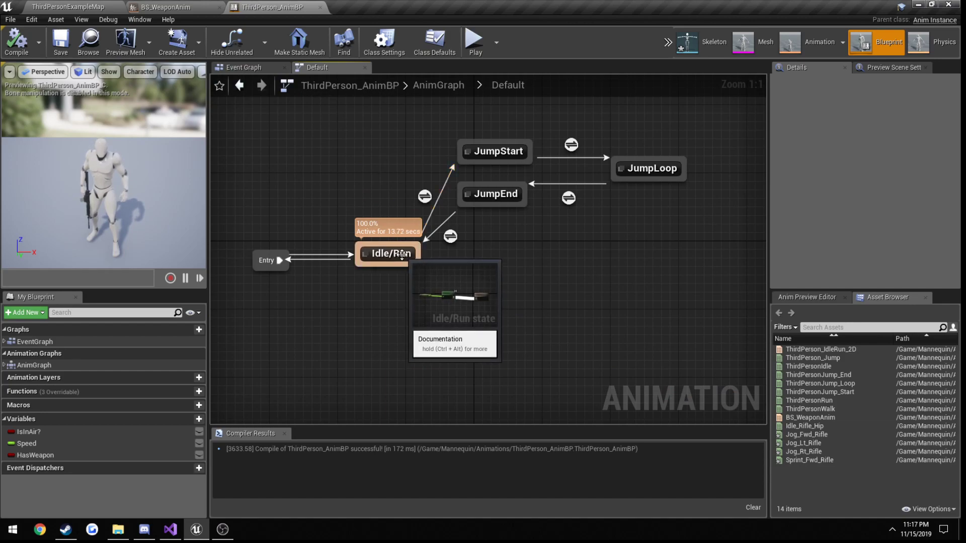
pyautogui.doubleClick(386, 253)
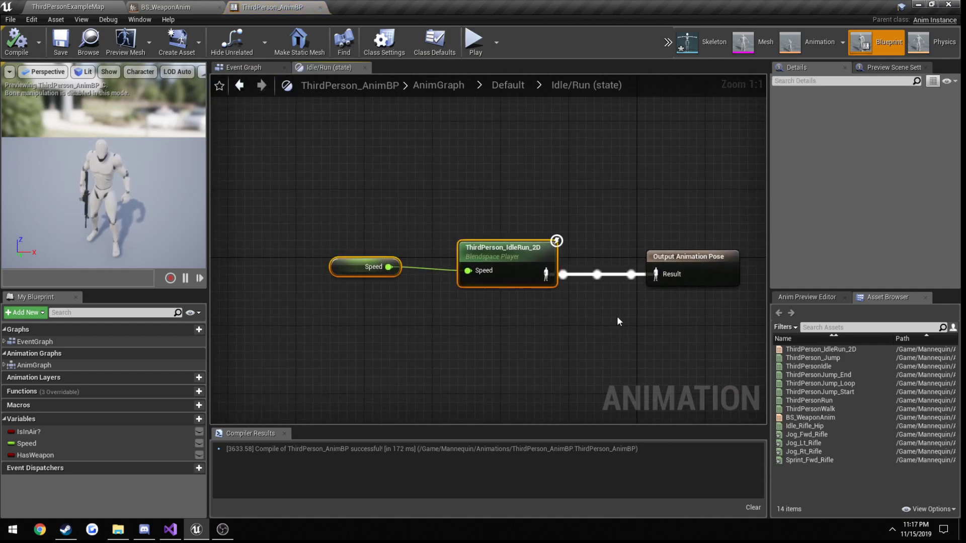
pyautogui.moveTo(505, 250)
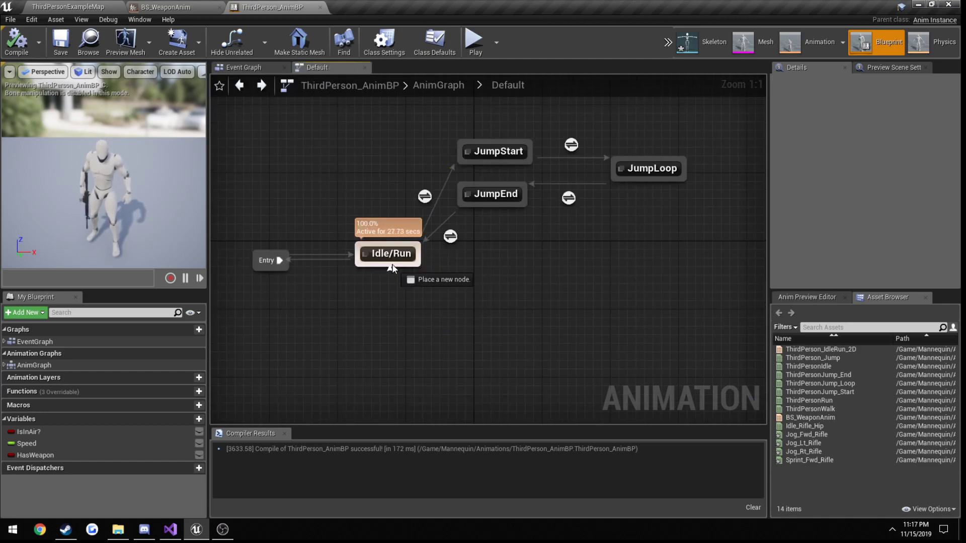
pyautogui.moveTo(390, 254); pyautogui.dragTo(400, 302)
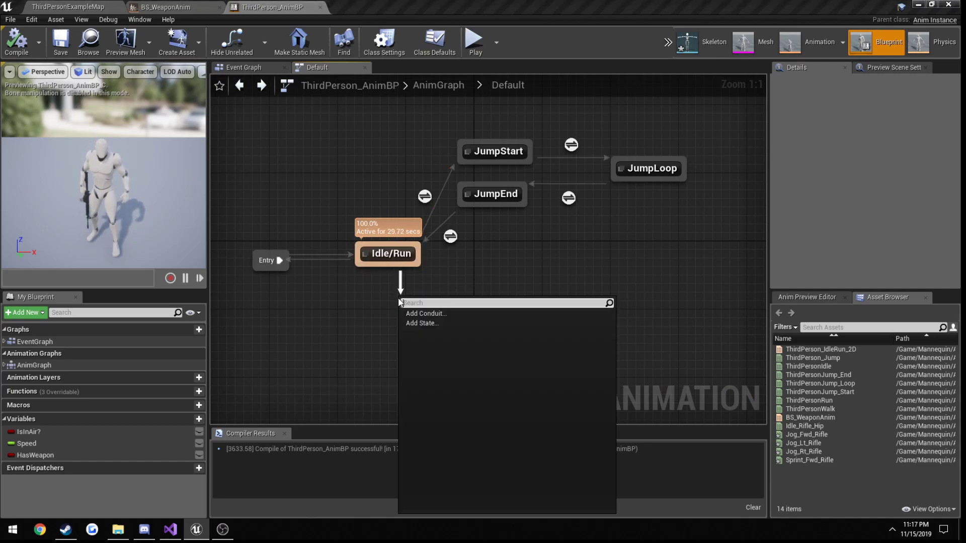
pyautogui.click(421, 323)
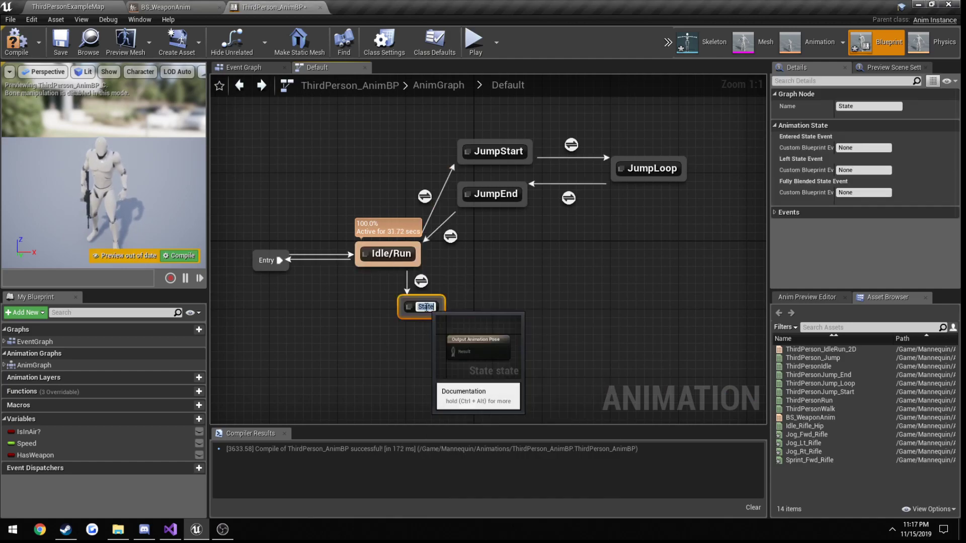
pyautogui.write('WeaponId')
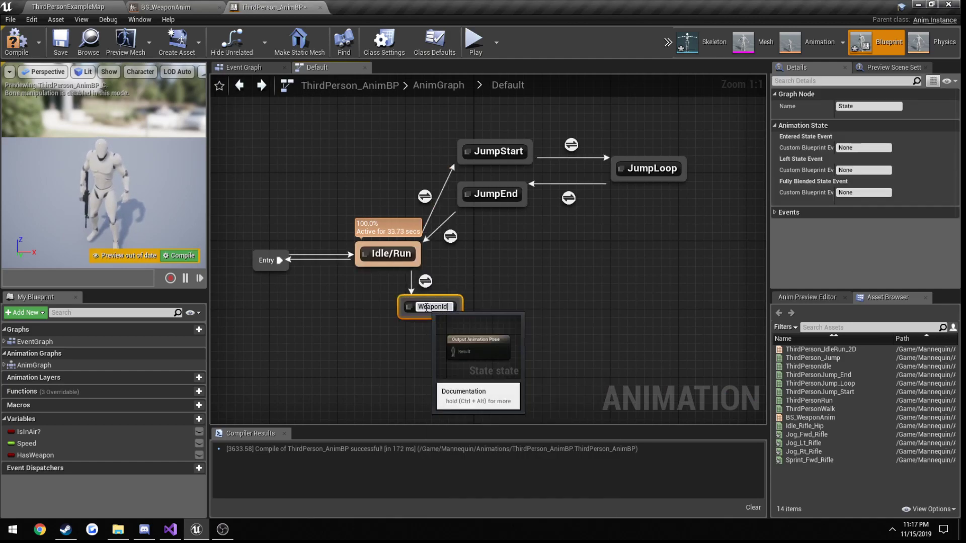
pyautogui.write('Weapon Idle/Run')
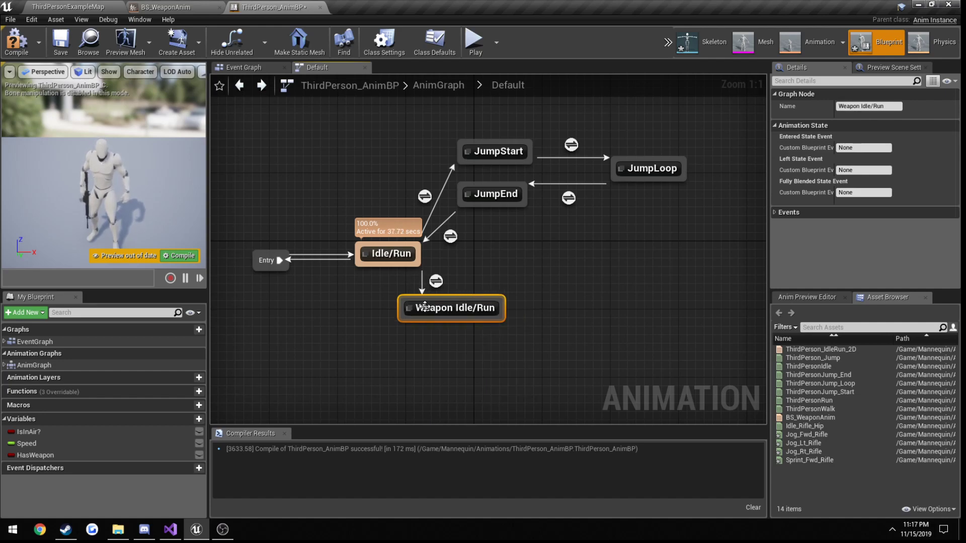
pyautogui.moveTo(426, 287)
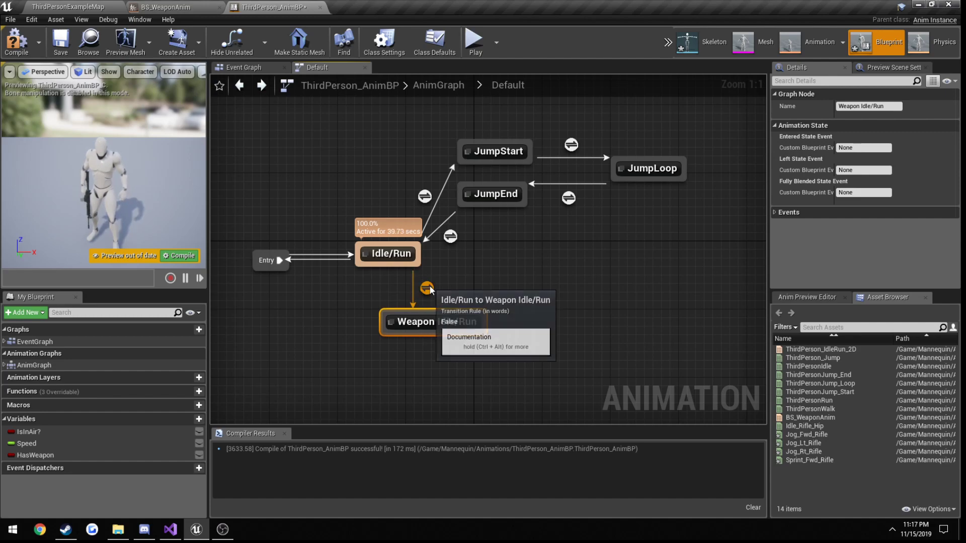
# Put a HasWeapon getter into the Idle/Run to Weapon Idle/Run transition rule
pyautogui.doubleClick(427, 287)
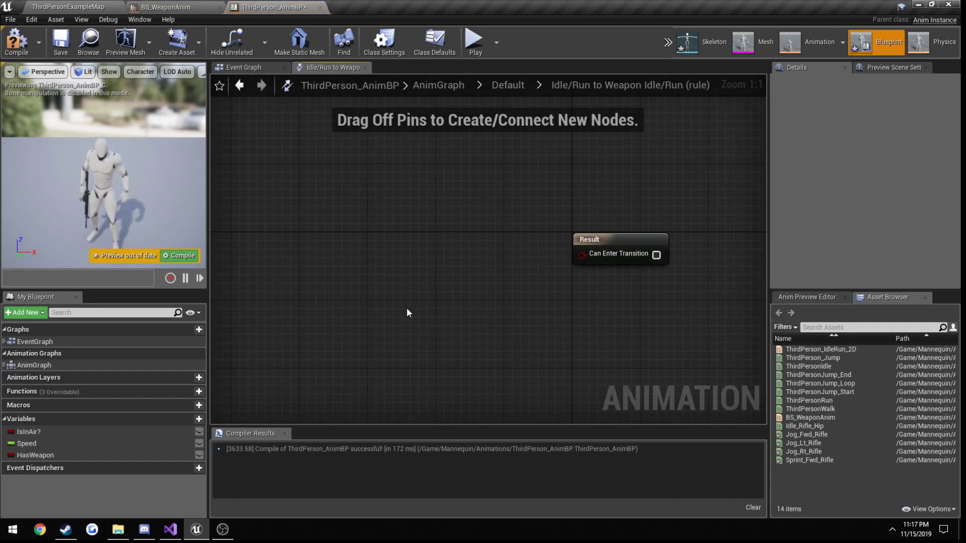
pyautogui.moveTo(35, 455)
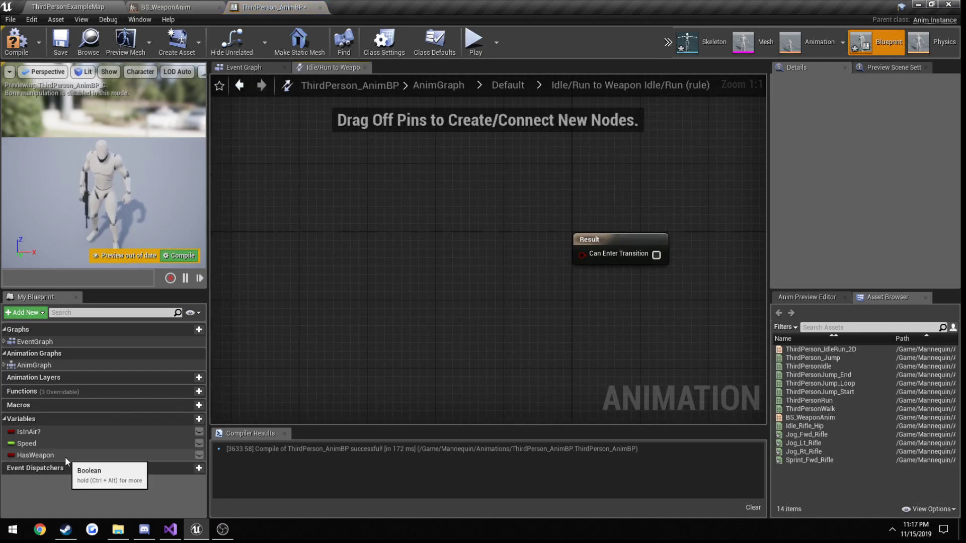
pyautogui.click(36, 455)
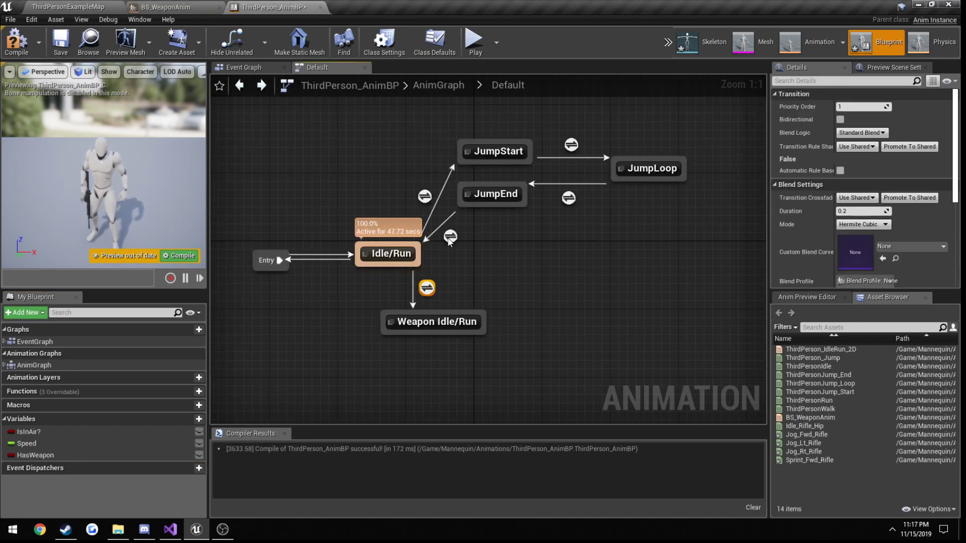
pyautogui.moveTo(424, 197)
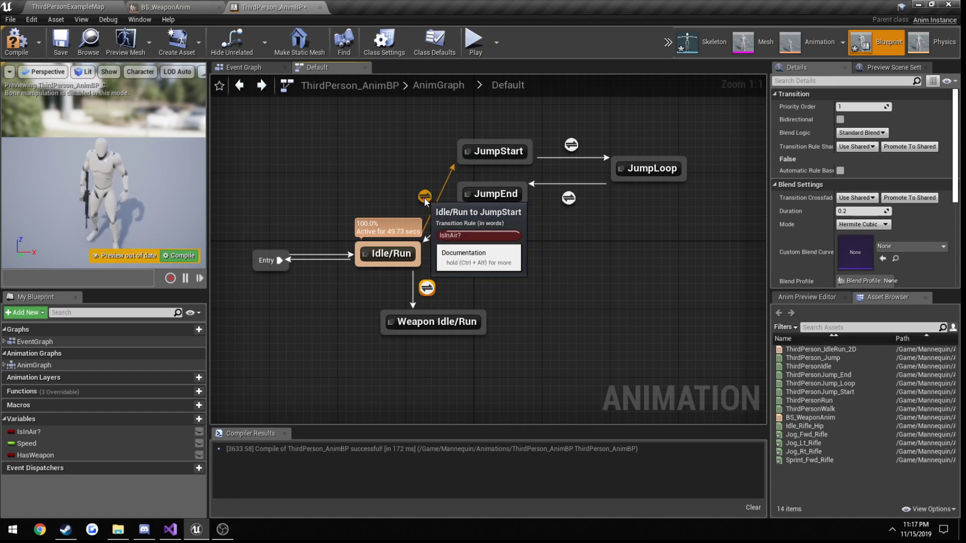
pyautogui.moveTo(449, 236)
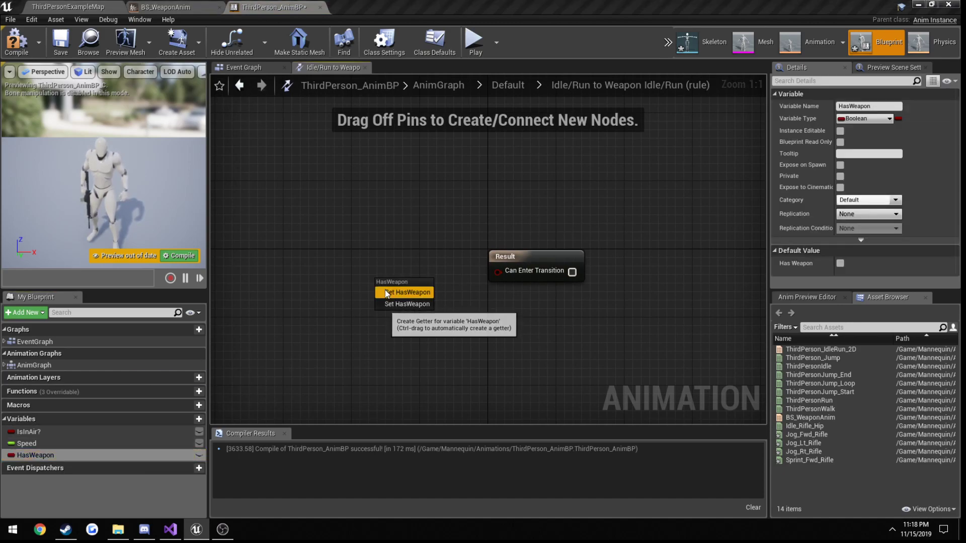
pyautogui.click(405, 304)
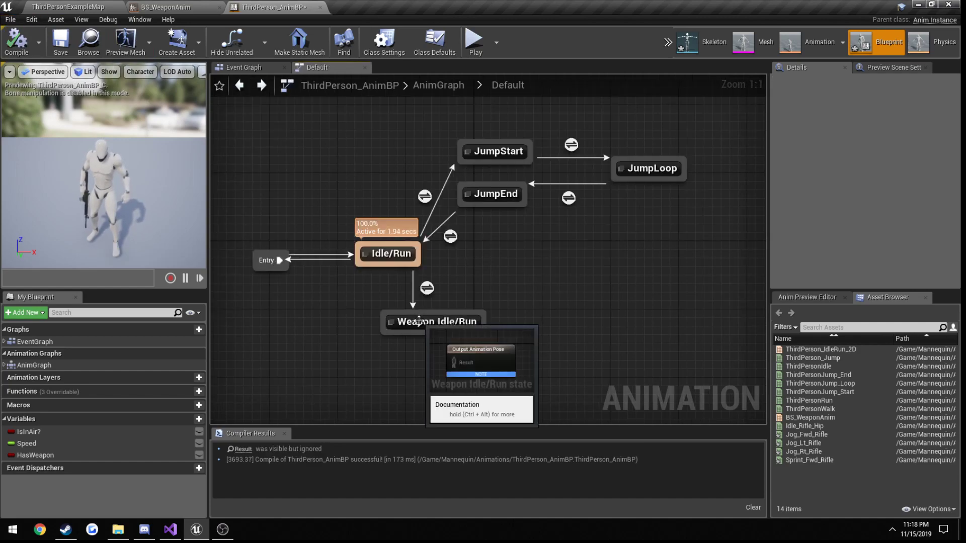
# Drive BS_WeaponAnim by Speed inside Weapon Idle/Run, then return to the example map
pyautogui.doubleClick(436, 321)
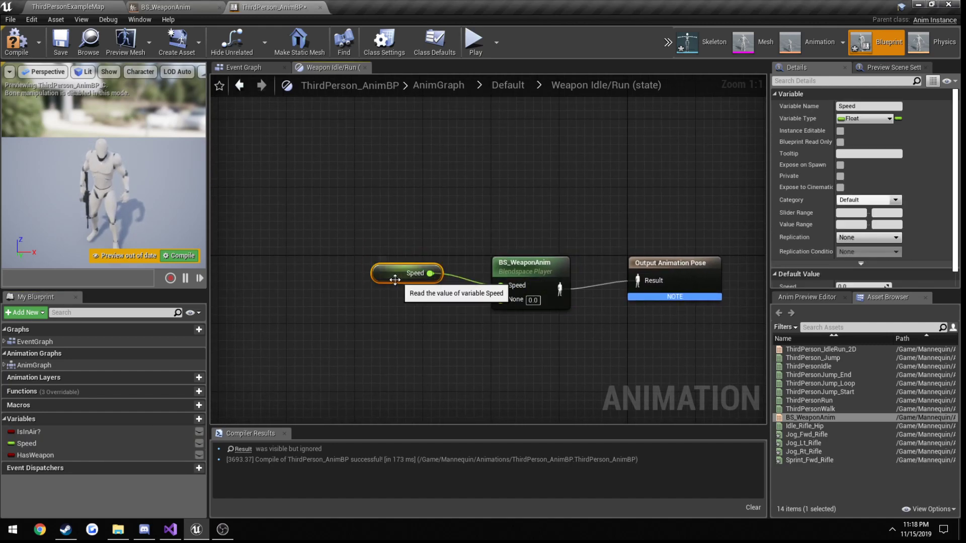
pyautogui.moveTo(406, 272); pyautogui.dragTo(414, 289)
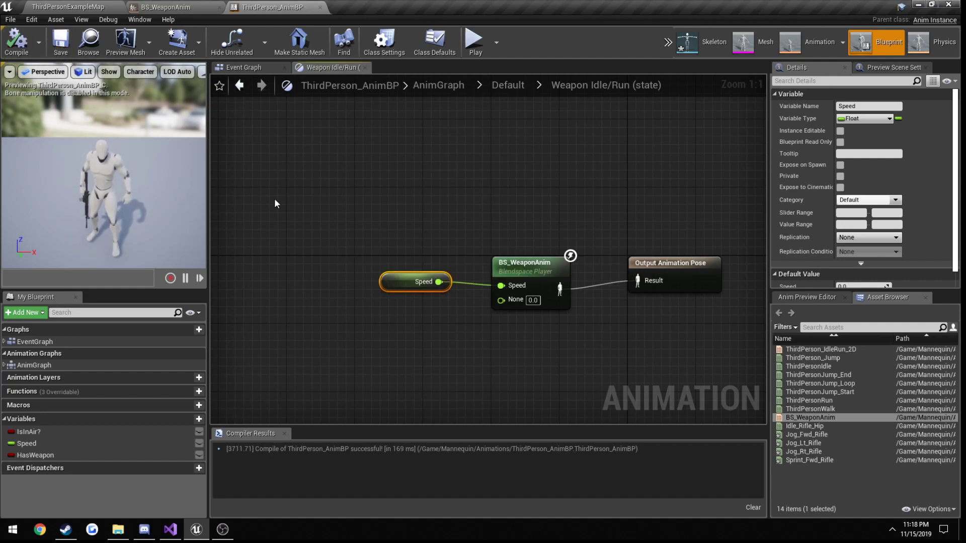
pyautogui.click(66, 7)
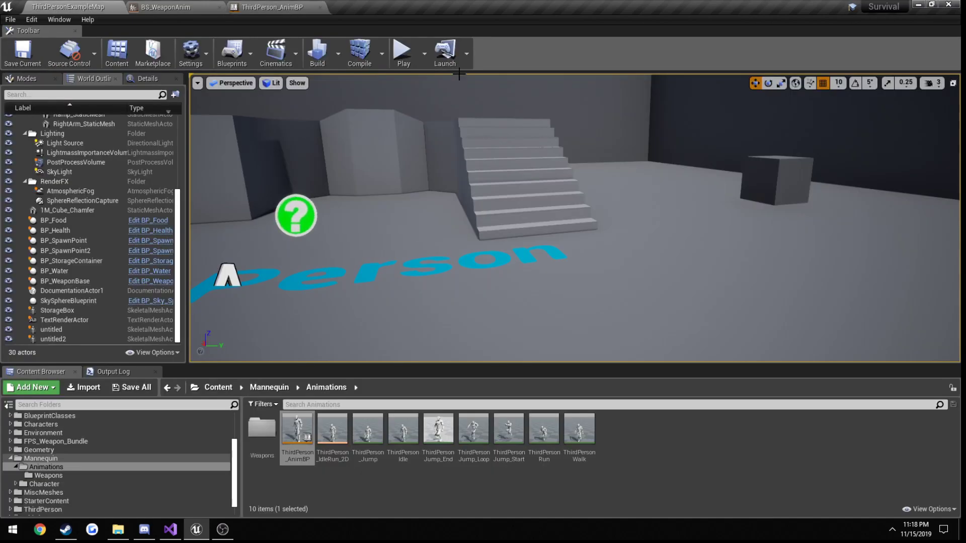
pyautogui.click(403, 52)
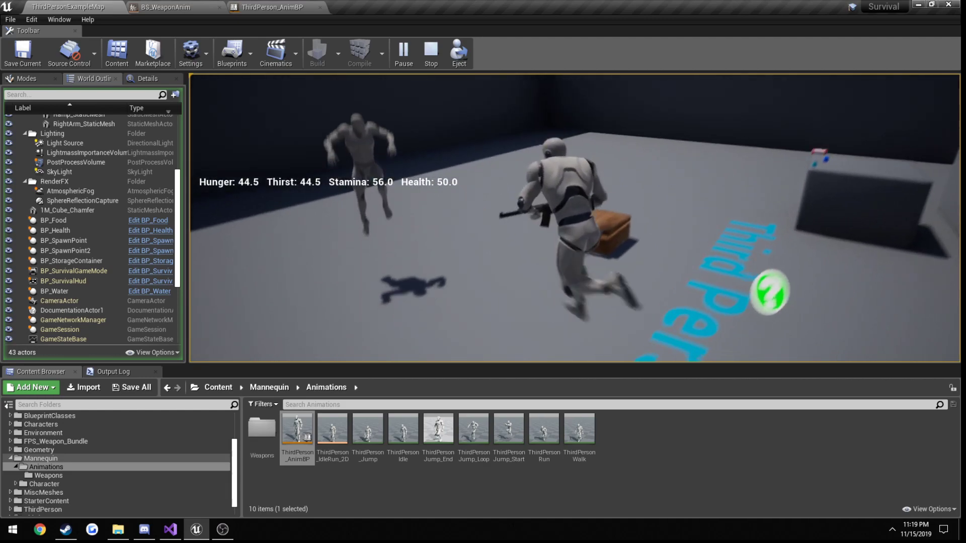
pyautogui.click(431, 54)
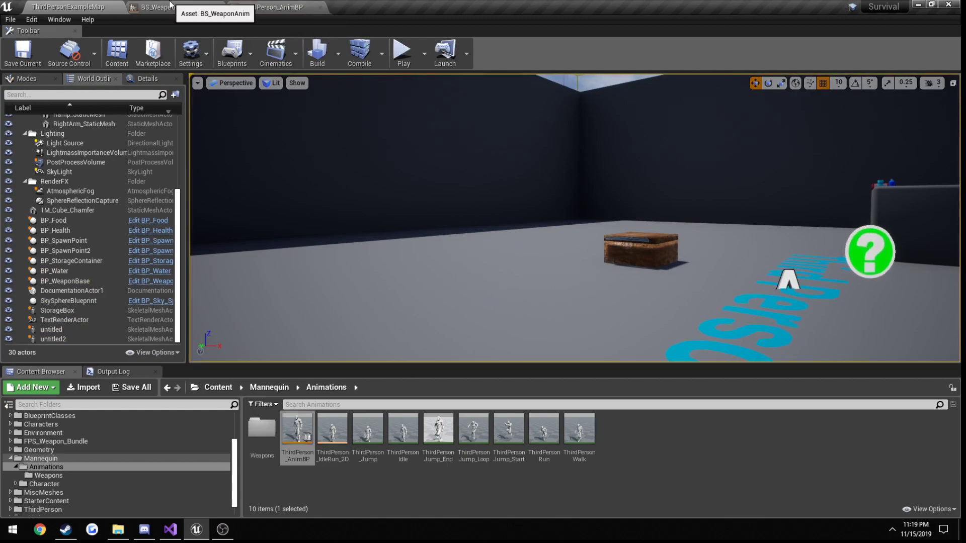
pyautogui.click(272, 7)
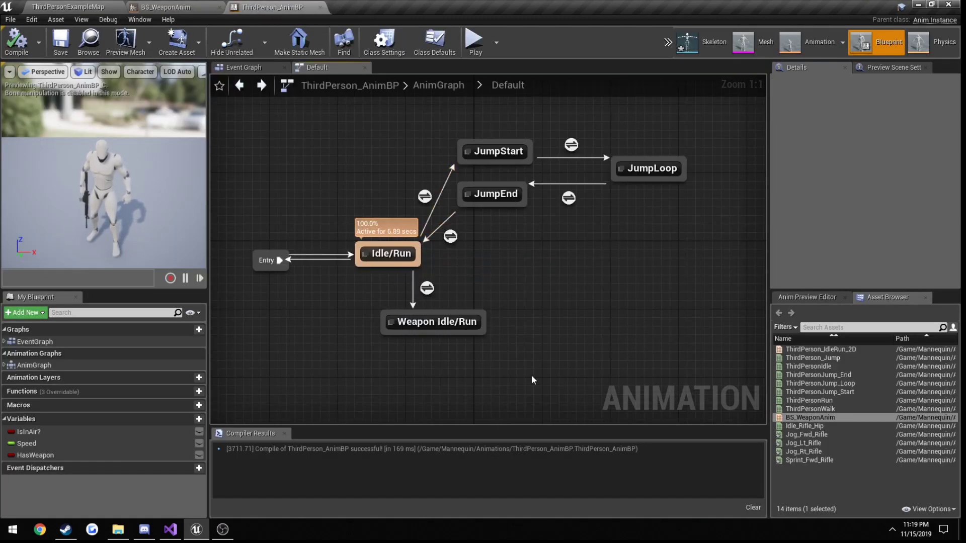
pyautogui.moveTo(577, 375)
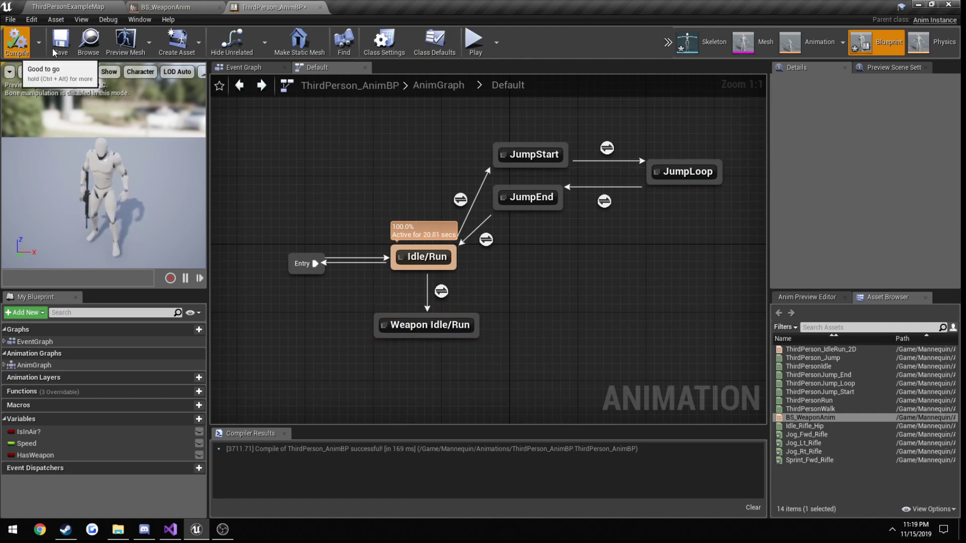
pyautogui.click(68, 7)
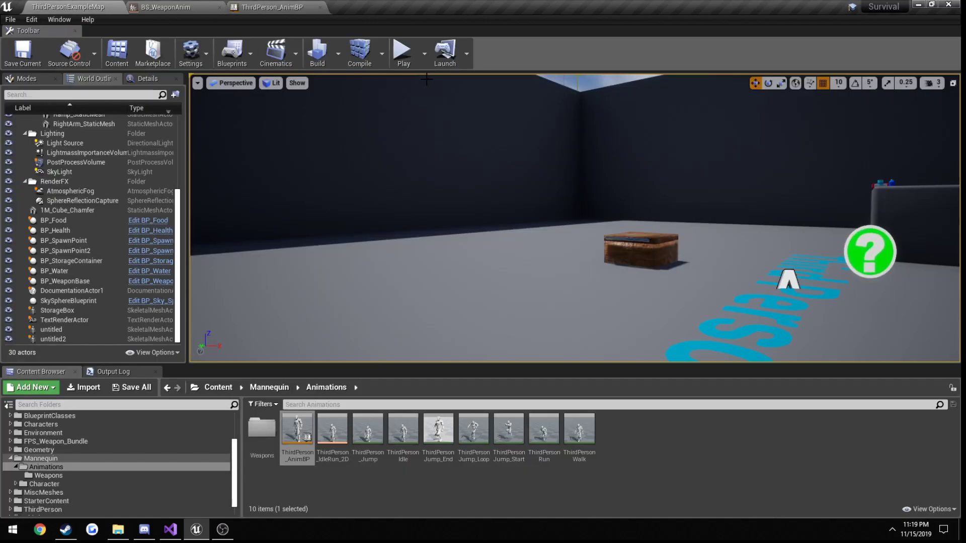
pyautogui.click(402, 52)
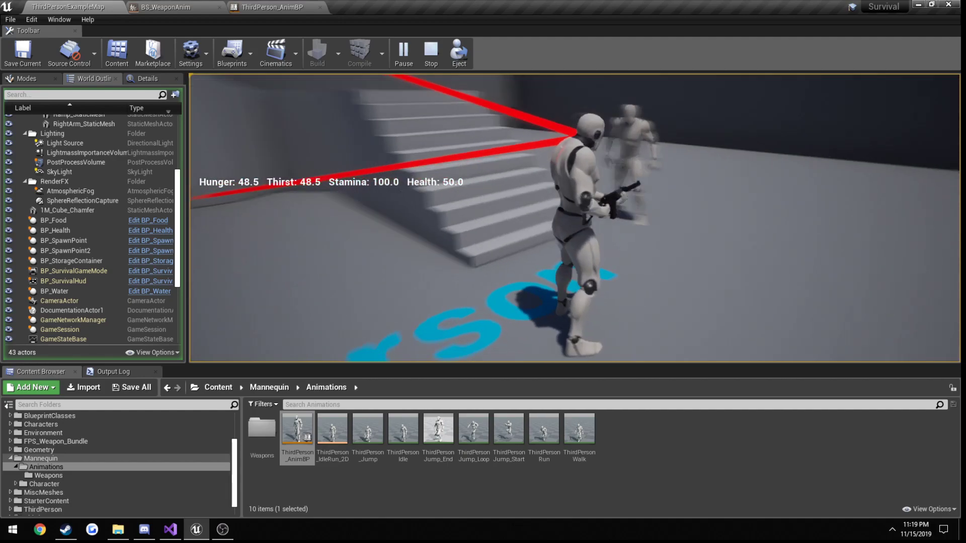
pyautogui.click(430, 52)
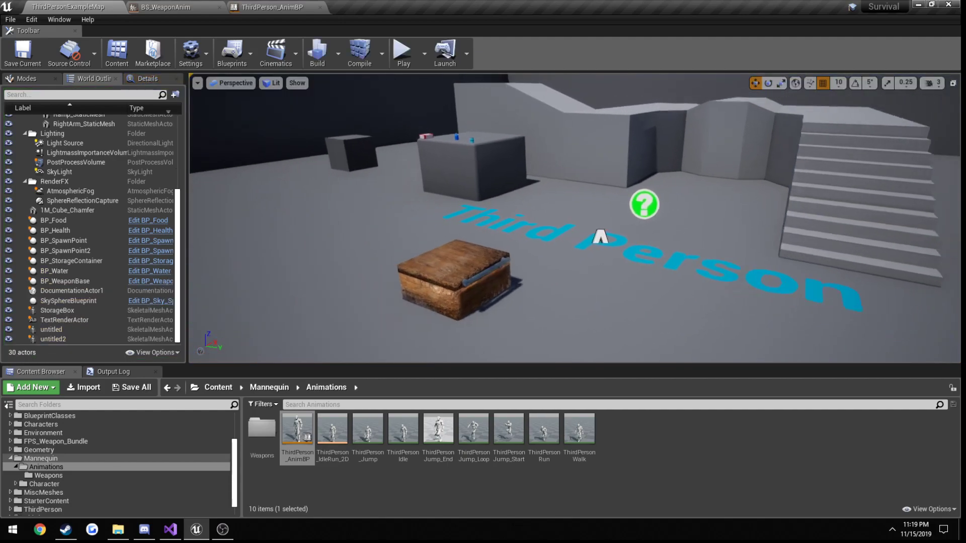